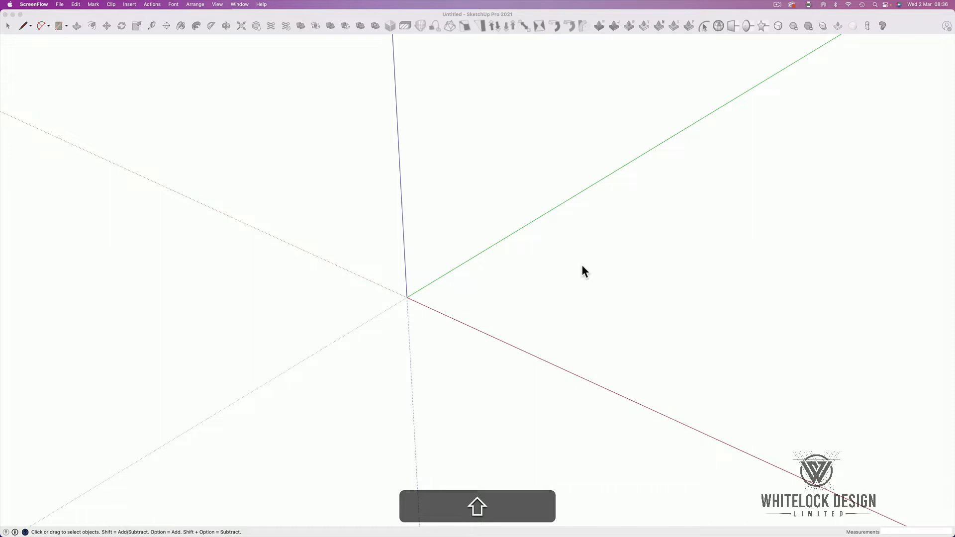
{"action": "mouse_move", "coordinate": [774, 81]}
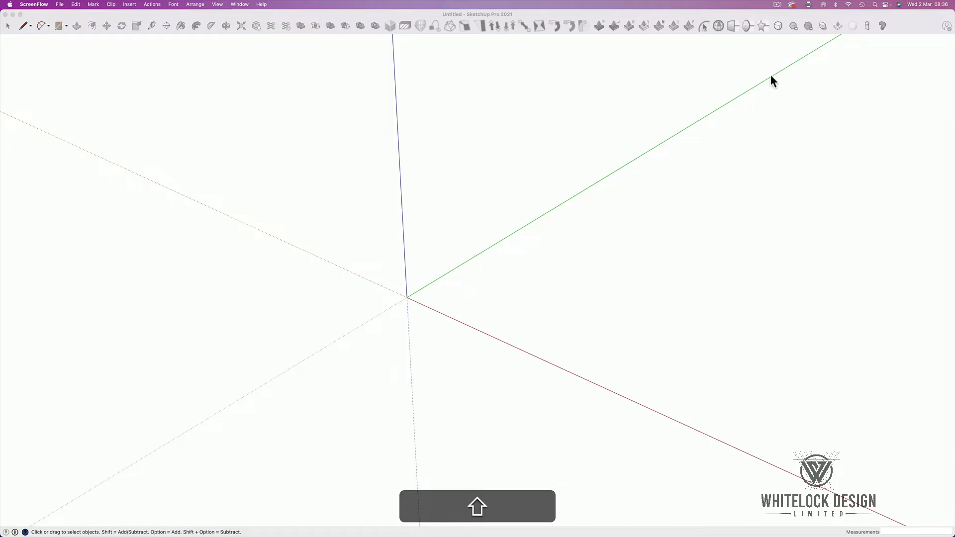
{"action": "mouse_move", "coordinate": [907, 29]}
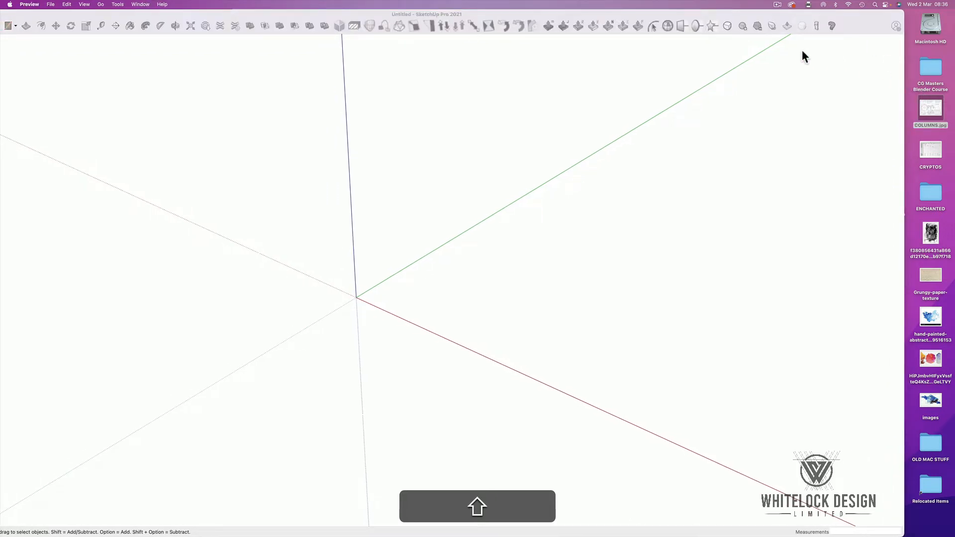
{"action": "mouse_move", "coordinate": [620, 16]}
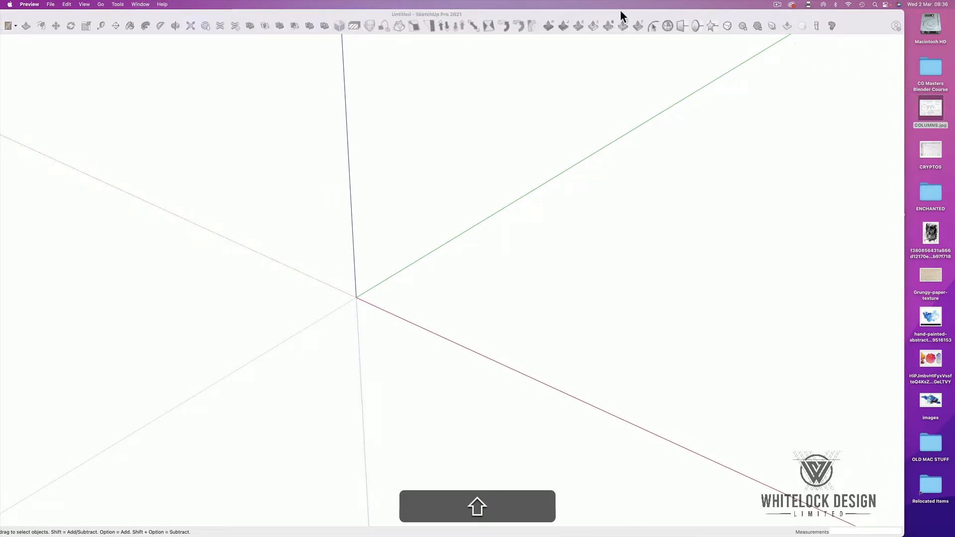
{"action": "mouse_move", "coordinate": [622, 39]}
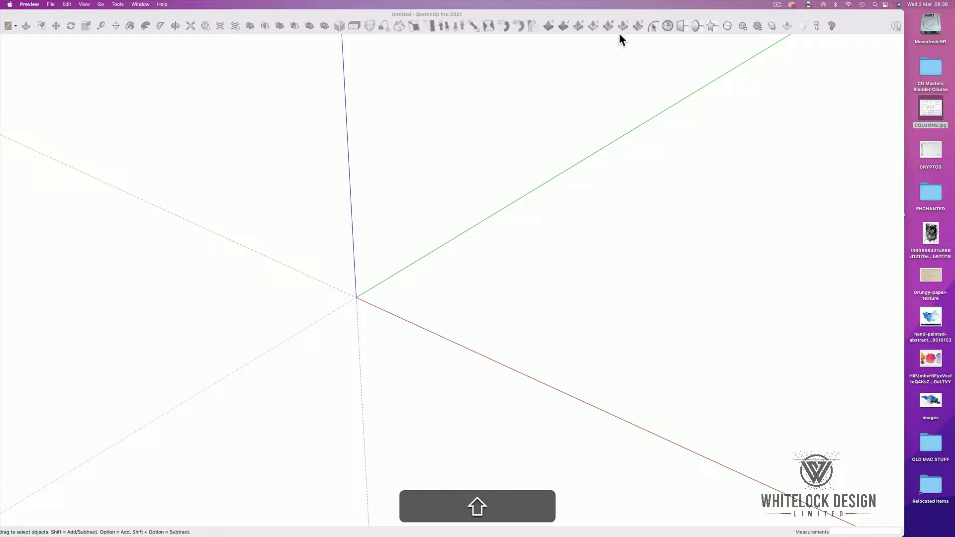
- Open COLUMNS.jpg in Preview to review the column plan and elevation
{"action": "double_click", "coordinate": [929, 107]}
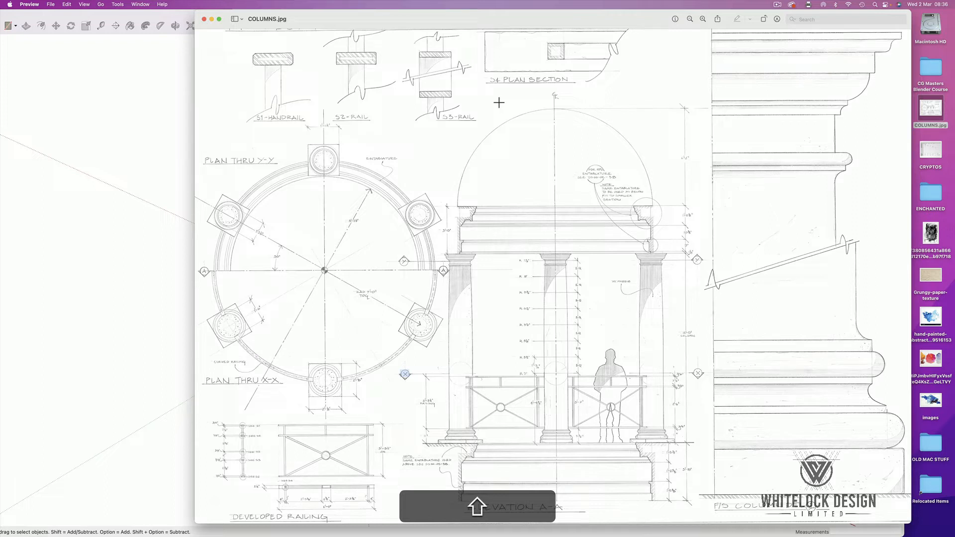
{"action": "mouse_move", "coordinate": [583, 28]}
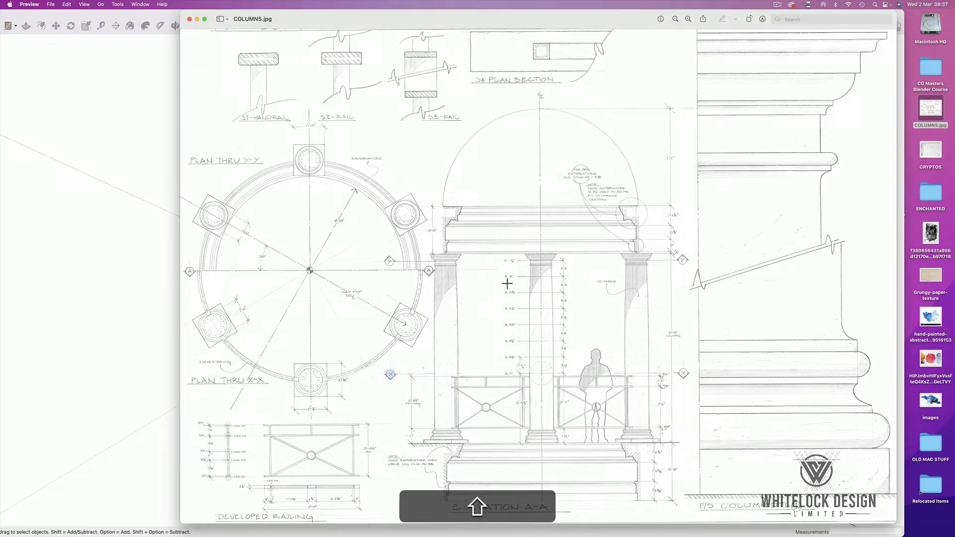
{"action": "mouse_move", "coordinate": [452, 296]}
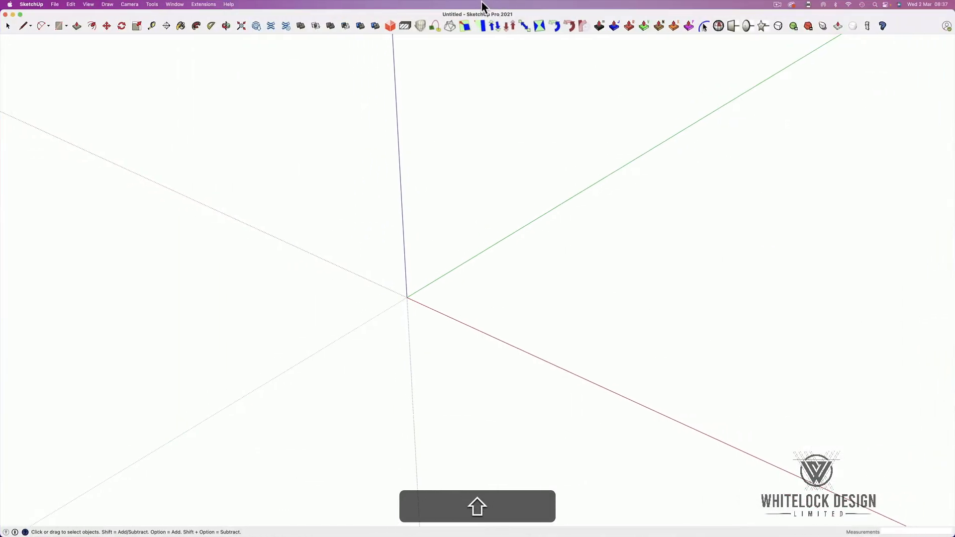
- Import COLUMNS.jpg from the Desktop using the 'Use As Image' option
{"action": "left_click", "coordinate": [54, 4]}
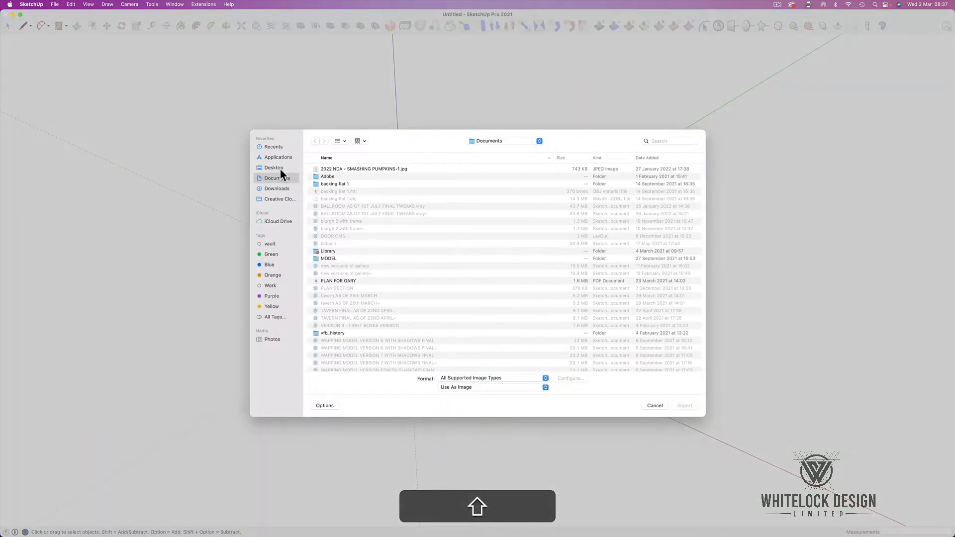
{"action": "left_click", "coordinate": [273, 168]}
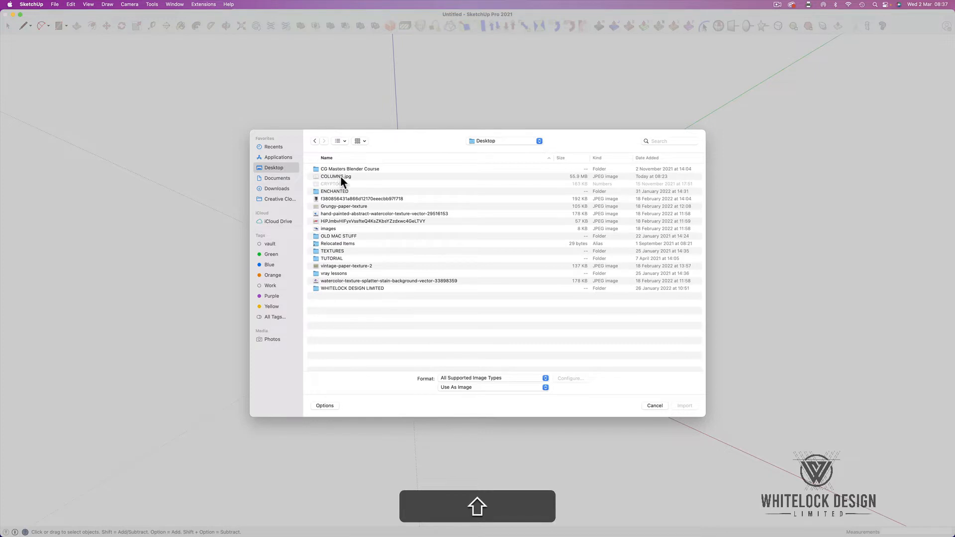
{"action": "left_click", "coordinate": [335, 176]}
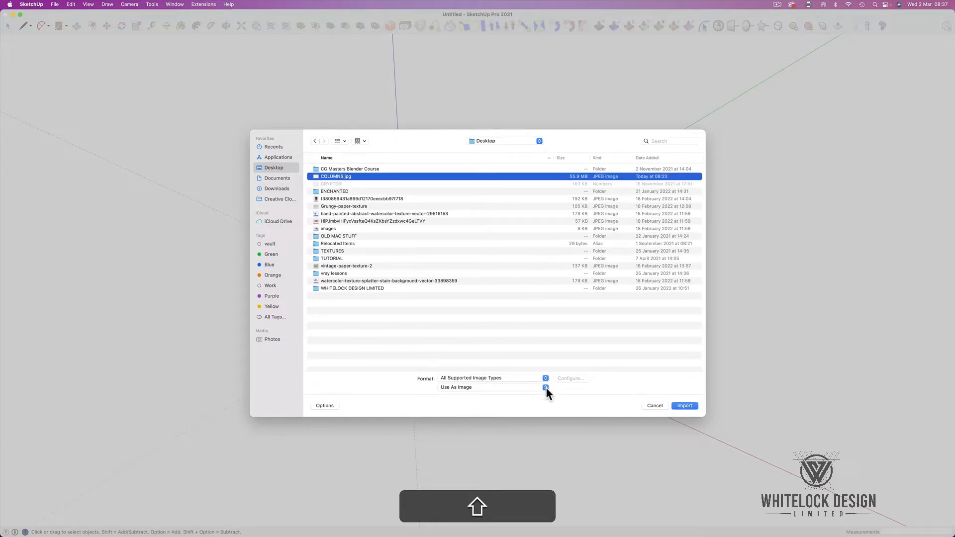
{"action": "mouse_move", "coordinate": [472, 395]}
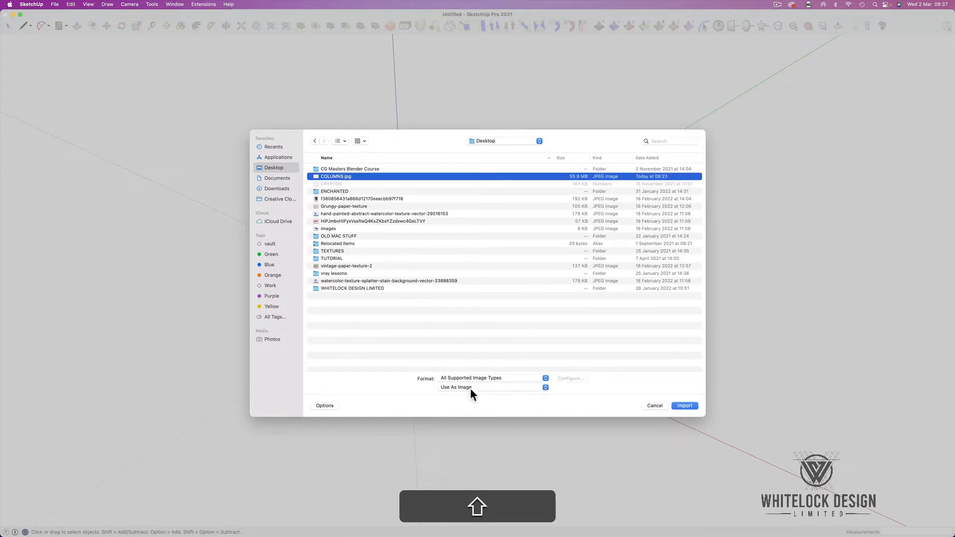
{"action": "left_click", "coordinate": [492, 386]}
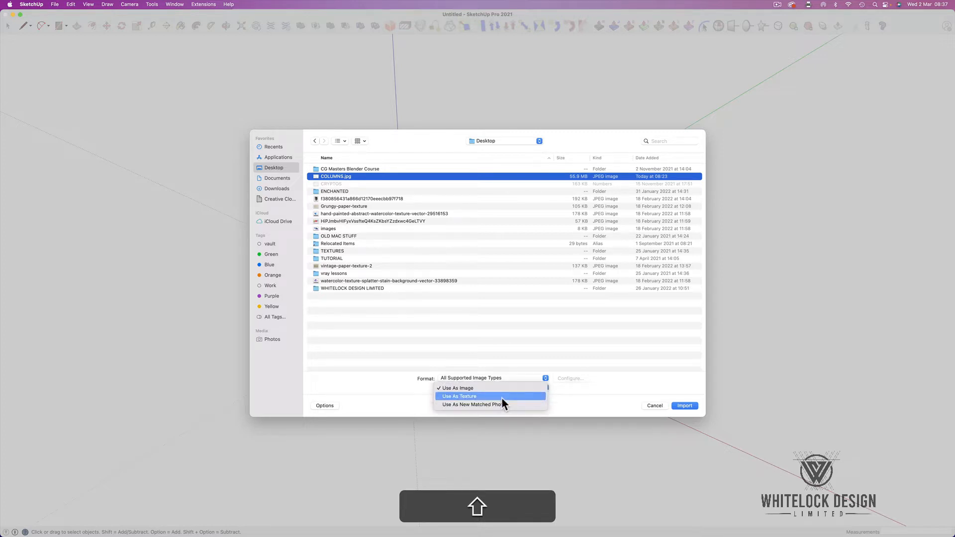
{"action": "left_click", "coordinate": [457, 388]}
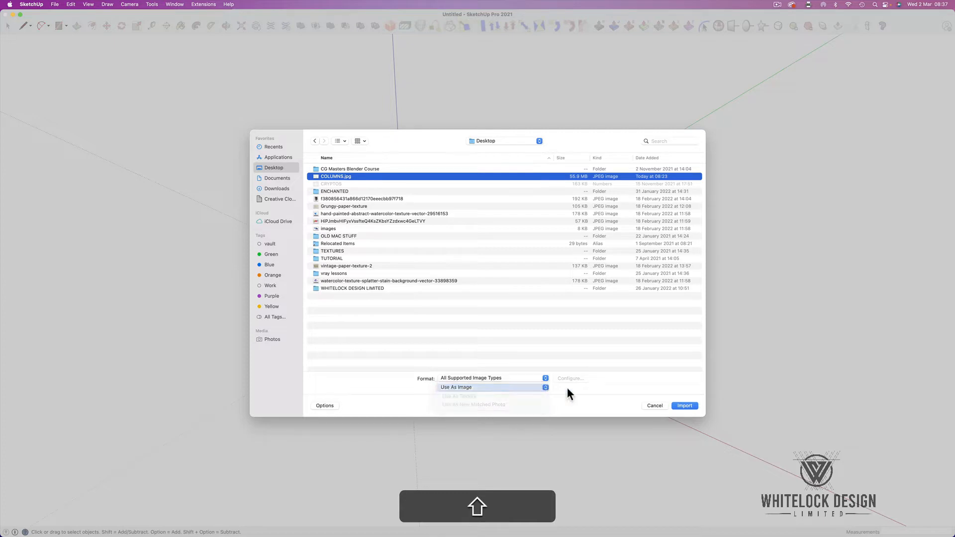
{"action": "left_click", "coordinate": [684, 406]}
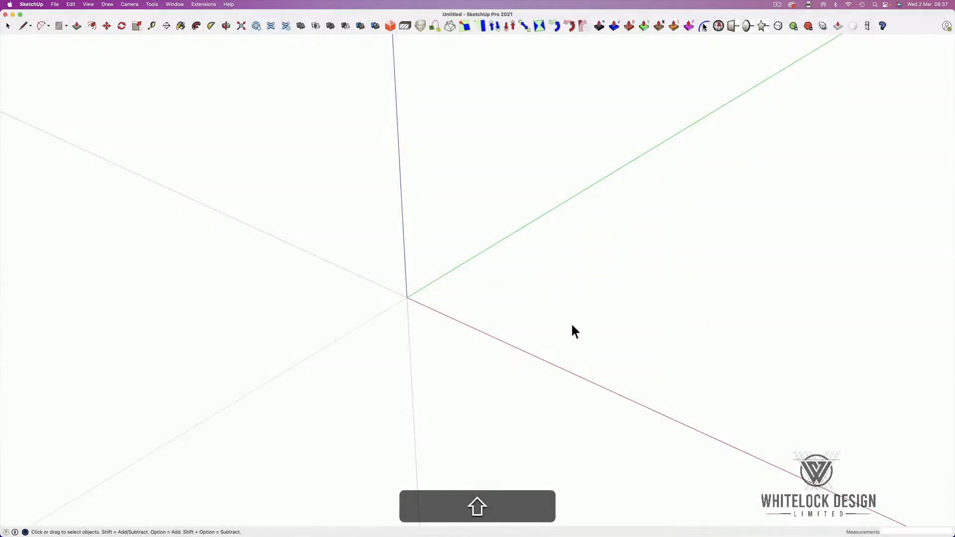
{"action": "mouse_move", "coordinate": [418, 310]}
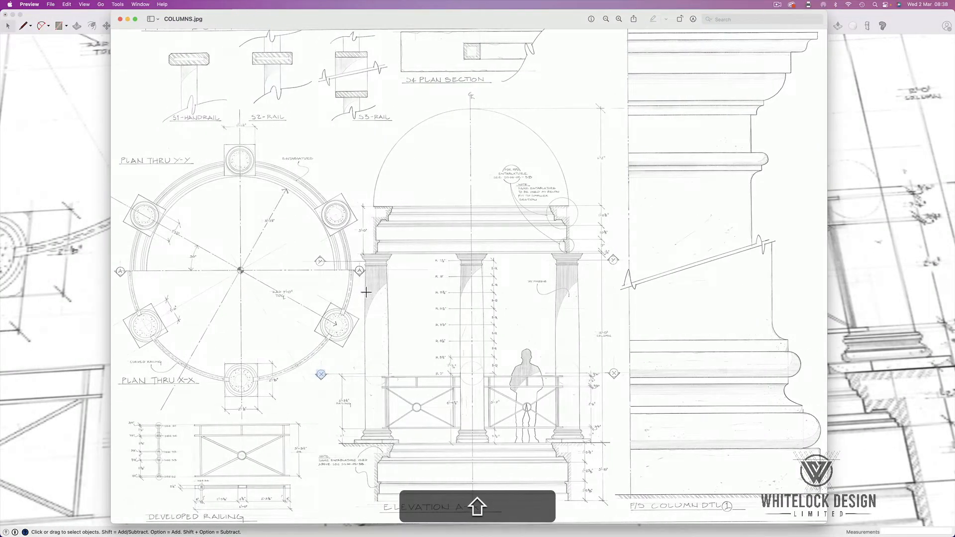
{"action": "mouse_move", "coordinate": [266, 293]}
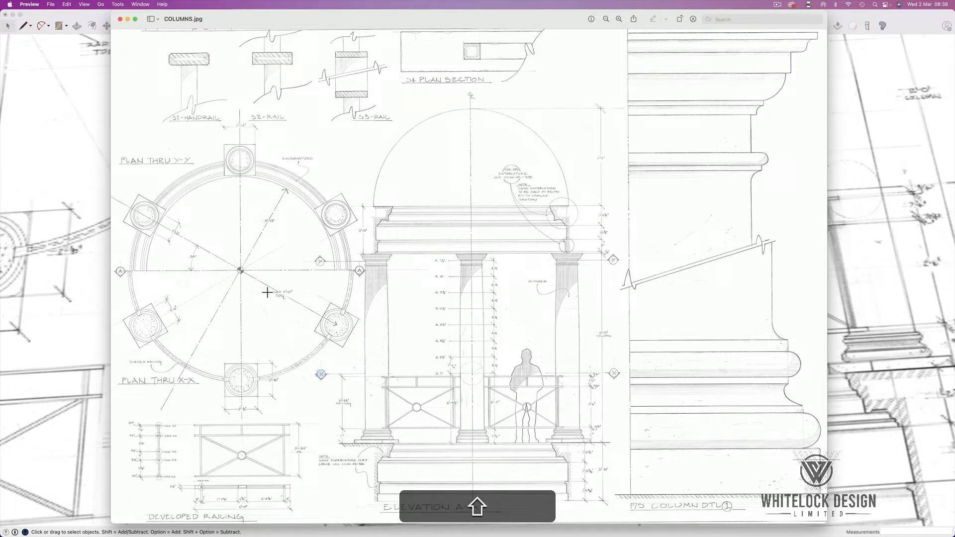
{"action": "mouse_move", "coordinate": [283, 339]}
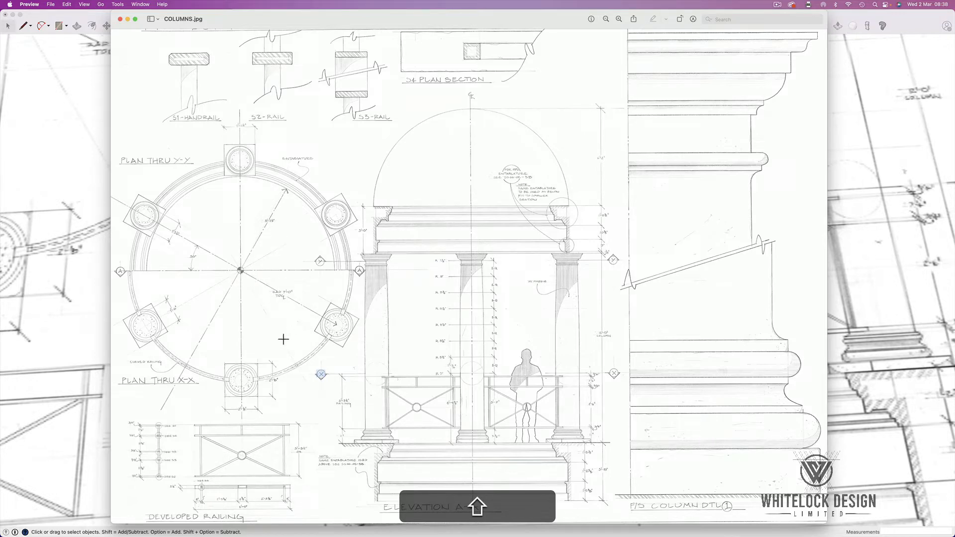
{"action": "mouse_move", "coordinate": [800, 298]}
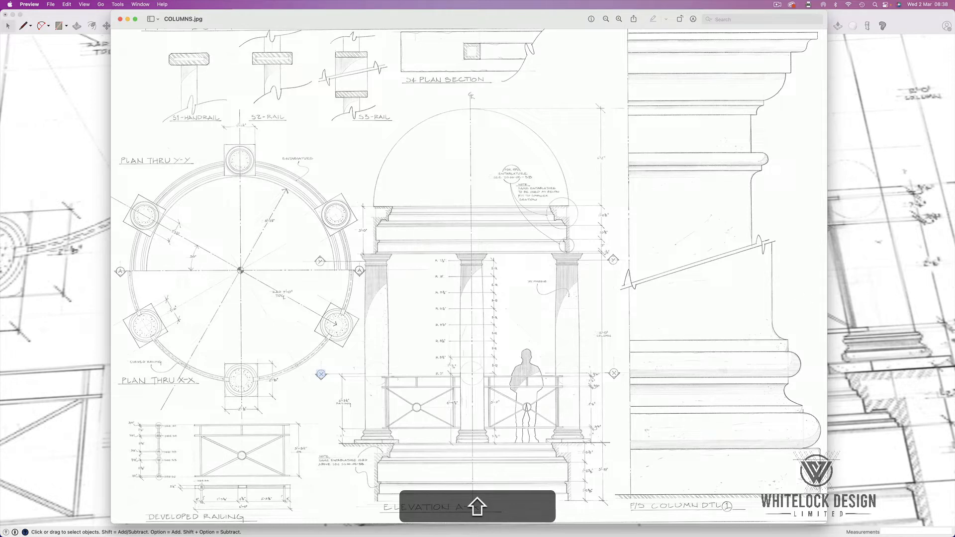
{"action": "mouse_move", "coordinate": [298, 281]}
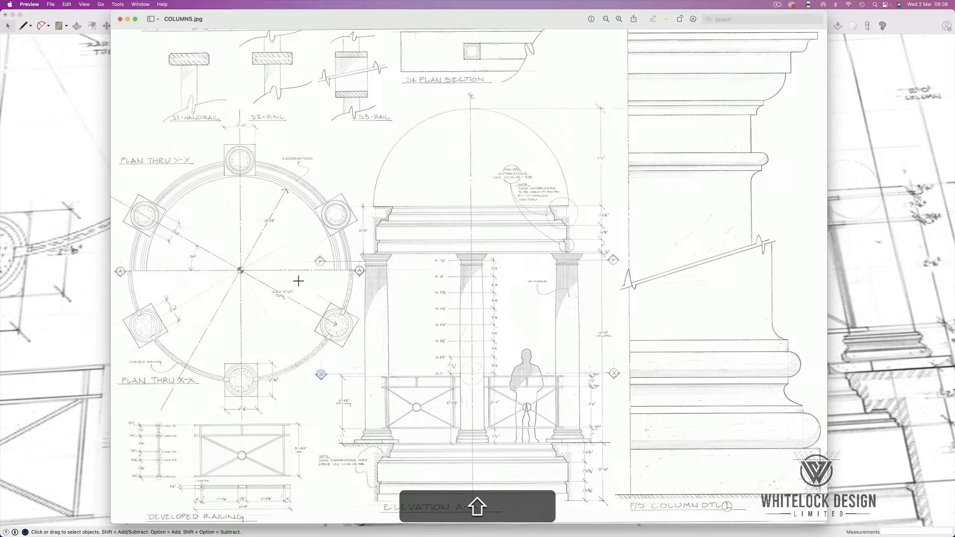
{"action": "mouse_move", "coordinate": [358, 298]}
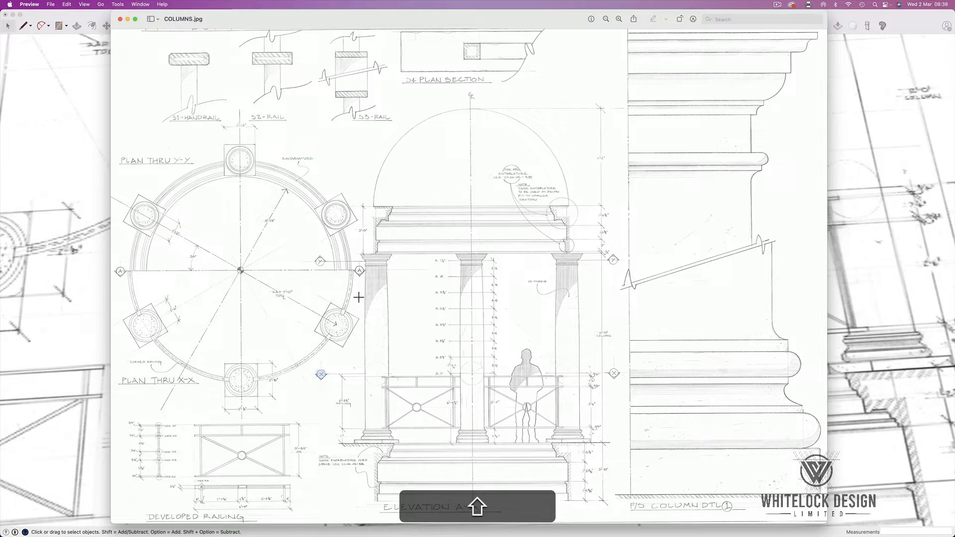
{"action": "mouse_move", "coordinate": [345, 334]}
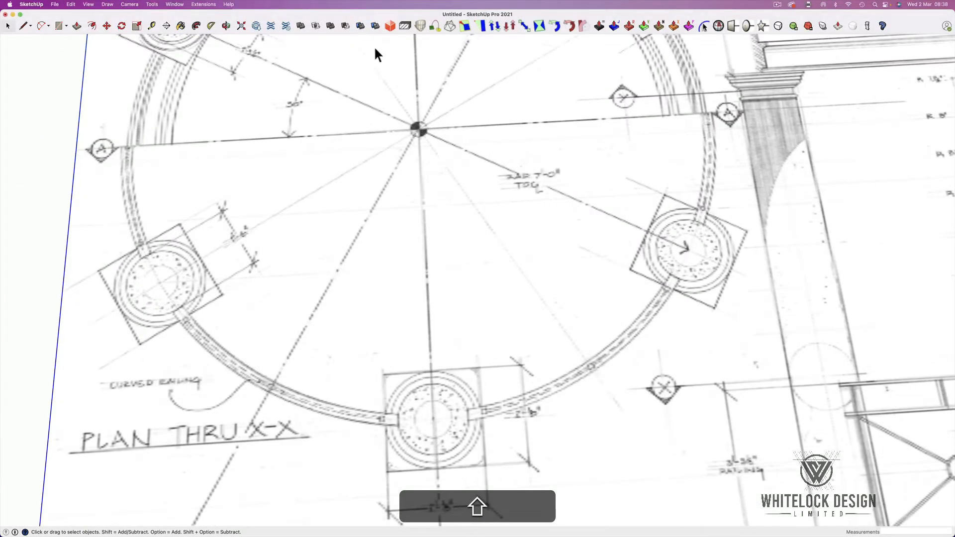
- Start a line at the circular plan's centre point, heading toward the lower-right column
{"action": "left_click", "coordinate": [24, 26]}
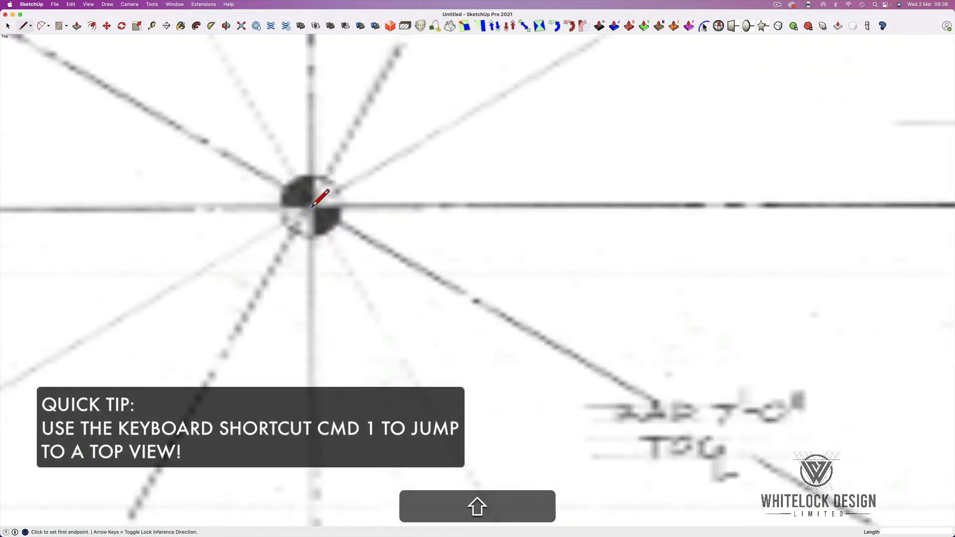
{"action": "left_click", "coordinate": [316, 207]}
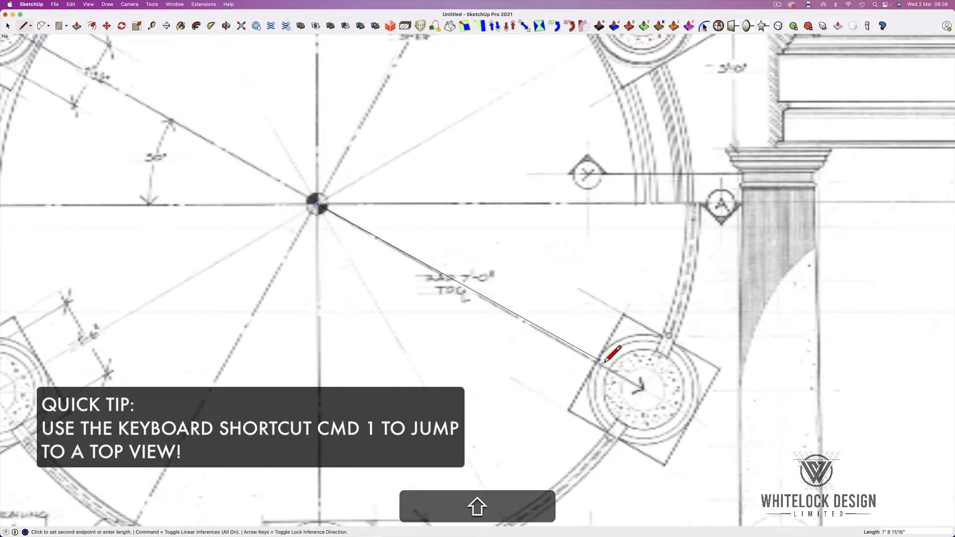
{"action": "mouse_move", "coordinate": [643, 389]}
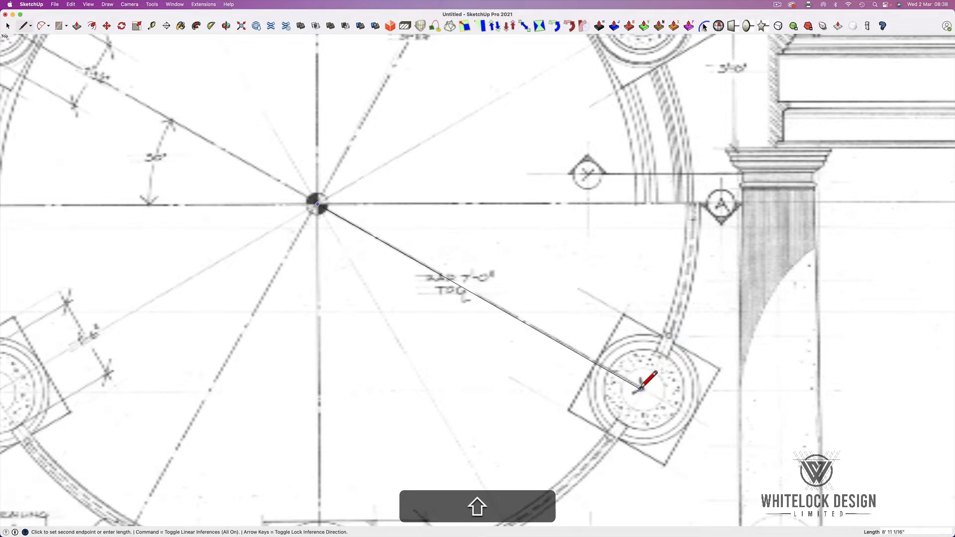
{"action": "mouse_move", "coordinate": [640, 389]}
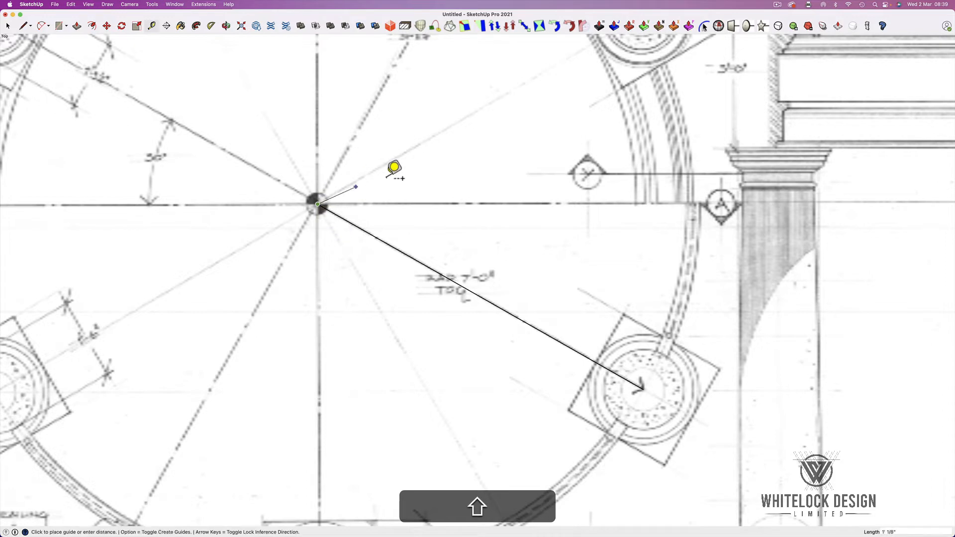
{"action": "mouse_move", "coordinate": [642, 381]}
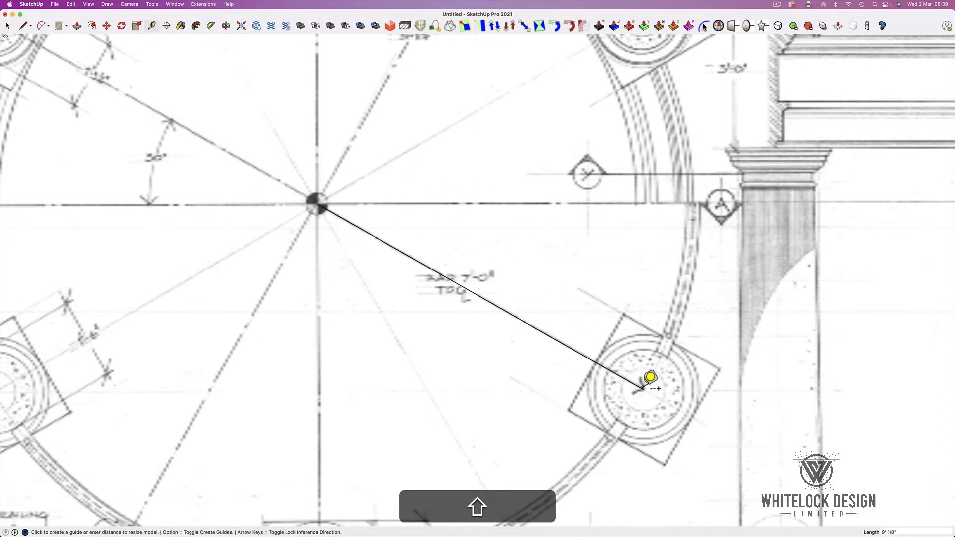
- Enter 7' as the centre-to-column length and accept resizing the whole model
{"action": "type", "text": "0"}
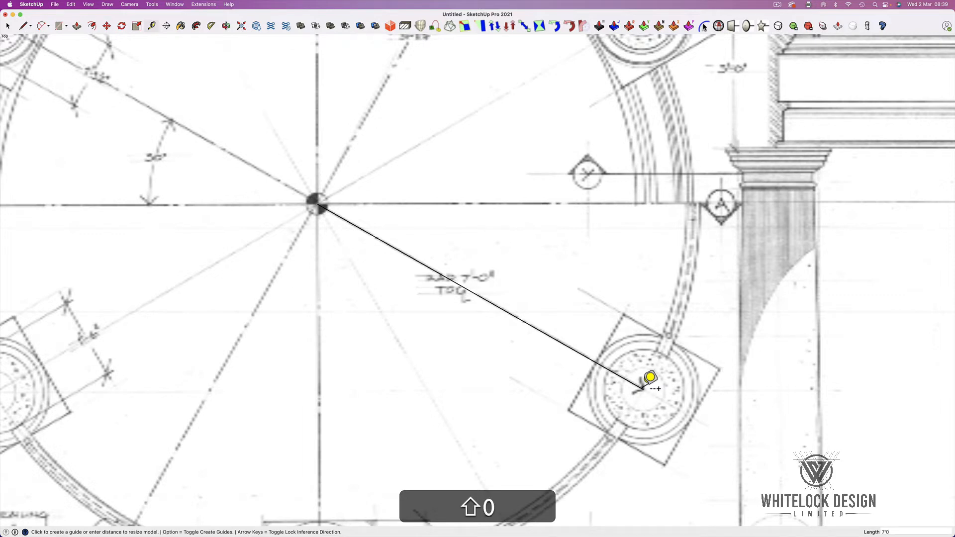
{"action": "key", "text": "shift"}
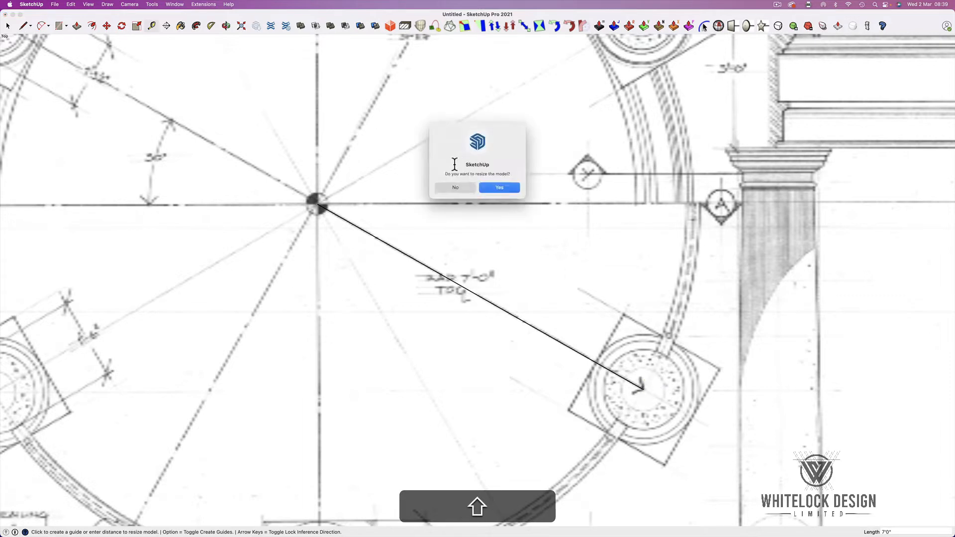
{"action": "left_click", "coordinate": [499, 187]}
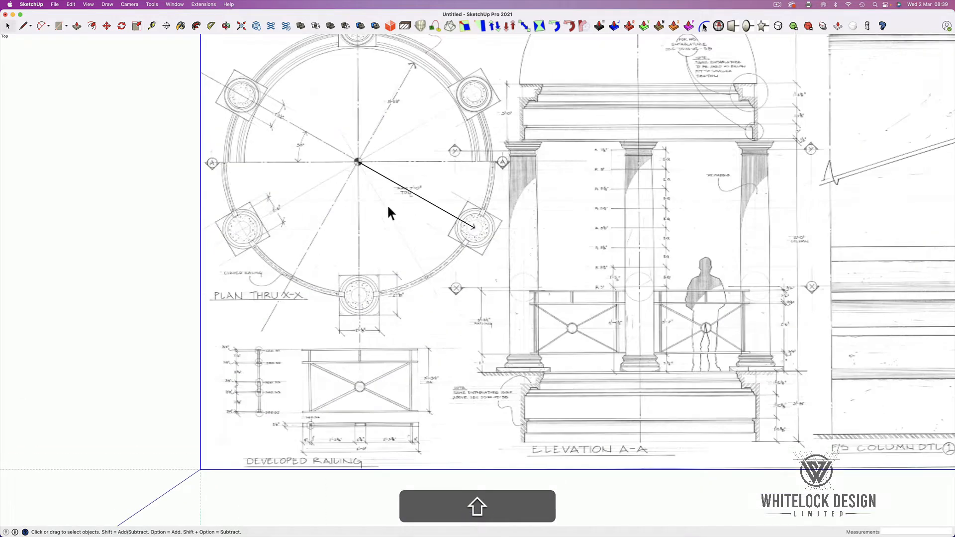
{"action": "scroll", "scroll_direction": "down", "scroll_amount": 3}
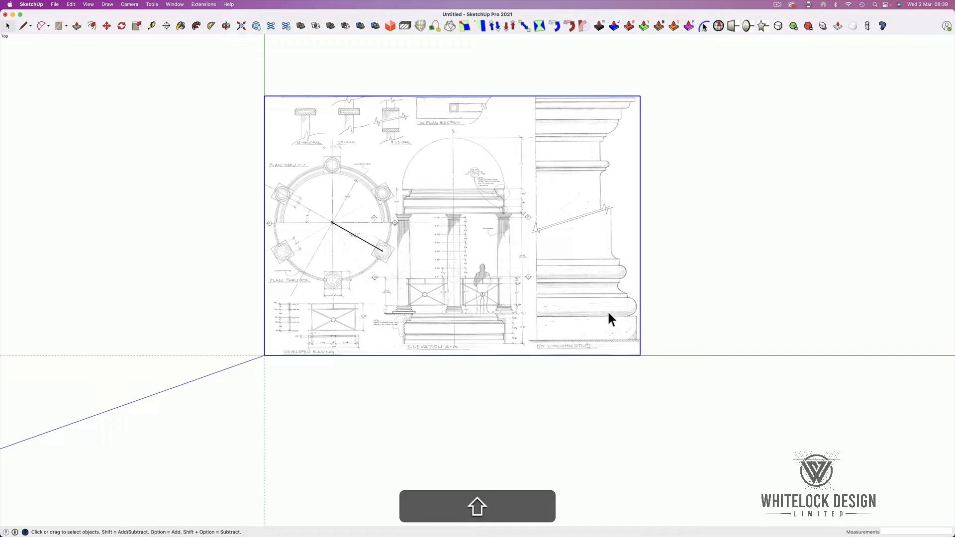
{"action": "mouse_move", "coordinate": [630, 317]}
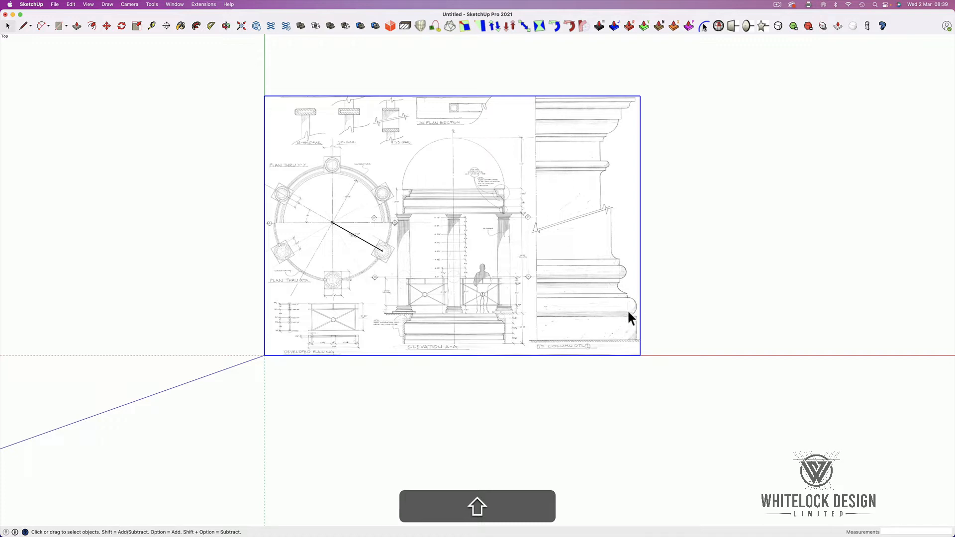
{"action": "mouse_move", "coordinate": [617, 306]}
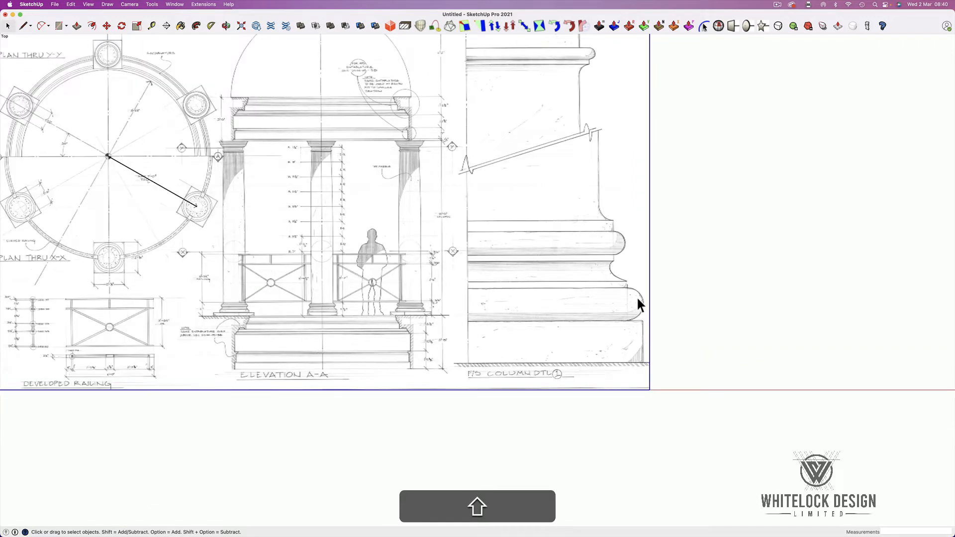
{"action": "mouse_move", "coordinate": [588, 371]}
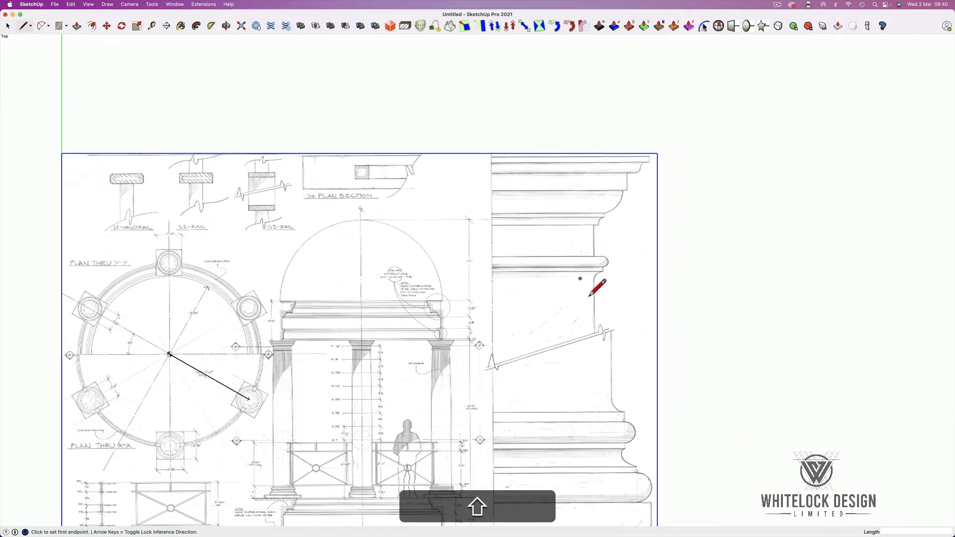
{"action": "mouse_move", "coordinate": [599, 280]}
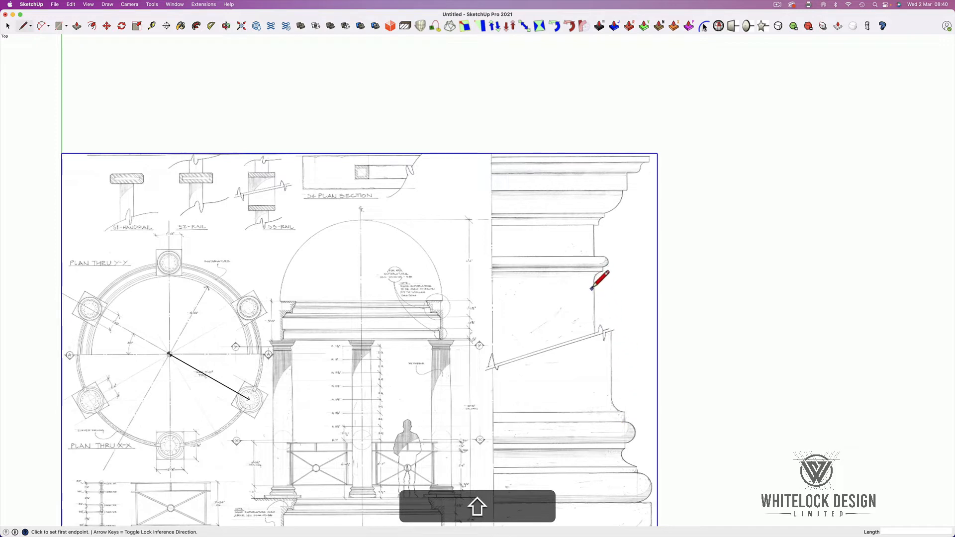
{"action": "mouse_move", "coordinate": [621, 366]}
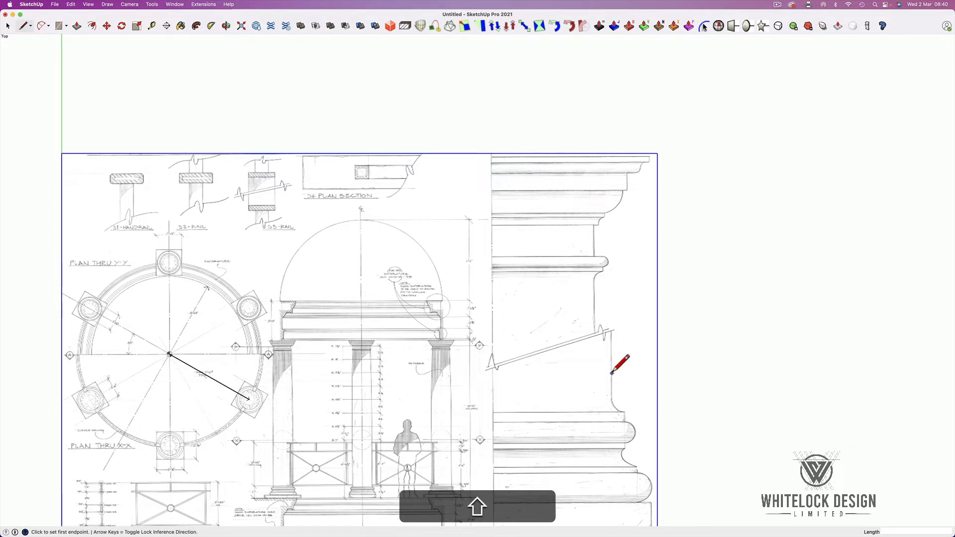
{"action": "mouse_move", "coordinate": [620, 357]}
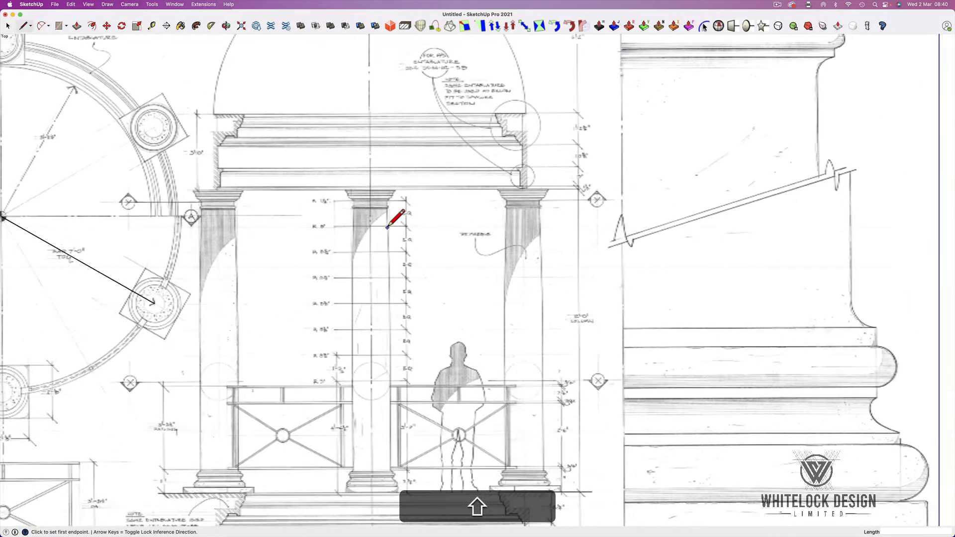
{"action": "mouse_move", "coordinate": [364, 357]}
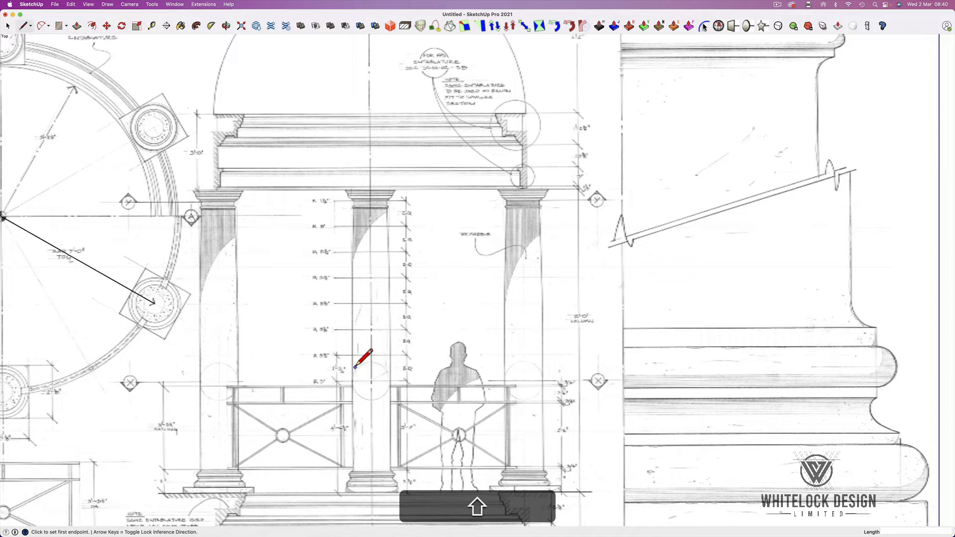
{"action": "mouse_move", "coordinate": [411, 286]}
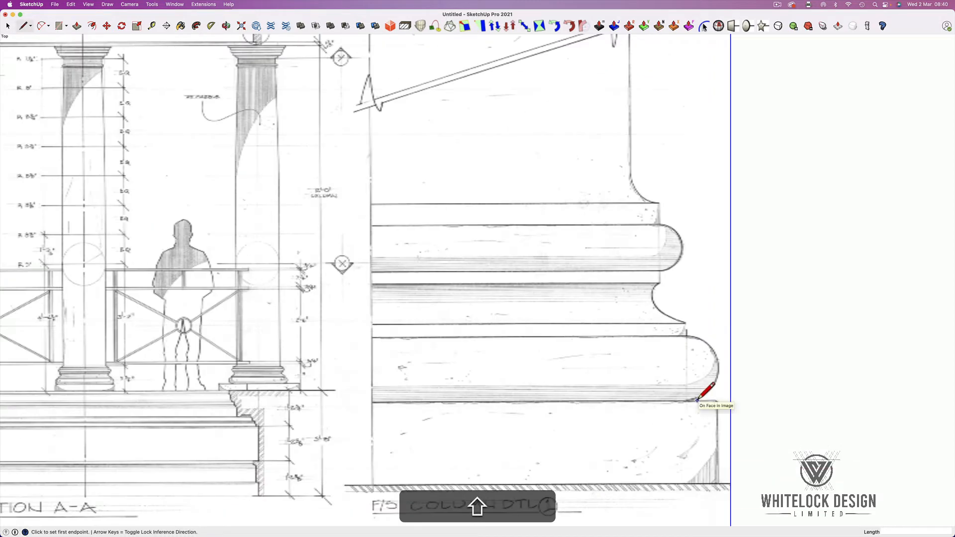
- Show the whole reference drawing and start a line at the column profile's top
{"action": "key", "text": "r"}
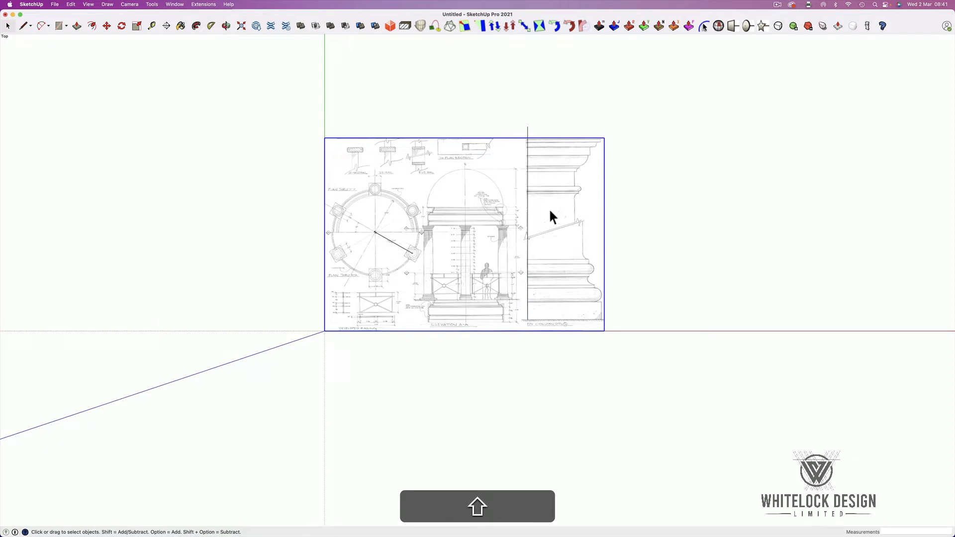
{"action": "left_click", "coordinate": [122, 25]}
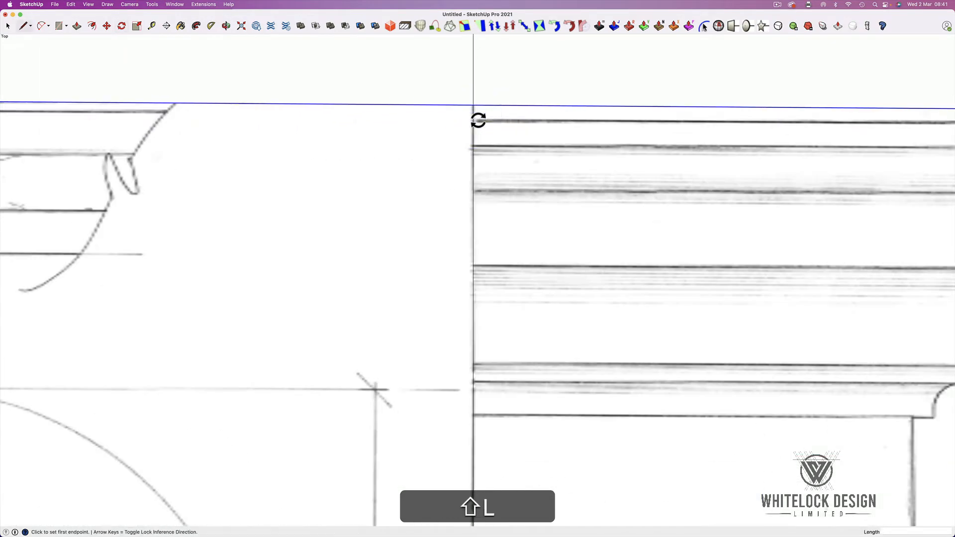
{"action": "left_click", "coordinate": [474, 116]}
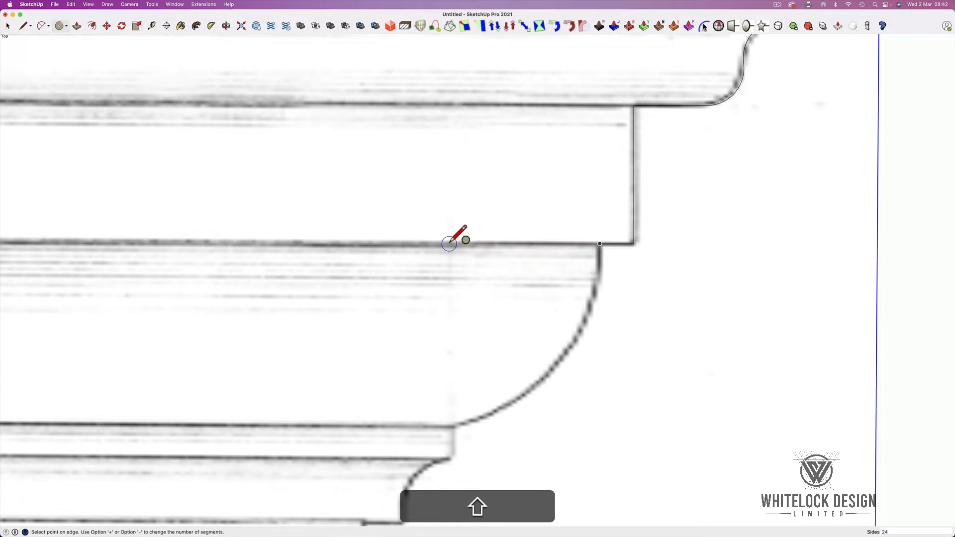
{"action": "mouse_move", "coordinate": [450, 428]}
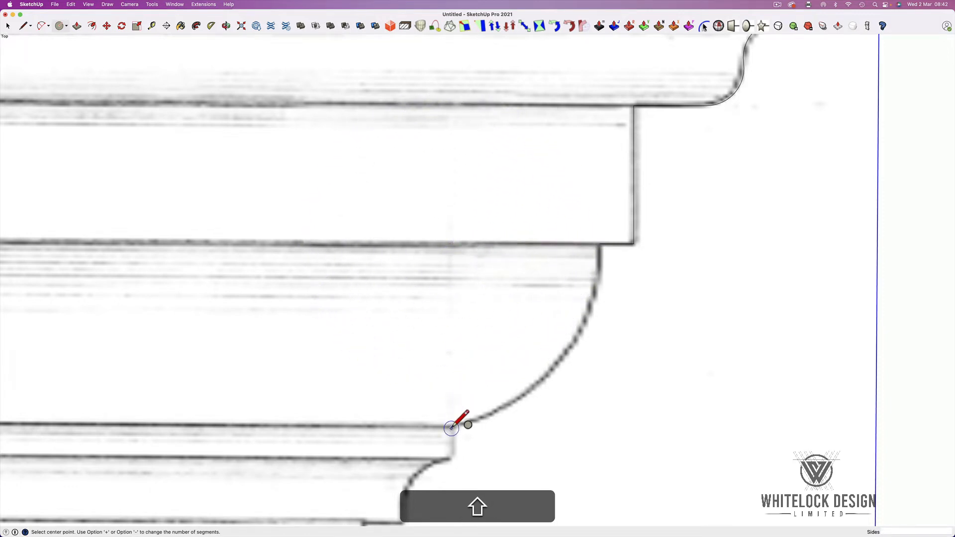
{"action": "mouse_move", "coordinate": [451, 242]}
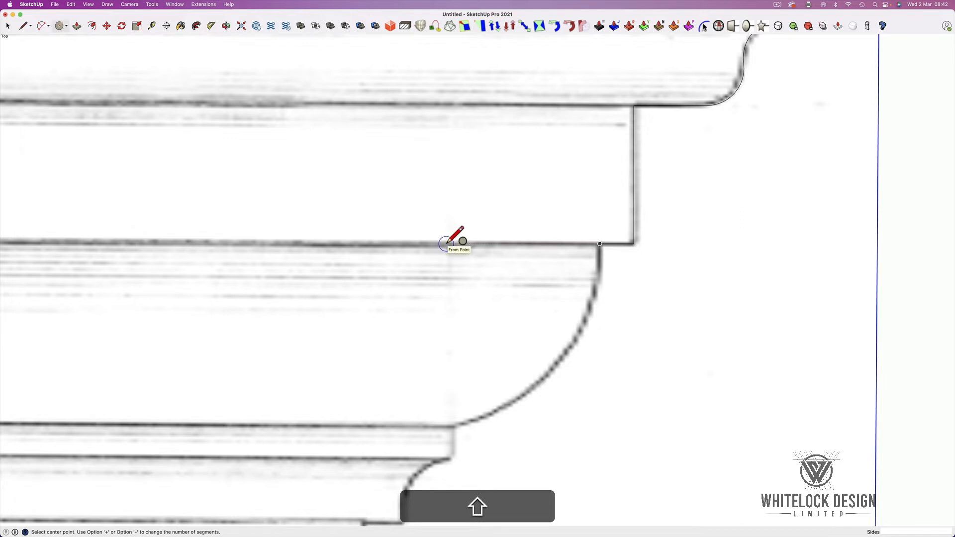
{"action": "mouse_move", "coordinate": [551, 244]}
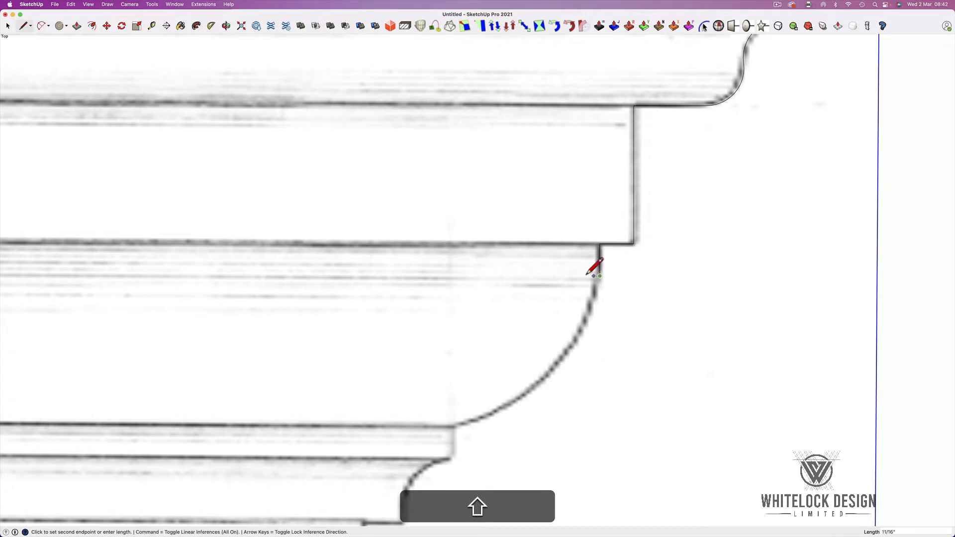
{"action": "mouse_move", "coordinate": [456, 267]}
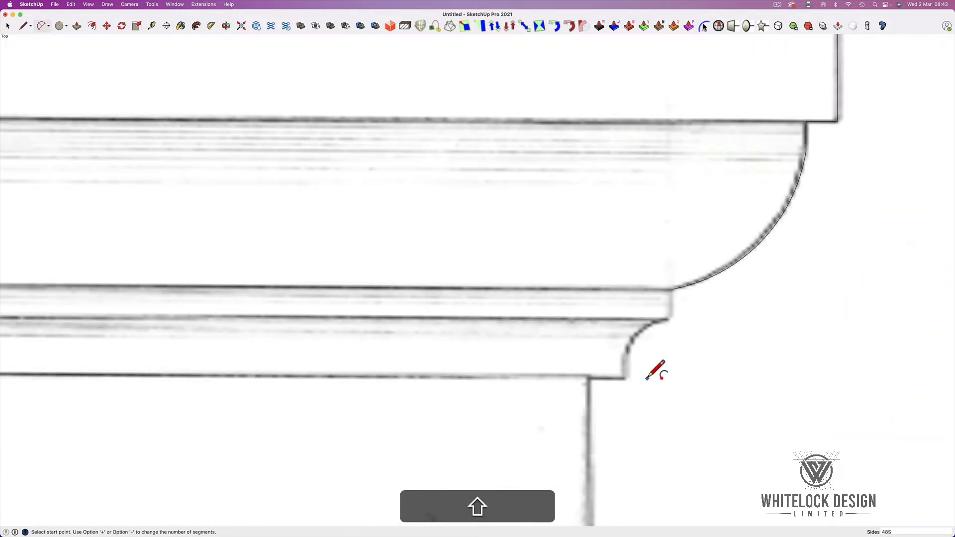
- Trace an arc along the small curved molding and an edge to the rounded molding's top
{"action": "left_click", "coordinate": [671, 288]}
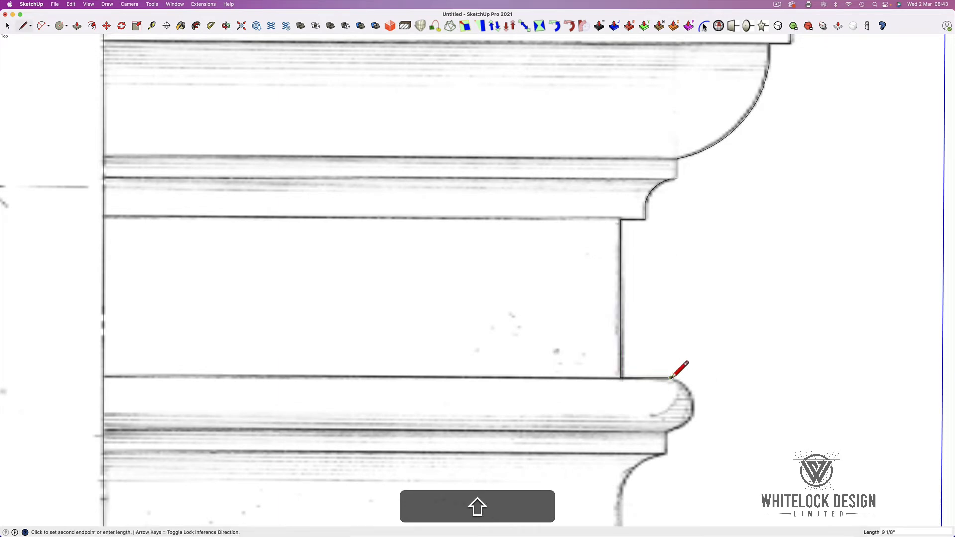
{"action": "left_click", "coordinate": [670, 376]}
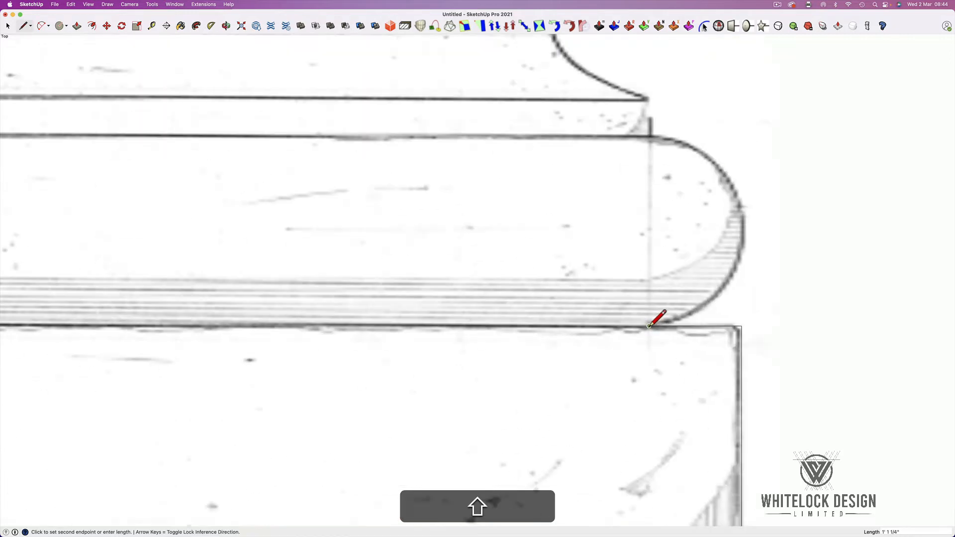
{"action": "mouse_move", "coordinate": [661, 120]}
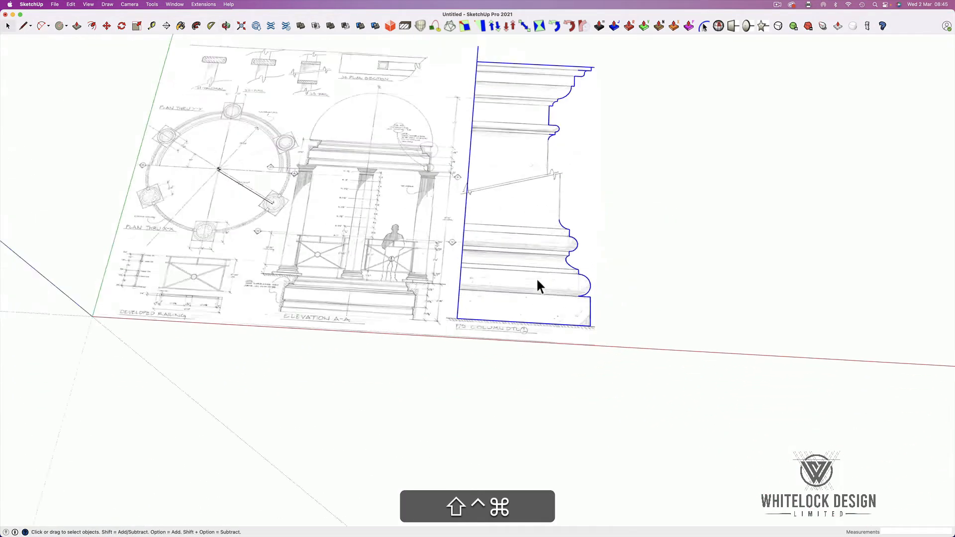
- Zoom out to review the fully traced column profile
{"action": "scroll", "scroll_direction": "down", "scroll_amount": 3}
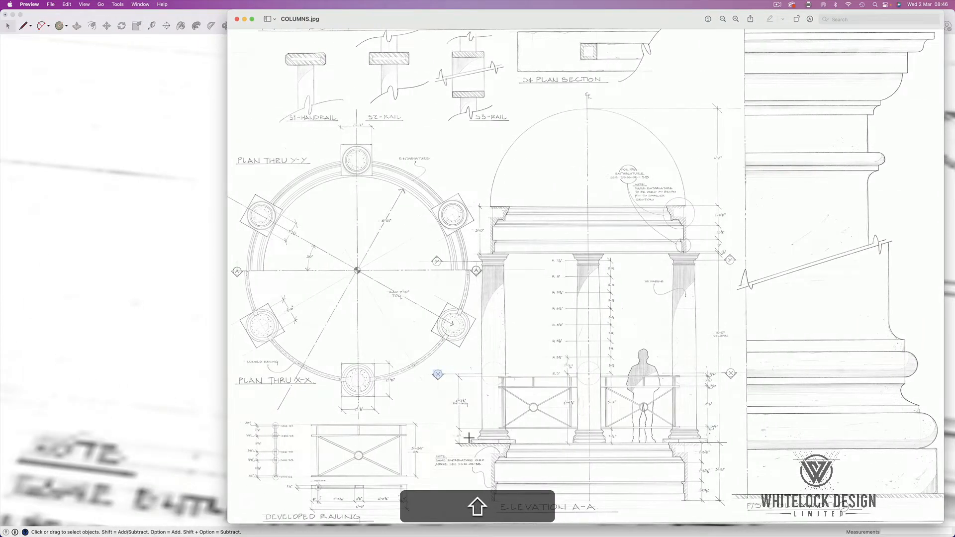
{"action": "mouse_move", "coordinate": [629, 294]}
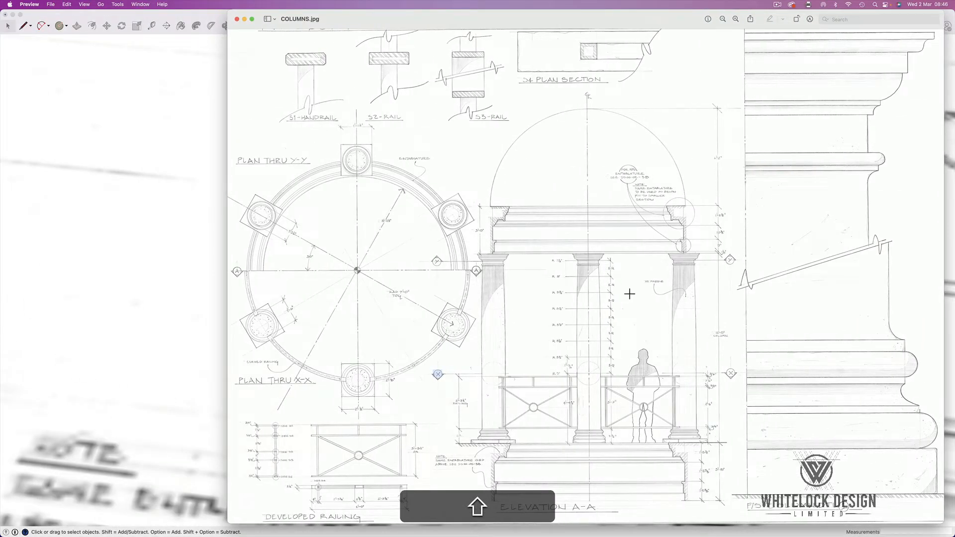
{"action": "mouse_move", "coordinate": [521, 457]}
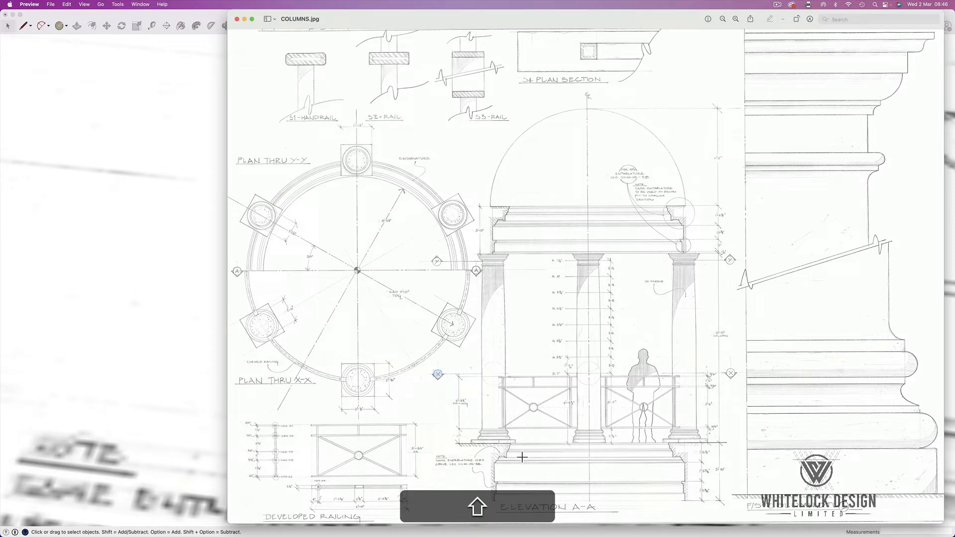
{"action": "mouse_move", "coordinate": [627, 201]}
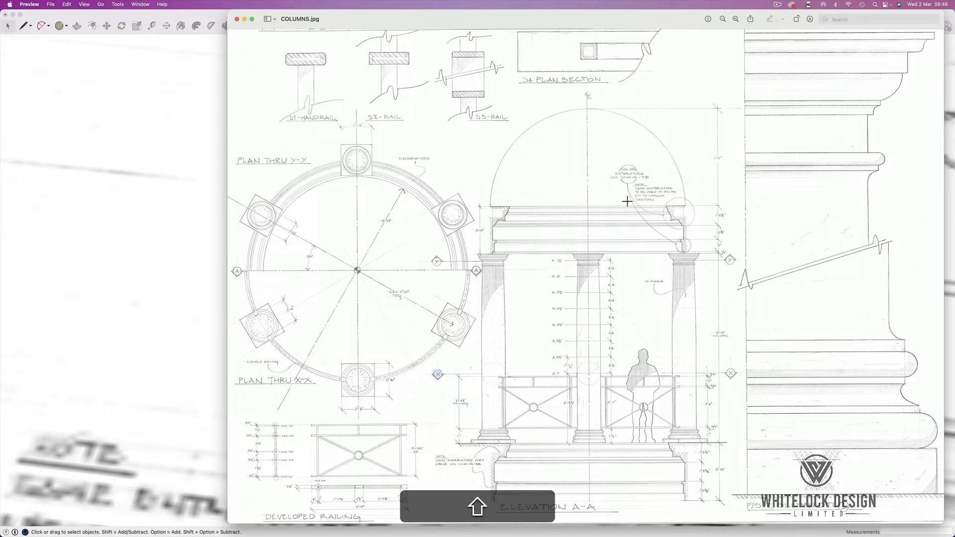
{"action": "mouse_move", "coordinate": [616, 18]}
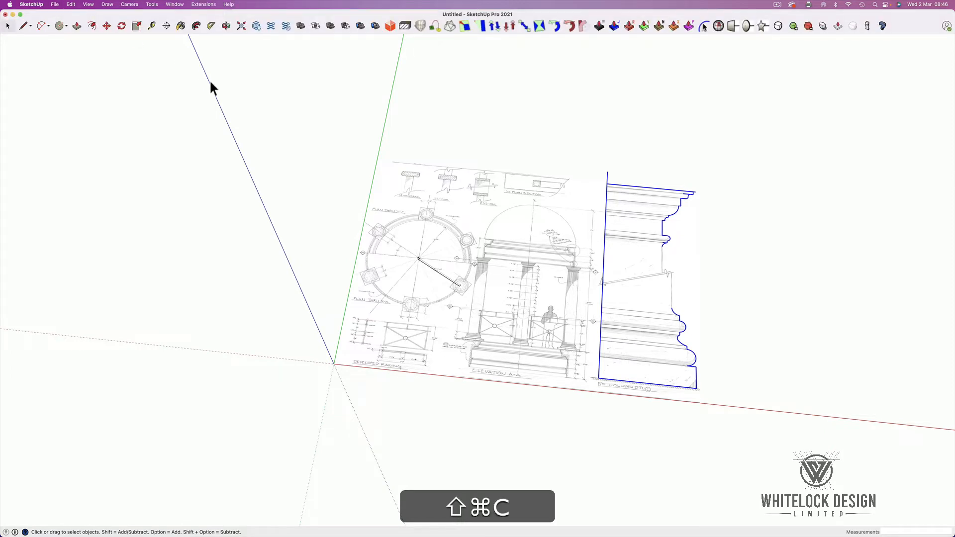
- Start a new blank model and set the rotation pivot point for the pasted profile
{"action": "left_click", "coordinate": [55, 5]}
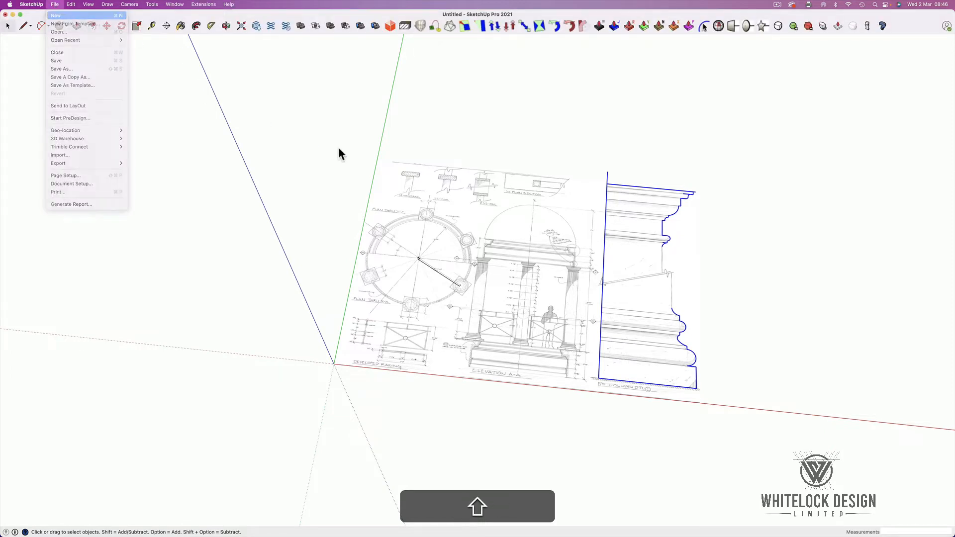
{"action": "left_click", "coordinate": [55, 16]}
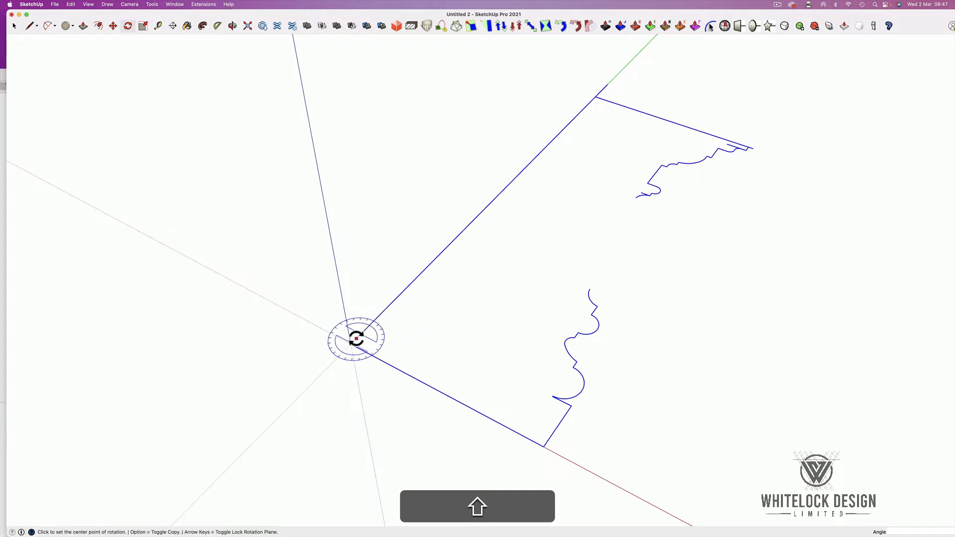
{"action": "mouse_move", "coordinate": [353, 345]}
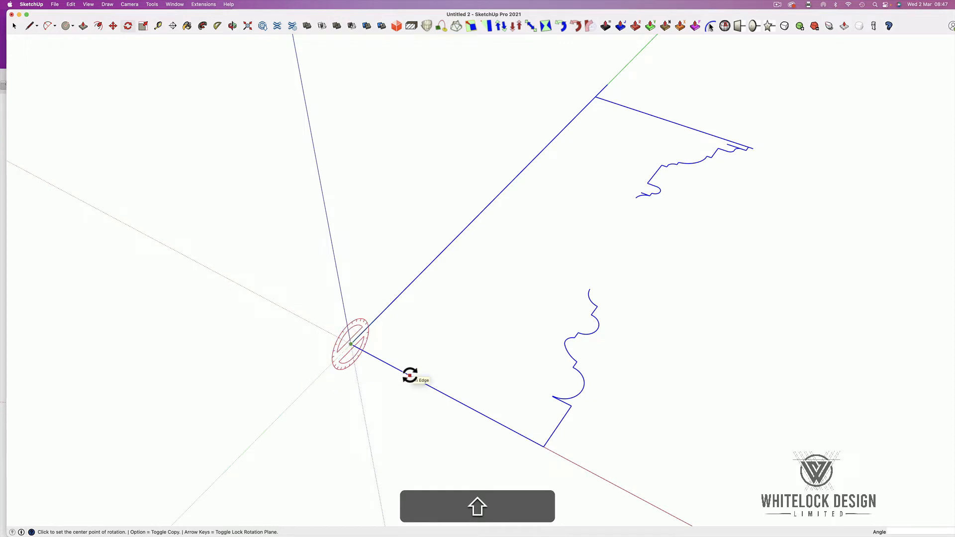
{"action": "left_click", "coordinate": [350, 346]}
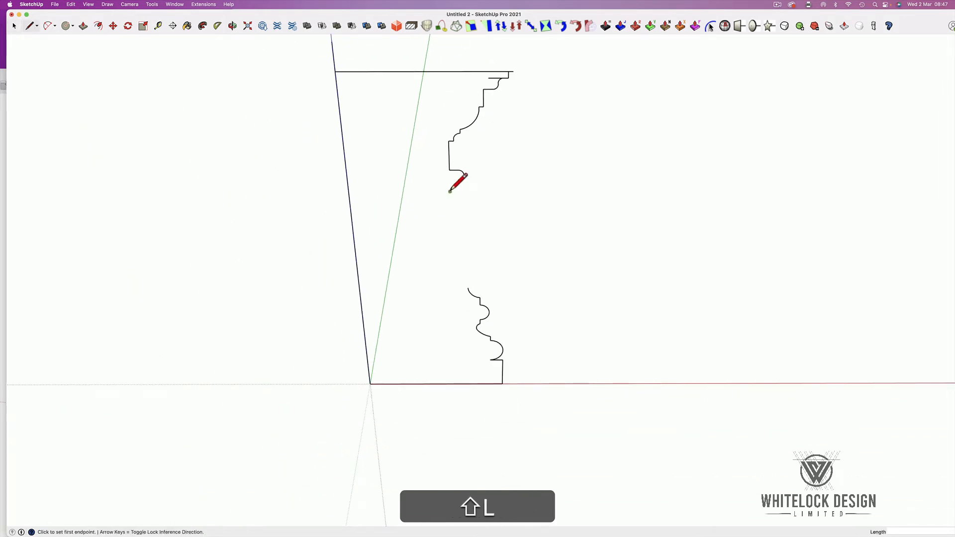
- Start a line to close the upright profile shape
{"action": "left_click", "coordinate": [449, 192]}
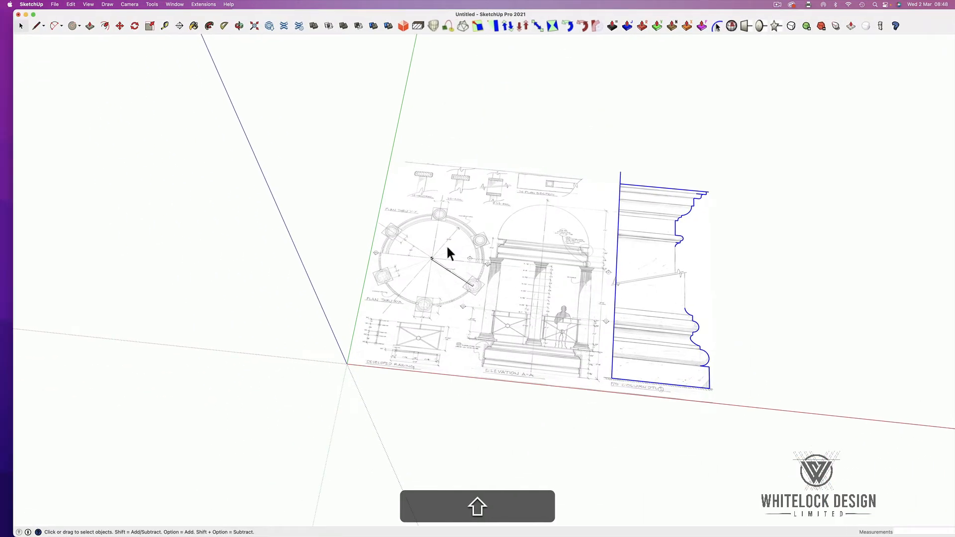
- Bring the original model forward and zoom in on the column capital
{"action": "key", "text": "cmd+shift+v"}
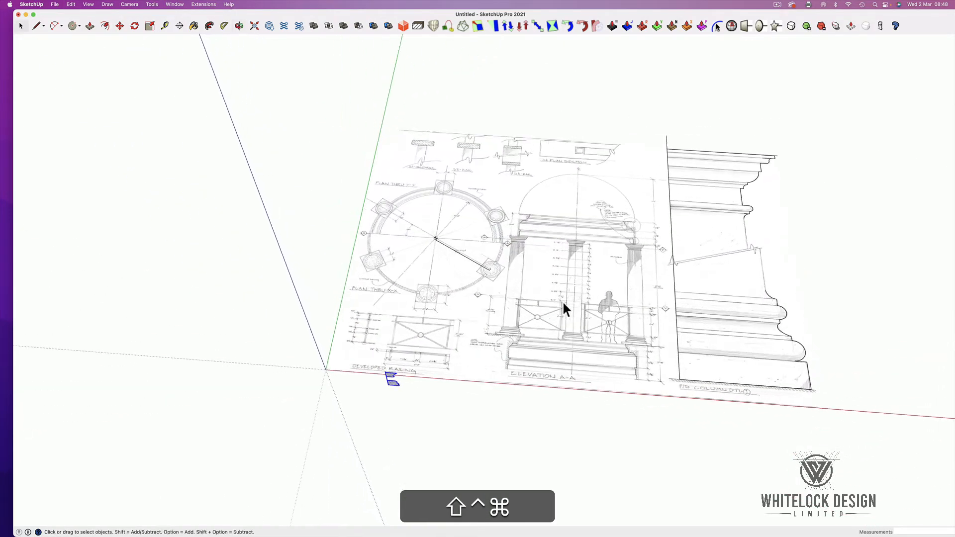
{"action": "left_click_drag", "start_coordinate": [563, 307], "coordinate": [542, 257]}
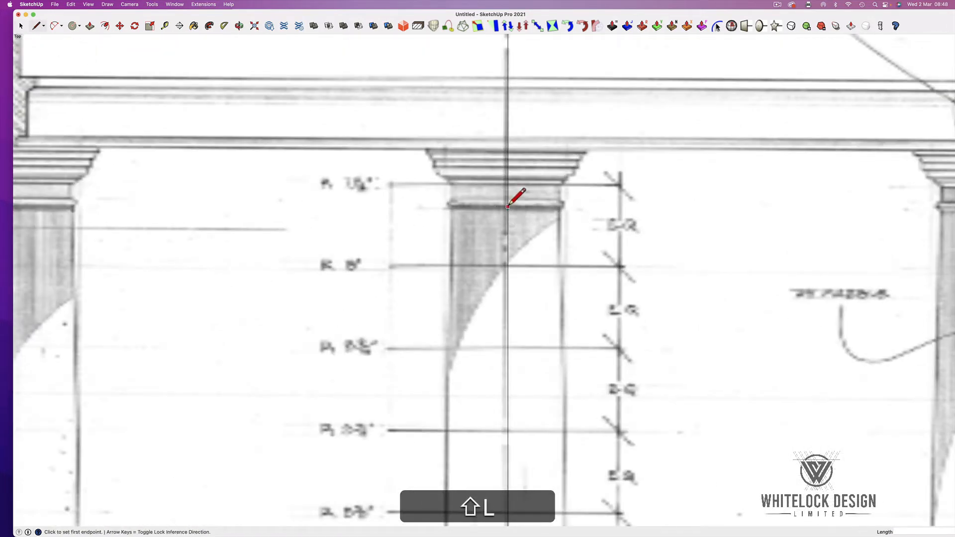
- Trace the shaft's base edge and outer side from the centre line over the elevation
{"action": "left_click", "coordinate": [509, 207]}
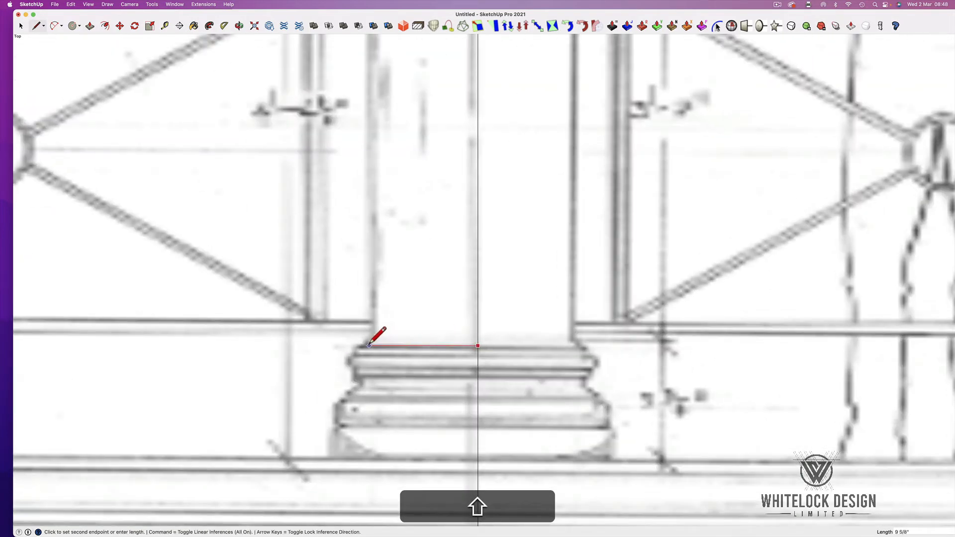
{"action": "scroll", "scroll_direction": "down", "scroll_amount": 3}
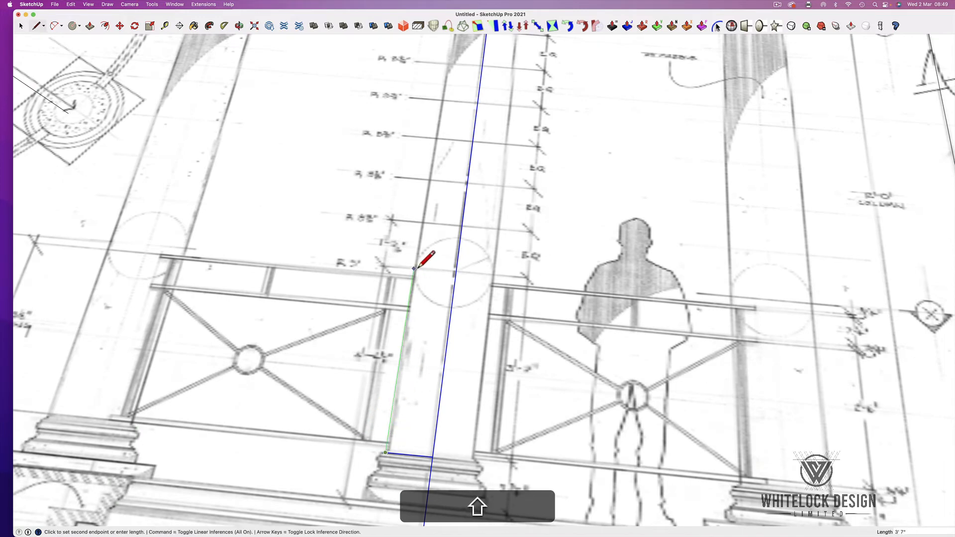
{"action": "mouse_move", "coordinate": [427, 259]}
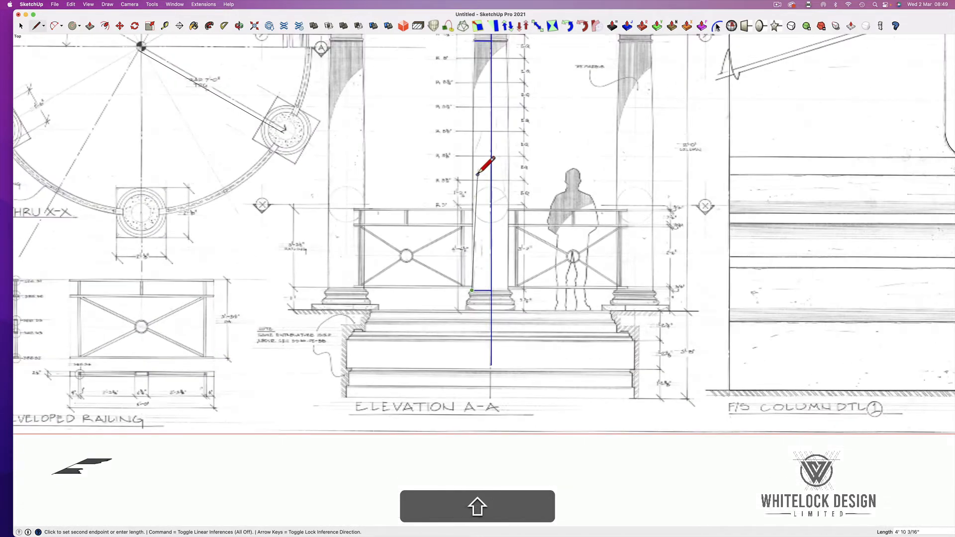
{"action": "scroll", "scroll_direction": "down", "scroll_amount": 3}
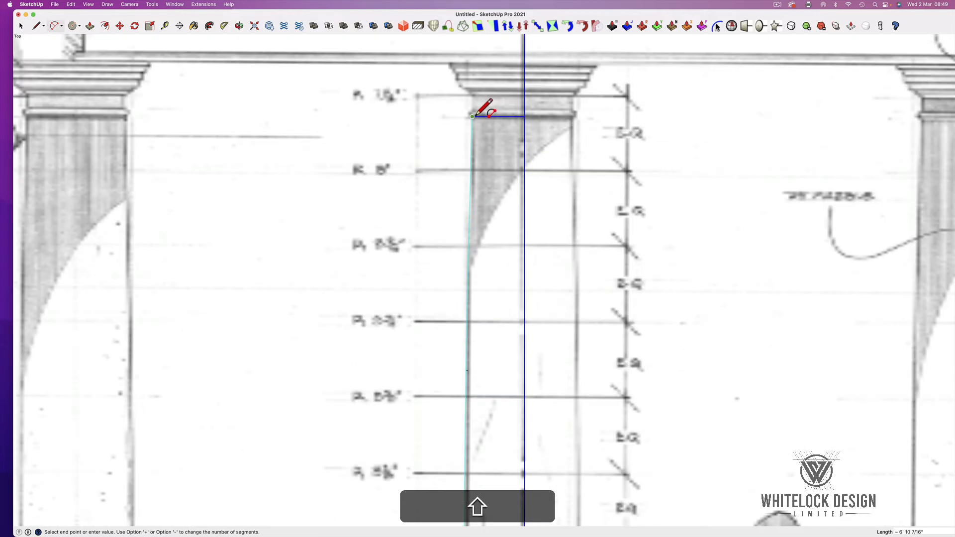
{"action": "mouse_move", "coordinate": [477, 116]}
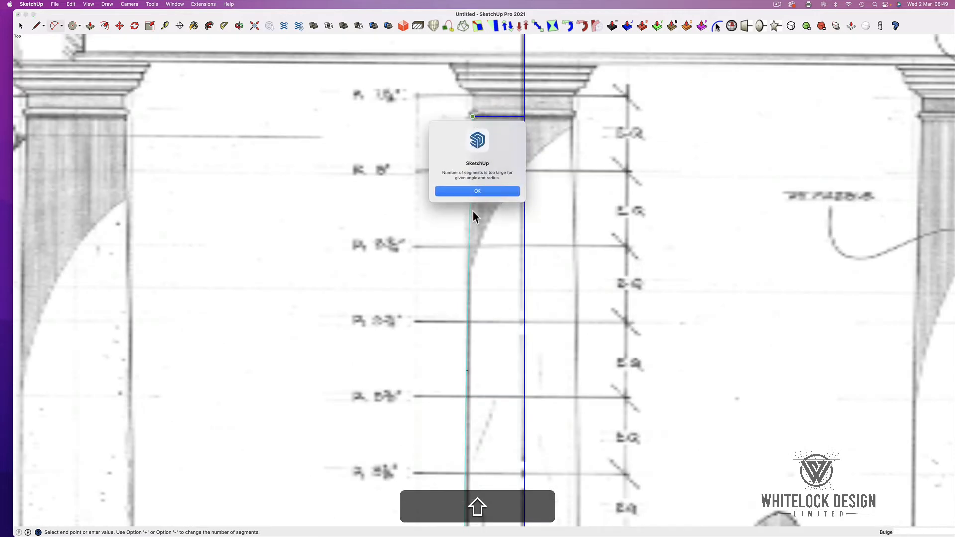
- Draw the line beneath the capital and dismiss the too-many-segments warning
{"action": "left_click", "coordinate": [477, 191]}
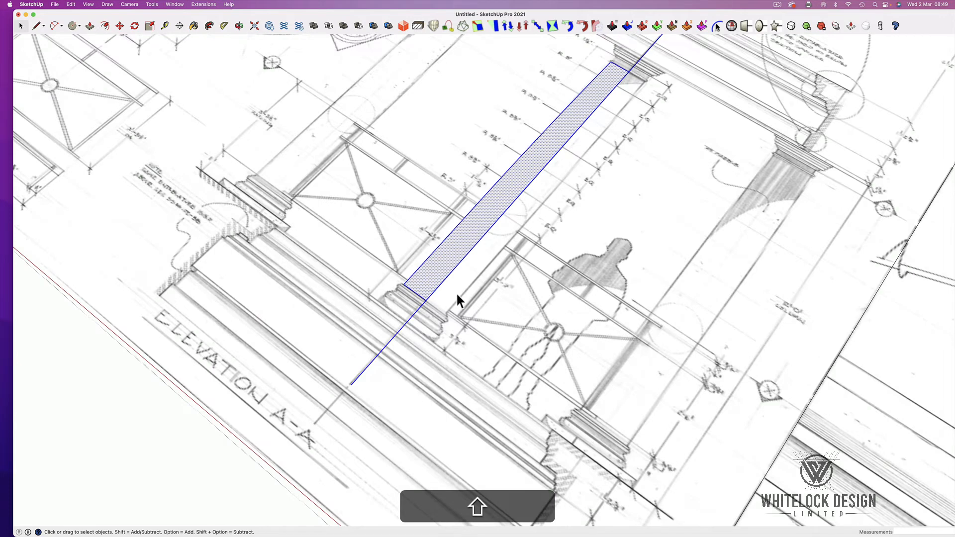
- Close the half-shaft outline so it fills as a solid face
{"action": "key", "text": "q"}
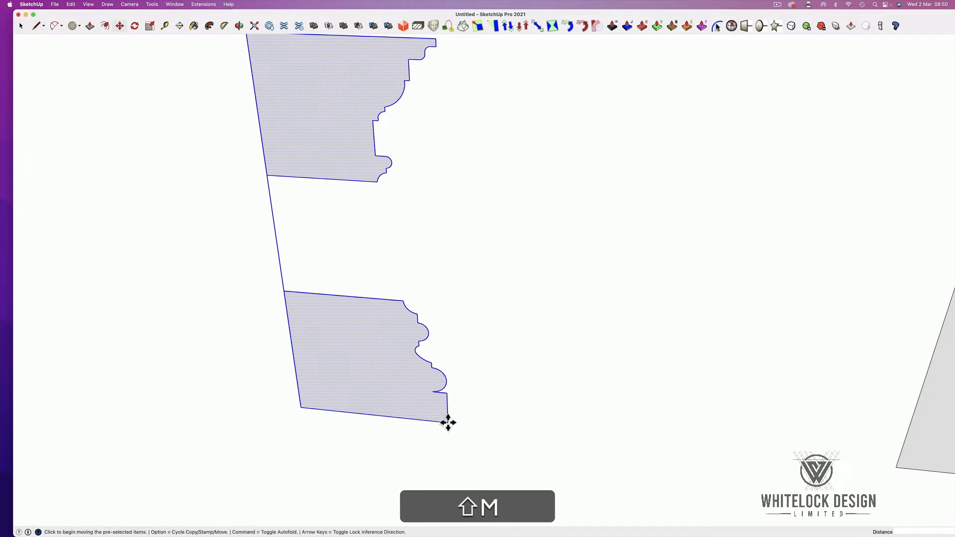
- Move the capital and base profile faces beside the half-shaft face
{"action": "left_click_drag", "start_coordinate": [449, 423], "coordinate": [632, 438]}
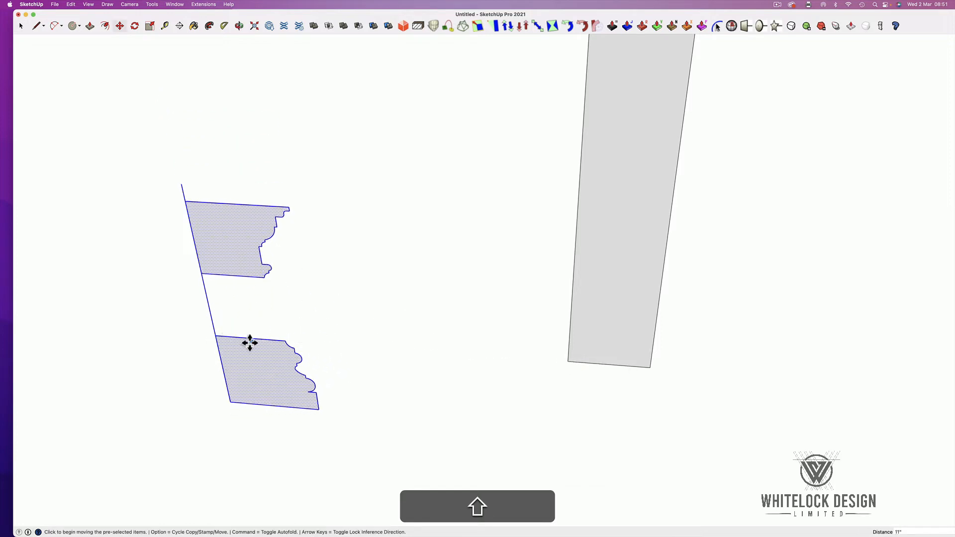
{"action": "mouse_move", "coordinate": [254, 342]}
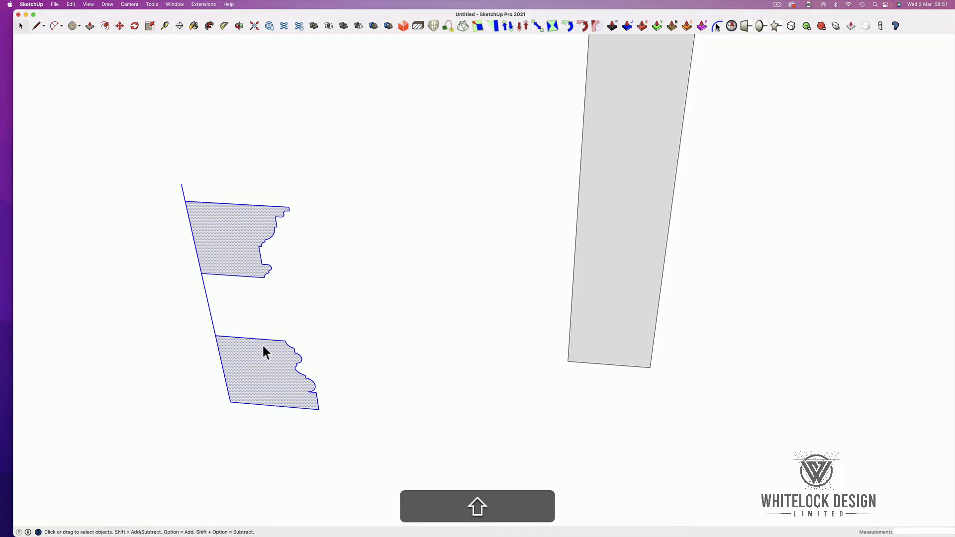
{"action": "mouse_move", "coordinate": [280, 373]}
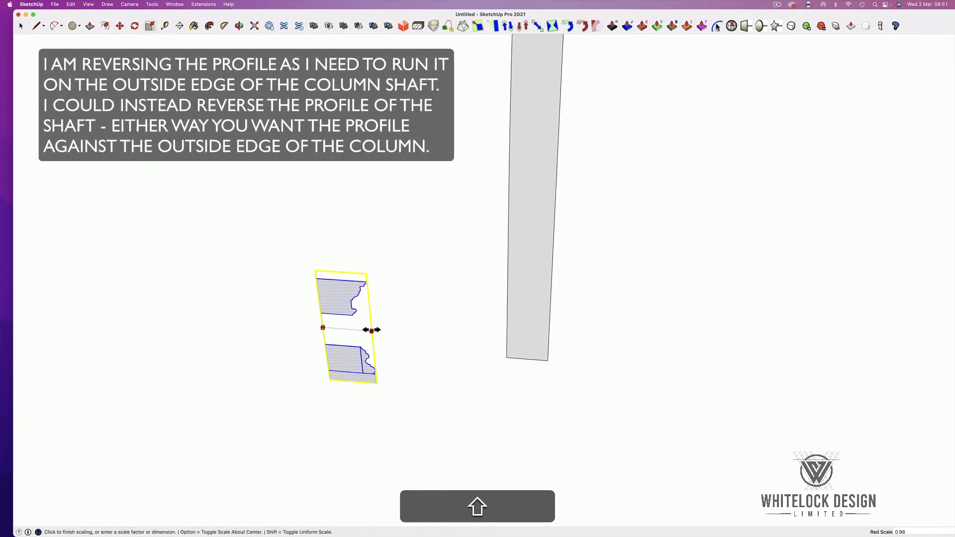
{"action": "left_click_drag", "start_coordinate": [376, 329], "coordinate": [314, 329]}
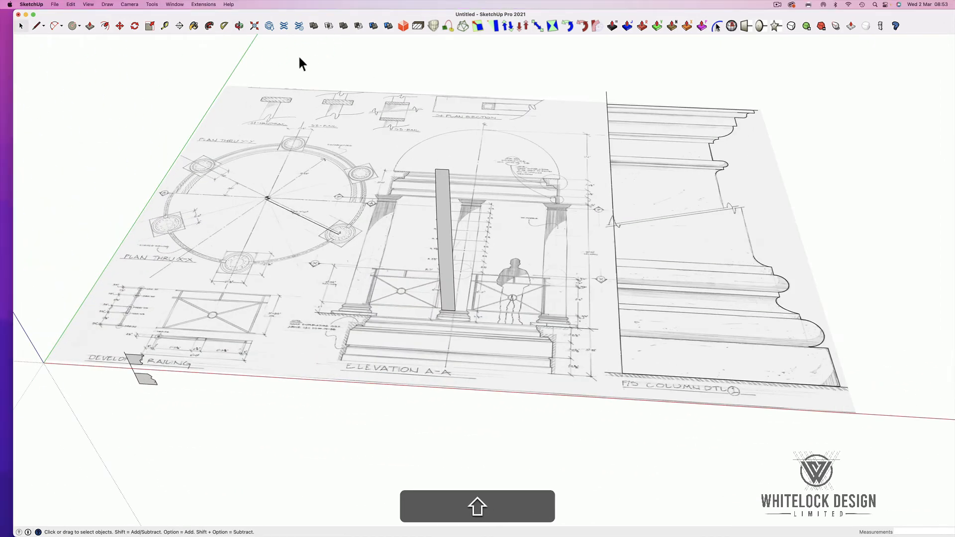
{"action": "mouse_move", "coordinate": [431, 187]}
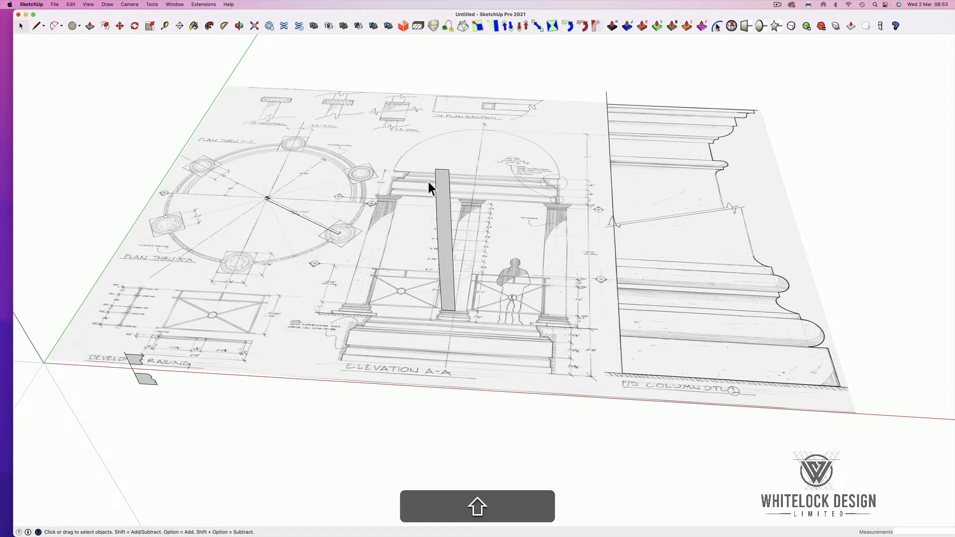
- Zoom in on the profile, hide the reference sketch, and circle the column base
{"action": "scroll", "scroll_direction": "down", "scroll_amount": 3}
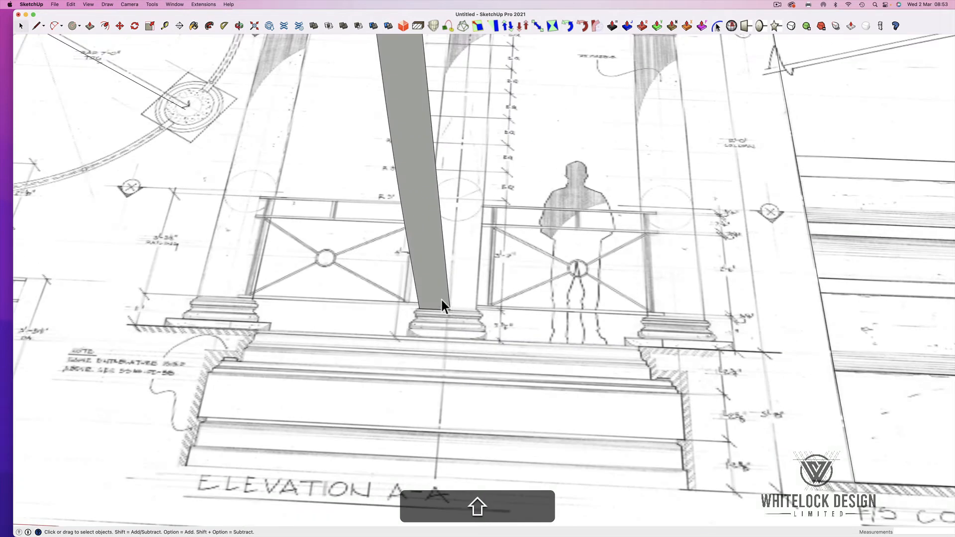
{"action": "mouse_move", "coordinate": [427, 230]}
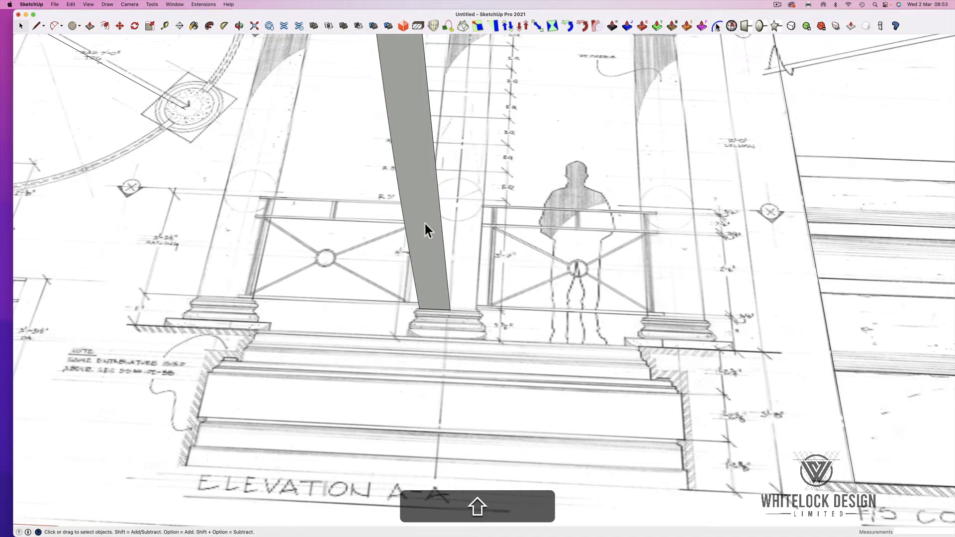
{"action": "mouse_move", "coordinate": [427, 292]}
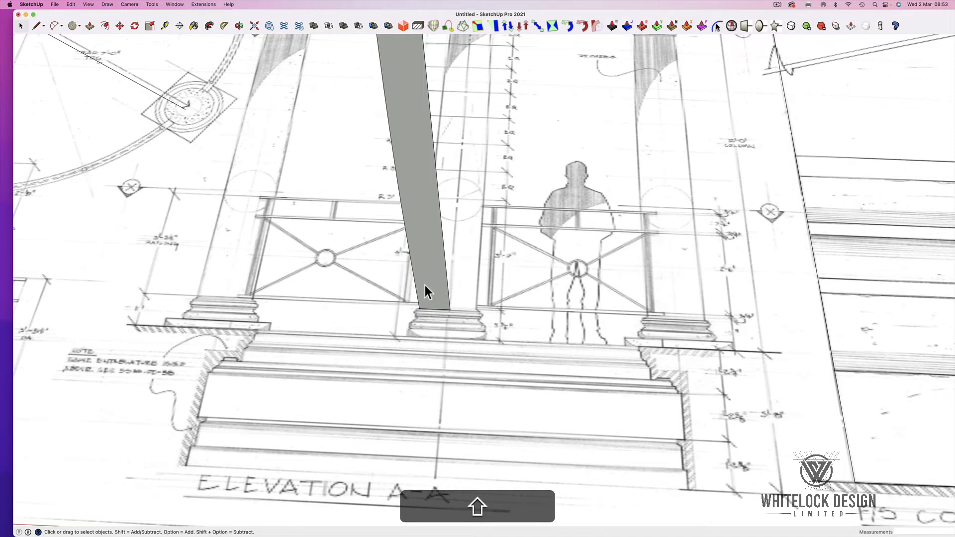
{"action": "scroll", "scroll_direction": "down", "scroll_amount": 3}
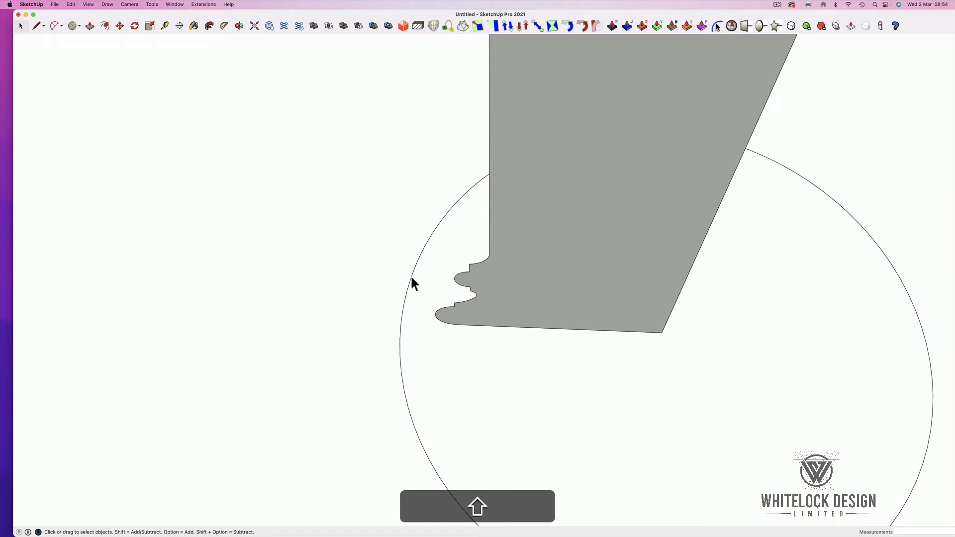
- Change the base circle's segments to 12 in Entity Info, then back to 90
{"action": "left_click", "coordinate": [414, 286]}
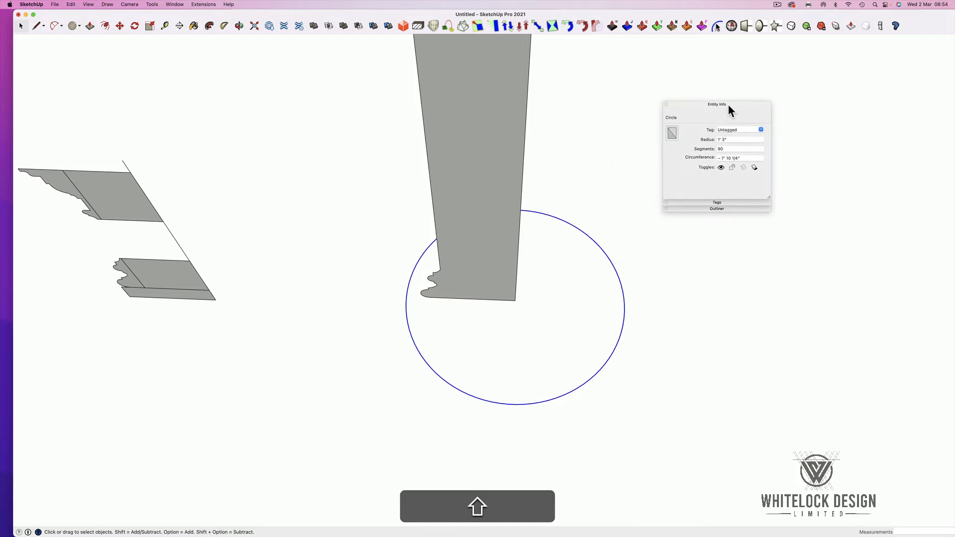
{"action": "mouse_move", "coordinate": [721, 157]}
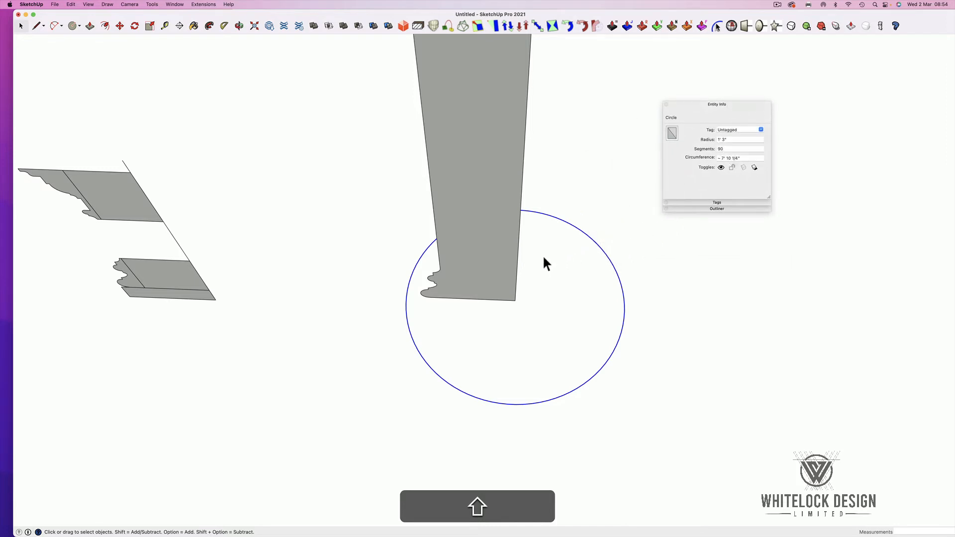
{"action": "mouse_move", "coordinate": [510, 272]}
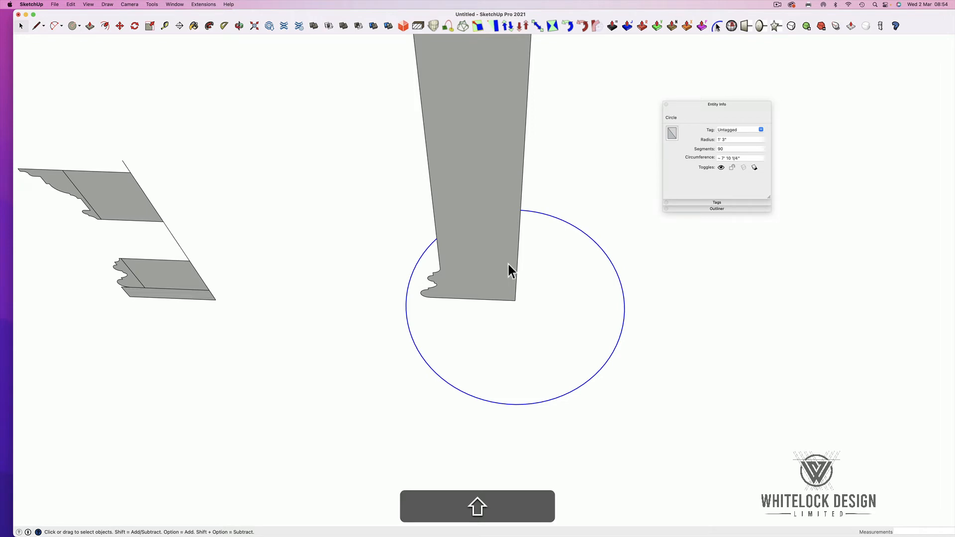
{"action": "mouse_move", "coordinate": [600, 251]}
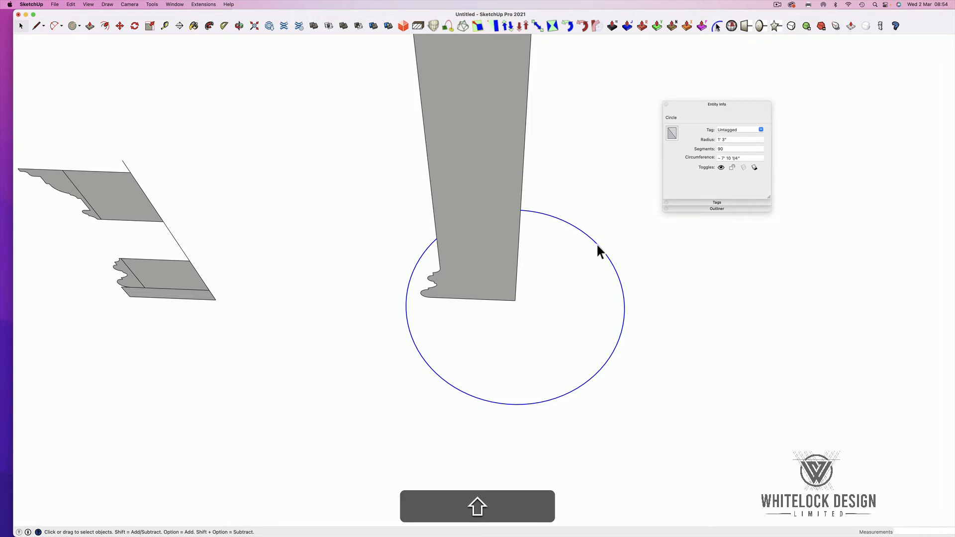
{"action": "left_click", "coordinate": [740, 148]}
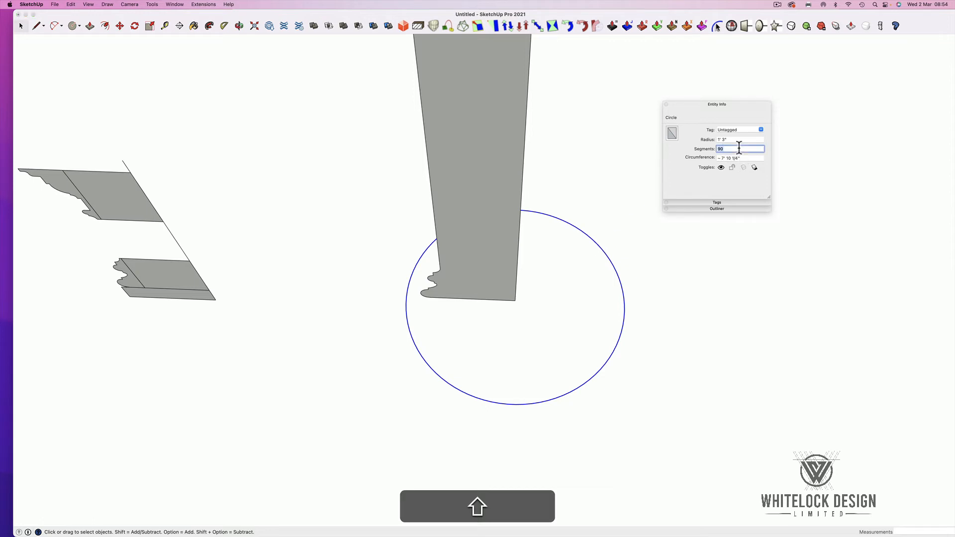
{"action": "type", "text": "12"}
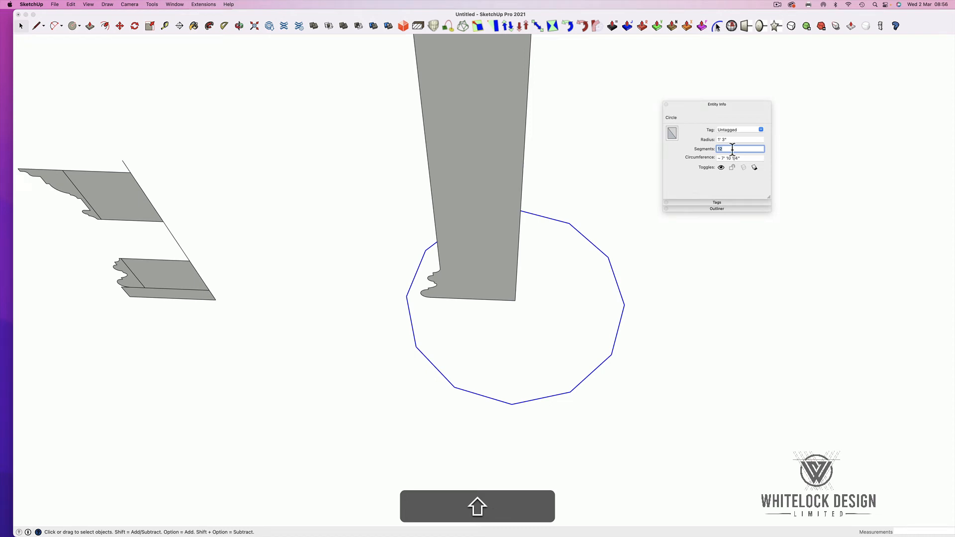
{"action": "type", "text": "90"}
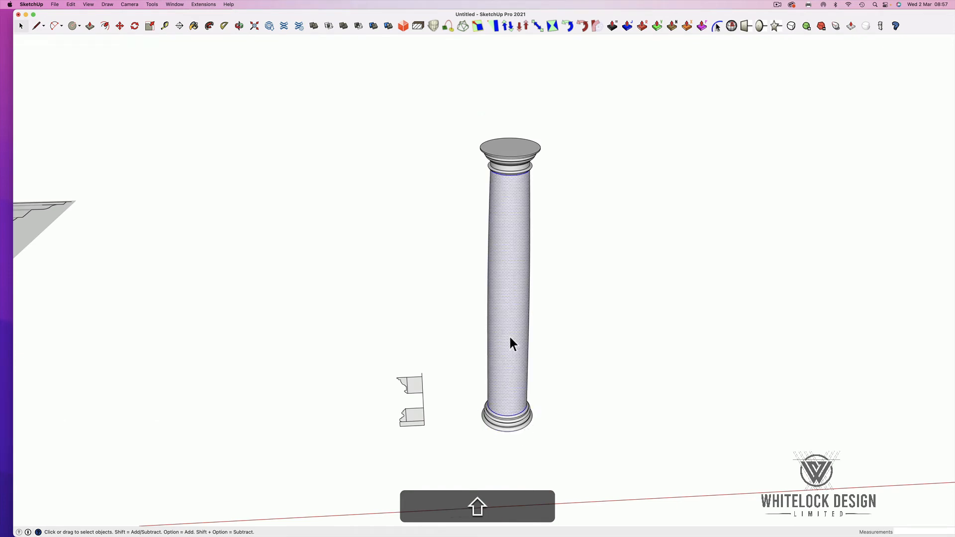
- Make the revolved column geometry a component named SHAFT
{"action": "right_click", "coordinate": [511, 342]}
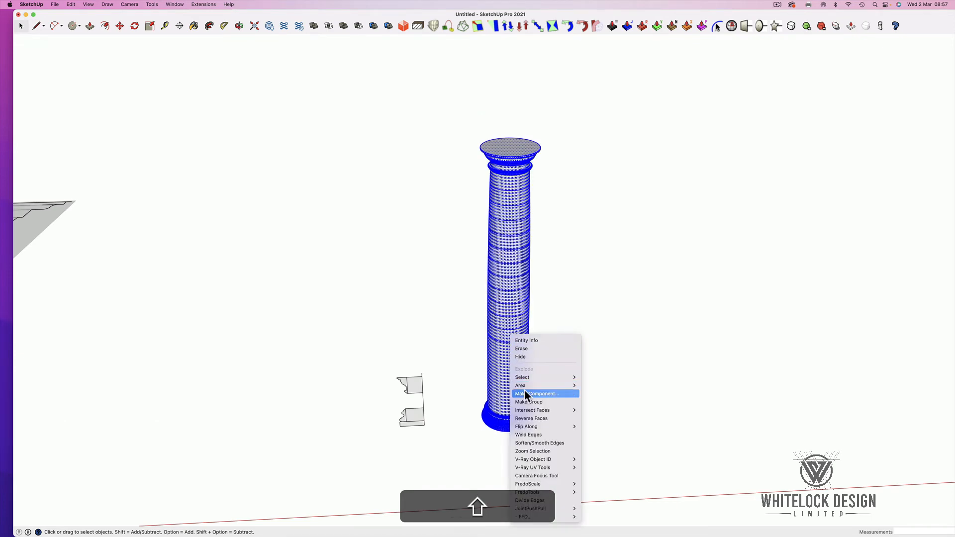
{"action": "mouse_move", "coordinate": [539, 400]}
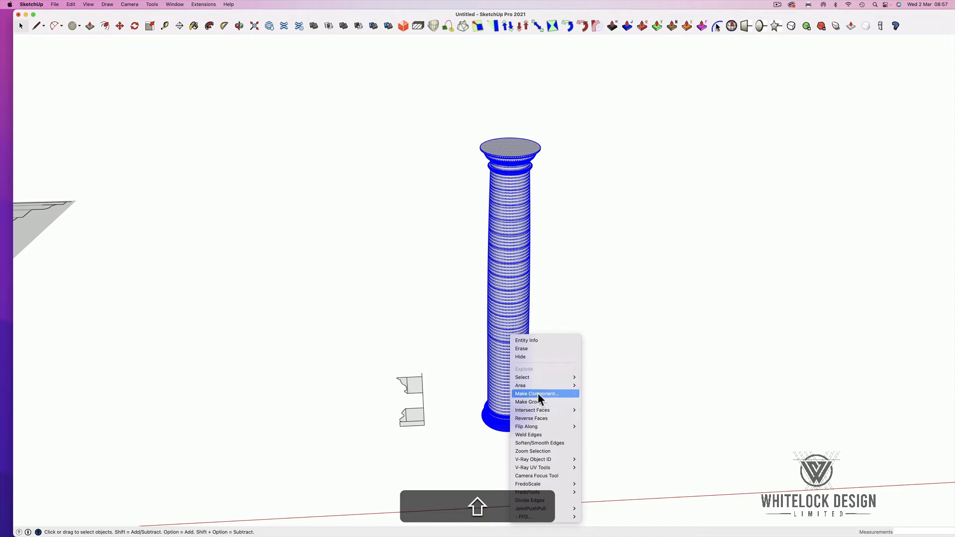
{"action": "left_click", "coordinate": [536, 393]}
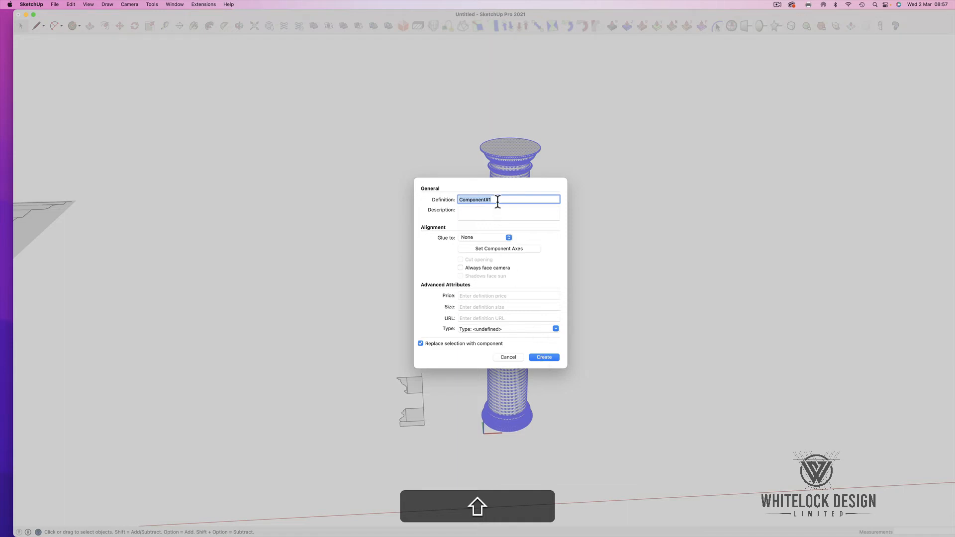
{"action": "type", "text": "SHAF"}
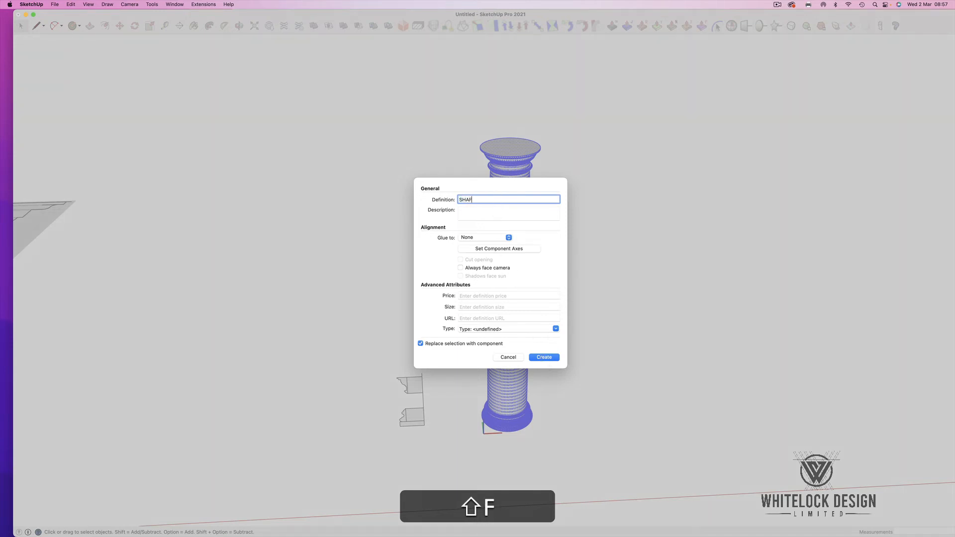
{"action": "left_click", "coordinate": [542, 357]}
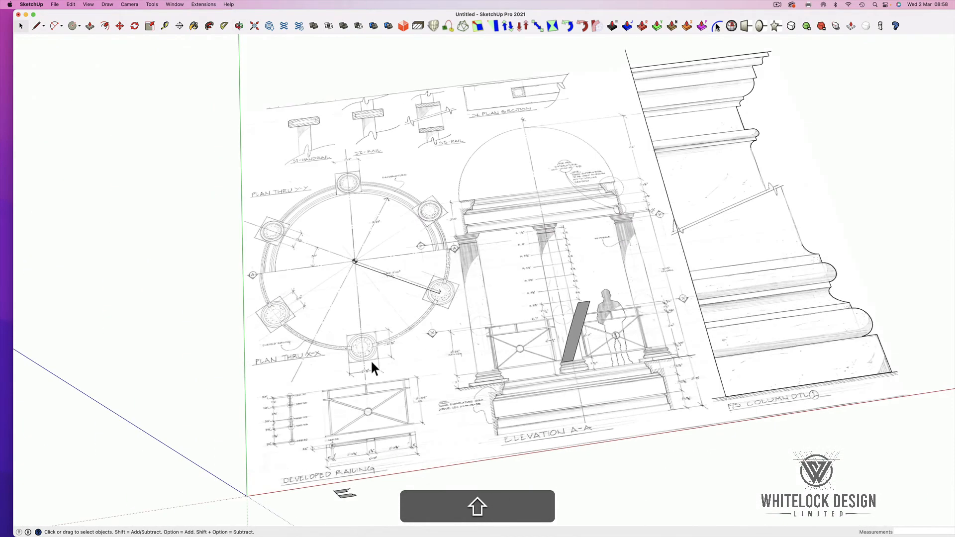
{"action": "mouse_move", "coordinate": [500, 401]}
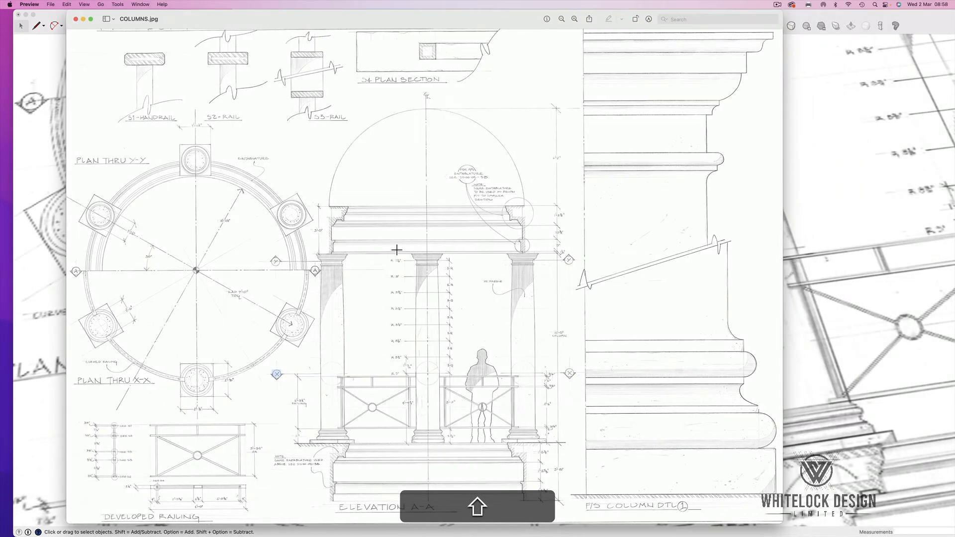
{"action": "mouse_move", "coordinate": [200, 417]}
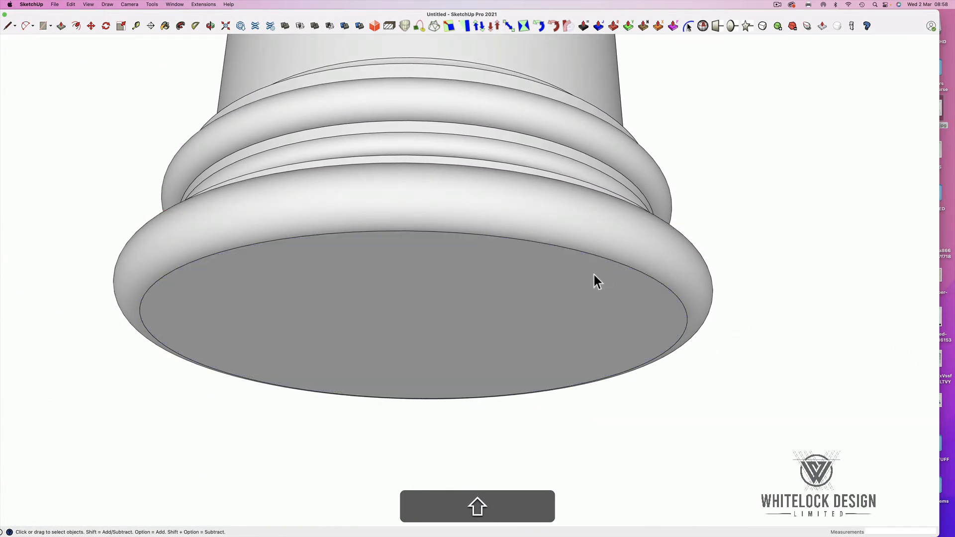
- Orbit up beneath the column and open the component for editing
{"action": "key", "text": "r"}
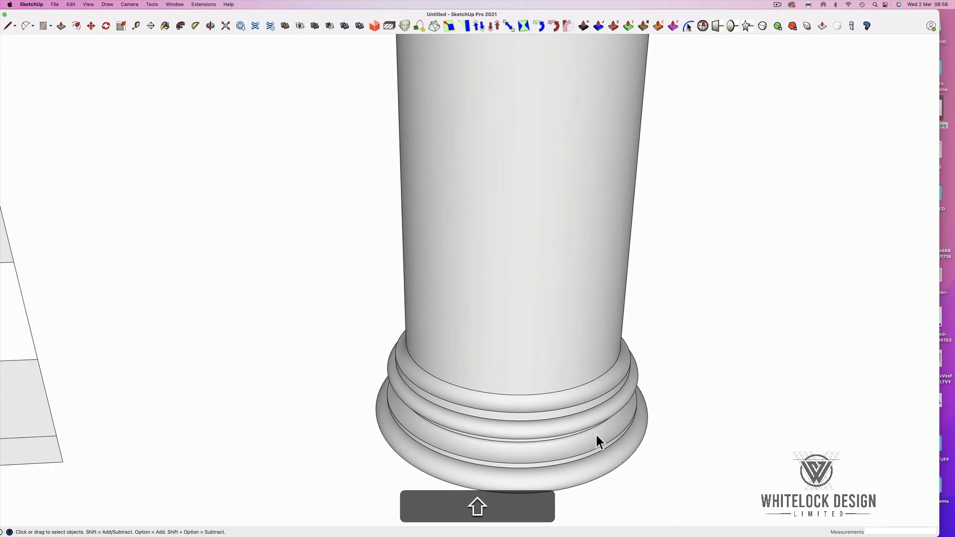
{"action": "left_click_drag", "start_coordinate": [600, 441], "coordinate": [553, 341]}
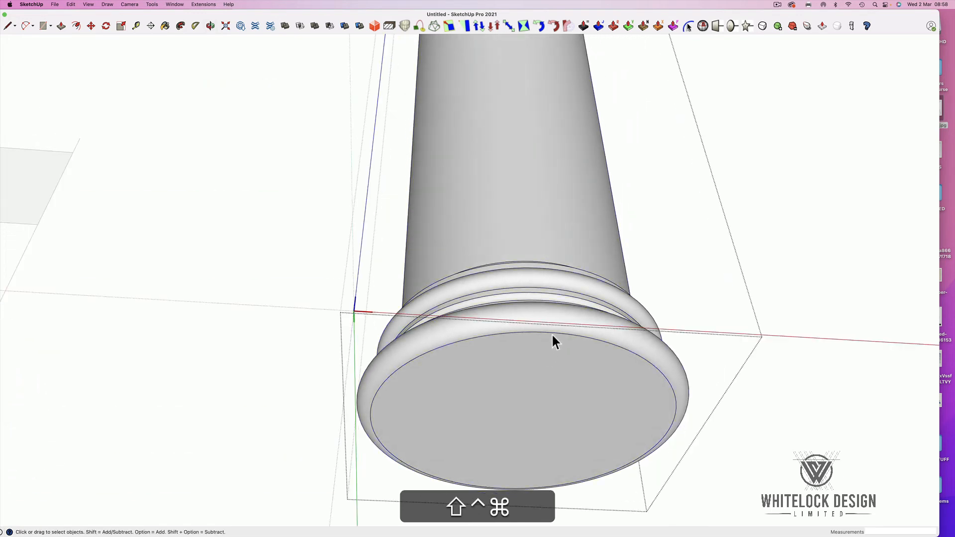
{"action": "left_click", "coordinate": [548, 355]}
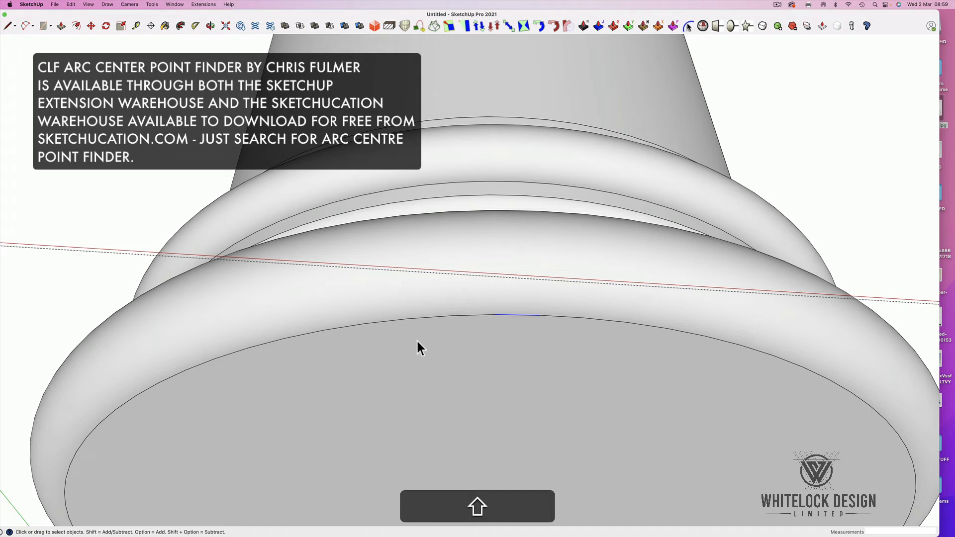
{"action": "mouse_move", "coordinate": [550, 323]}
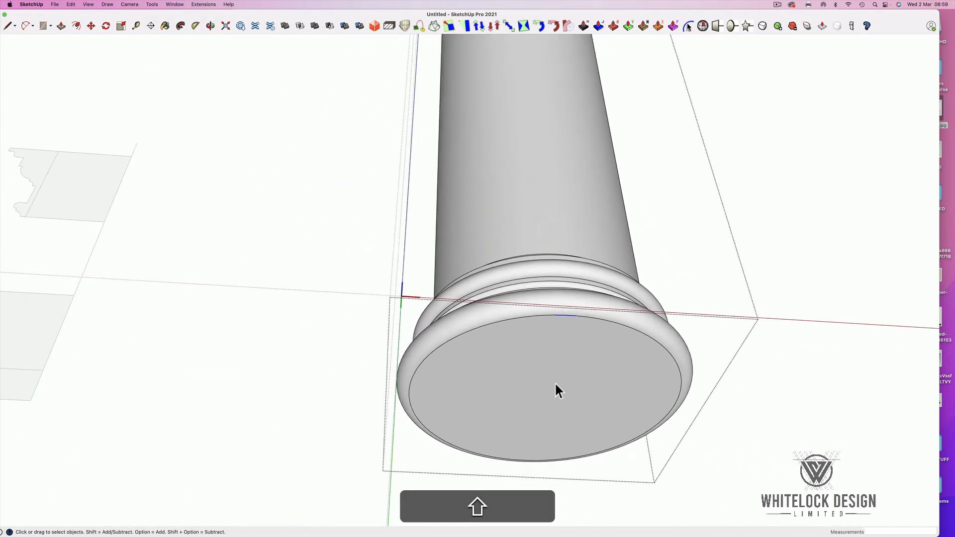
{"action": "mouse_move", "coordinate": [559, 323]}
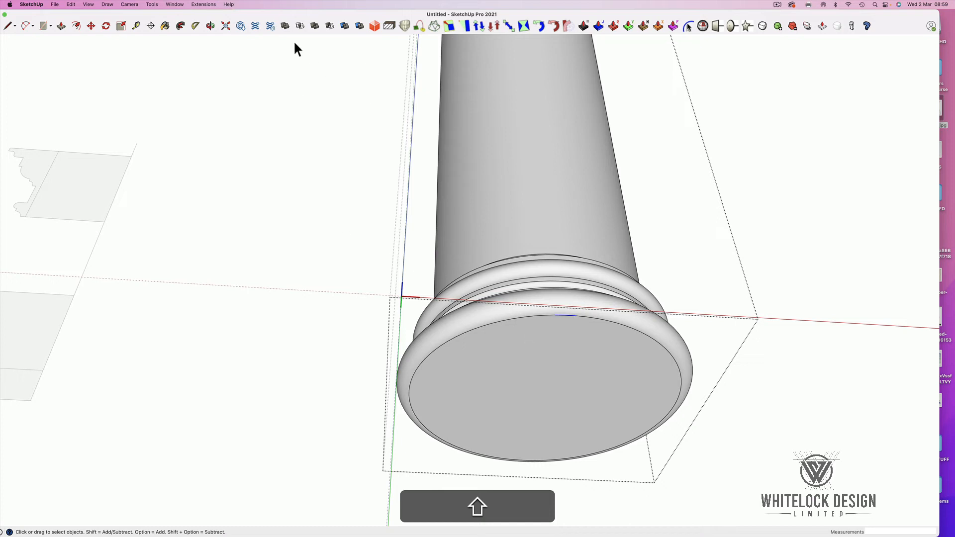
- Run Extensions > Chris Fulmer Tools > Arc Centerpoint Finder on the base edge
{"action": "left_click", "coordinate": [203, 4]}
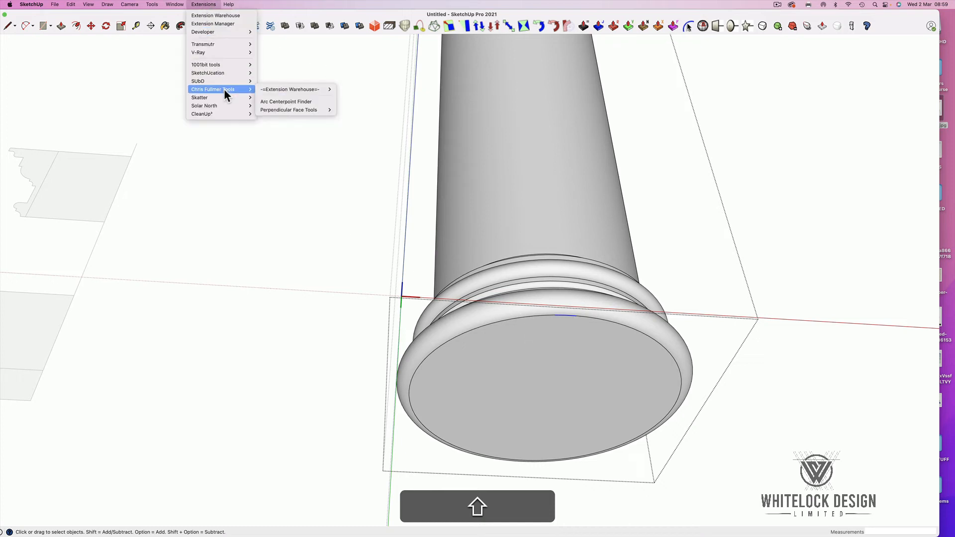
{"action": "mouse_move", "coordinate": [288, 109]}
{"action": "type", "text": "2"}
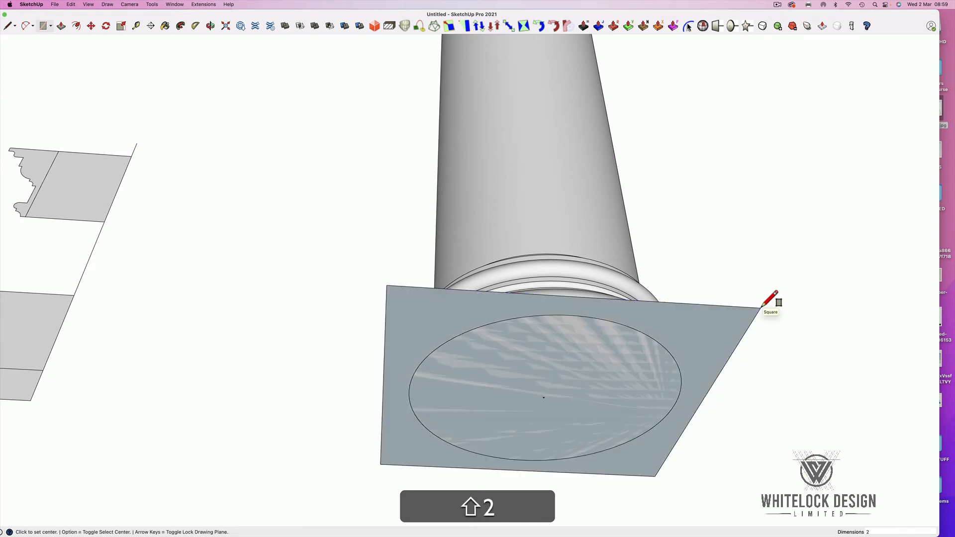
- Draw a square plinth face centred on the found base-circle centre, entering size 1
{"action": "type", "text": "1"}
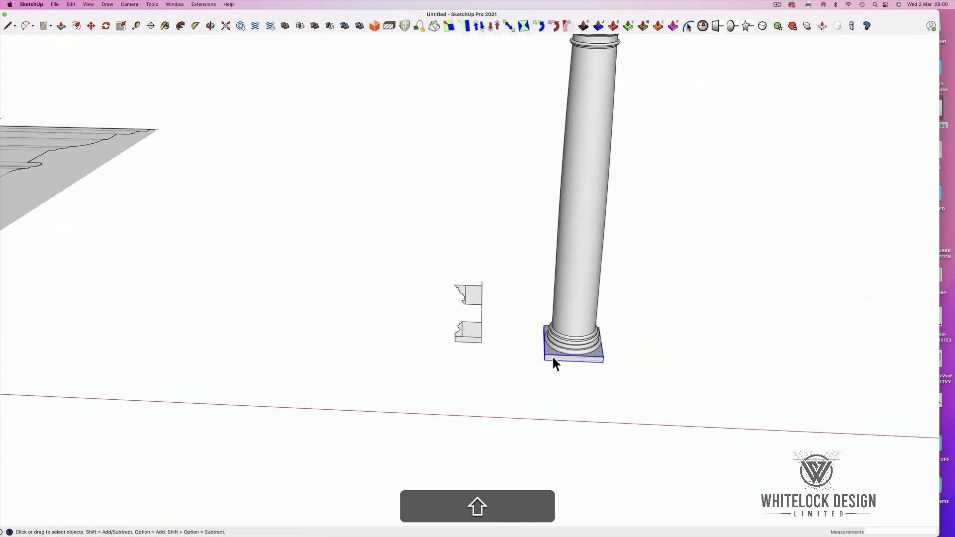
- Bring up the context menus for the new plinth and the column geometry
{"action": "right_click", "coordinate": [553, 363]}
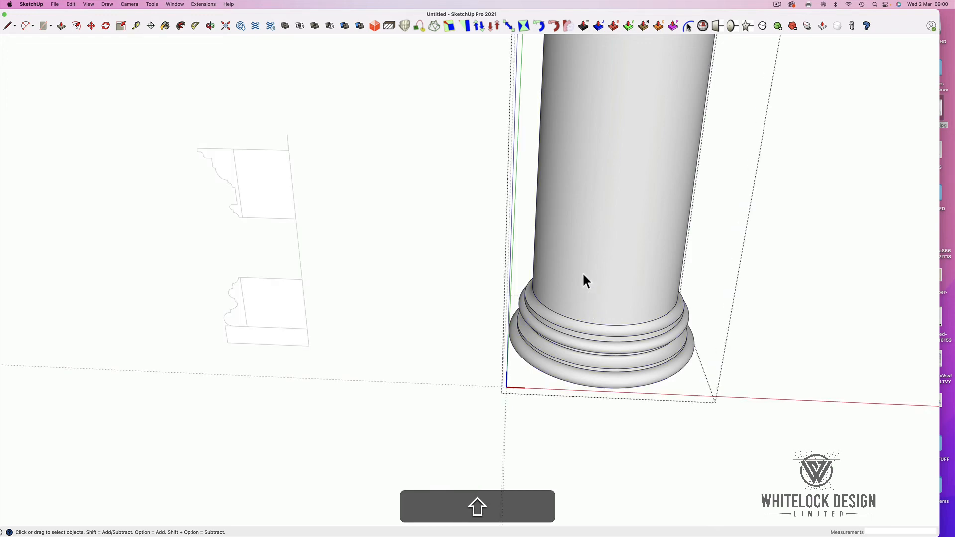
{"action": "right_click", "coordinate": [584, 280]}
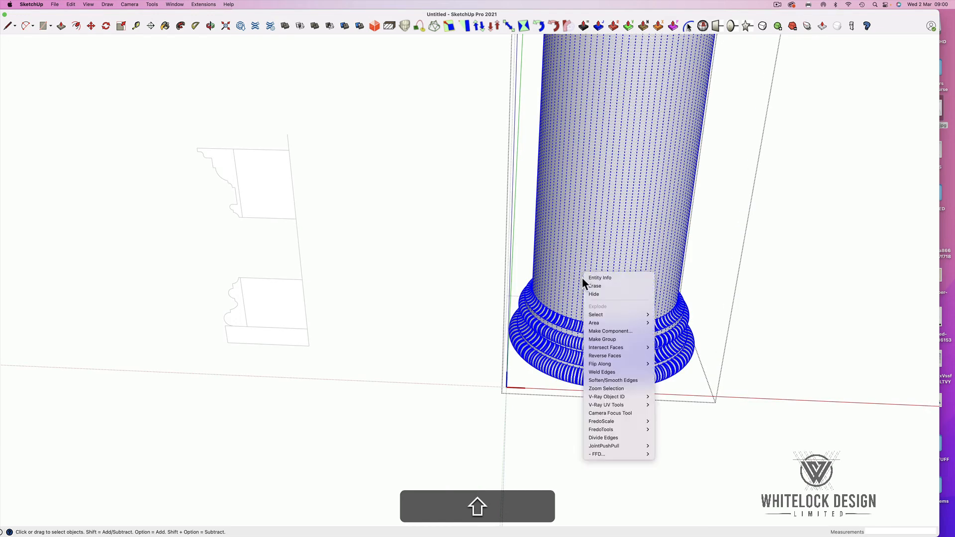
{"action": "mouse_move", "coordinate": [602, 339]}
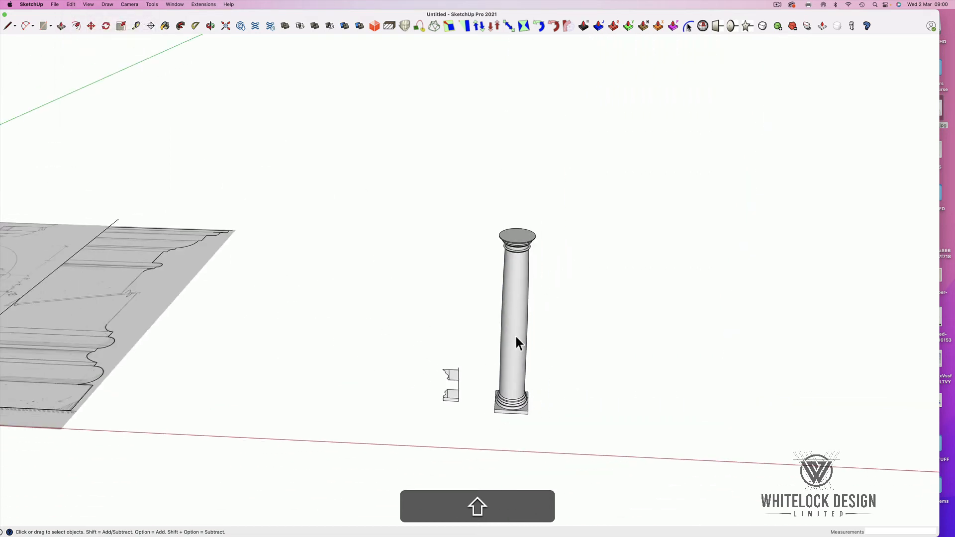
{"action": "mouse_move", "coordinate": [508, 388]}
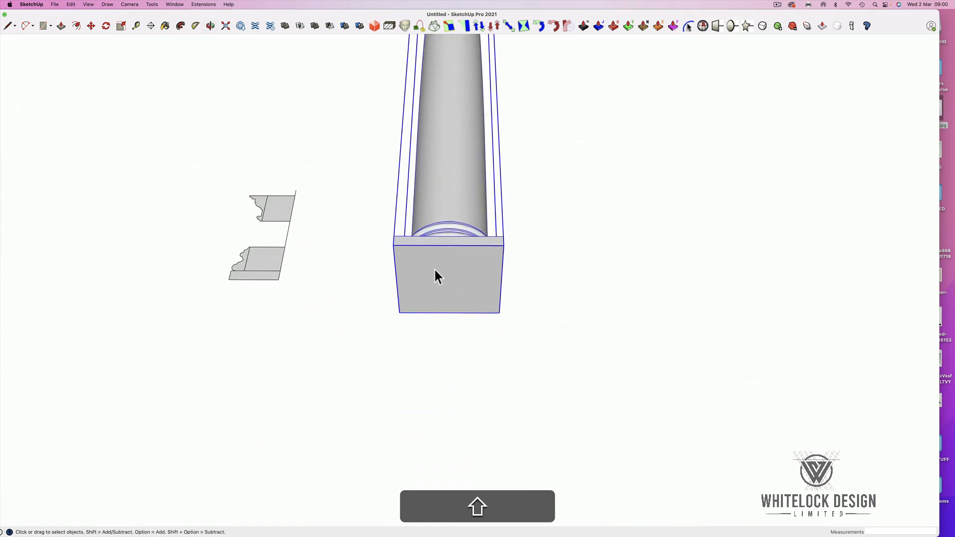
{"action": "left_click_drag", "start_coordinate": [438, 274], "coordinate": [609, 195]}
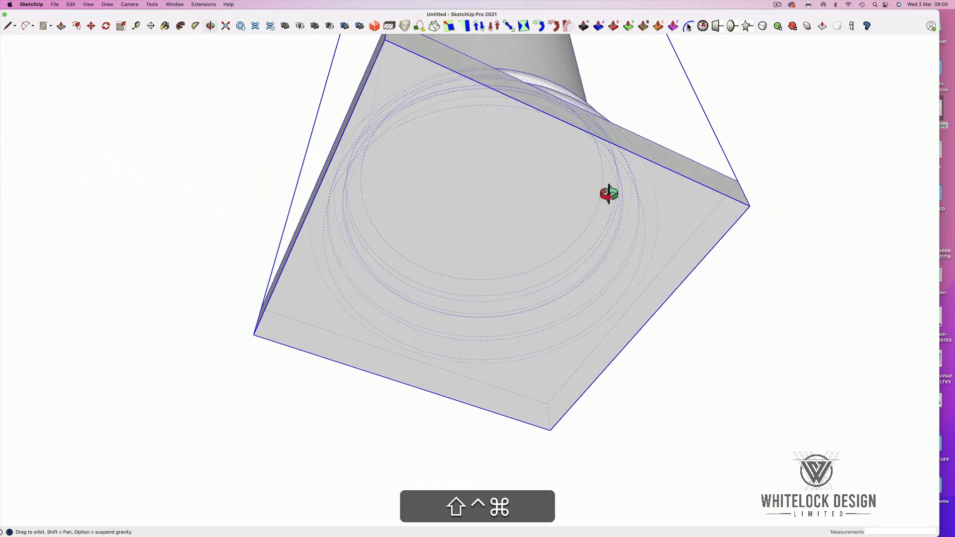
{"action": "left_click_drag", "start_coordinate": [609, 192], "coordinate": [521, 521]}
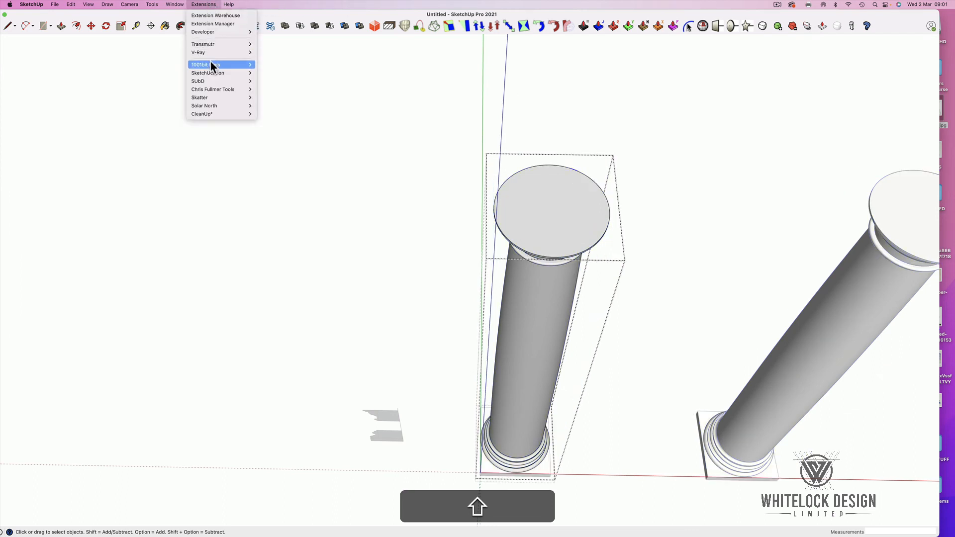
{"action": "mouse_move", "coordinate": [208, 72]}
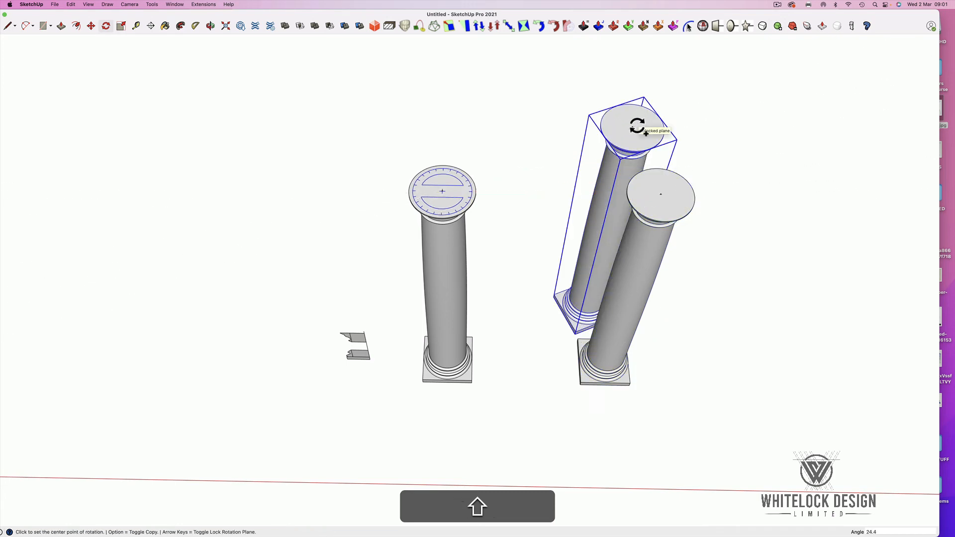
- Rotate-copy the column around the centre point to form the ring of columns
{"action": "left_click_drag", "start_coordinate": [636, 125], "coordinate": [621, 116]}
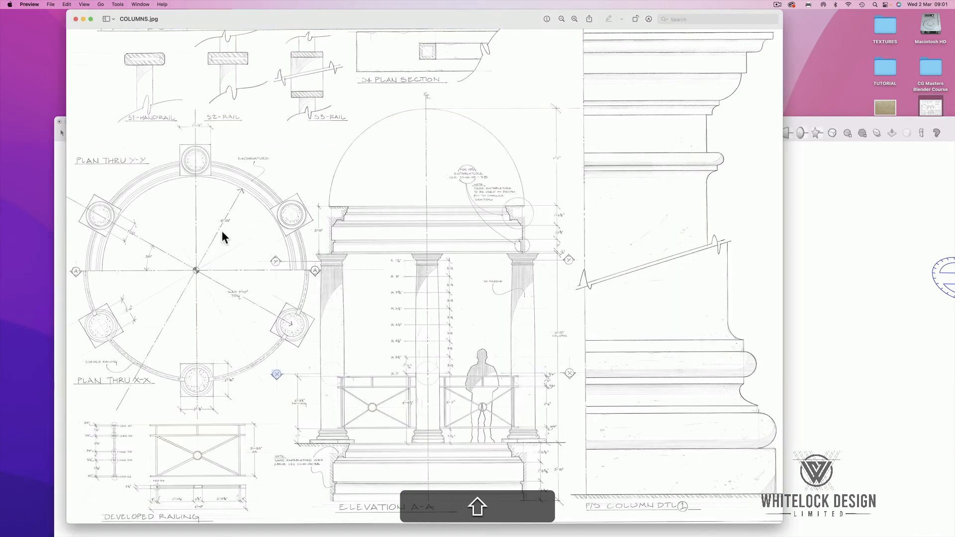
{"action": "mouse_move", "coordinate": [152, 233]}
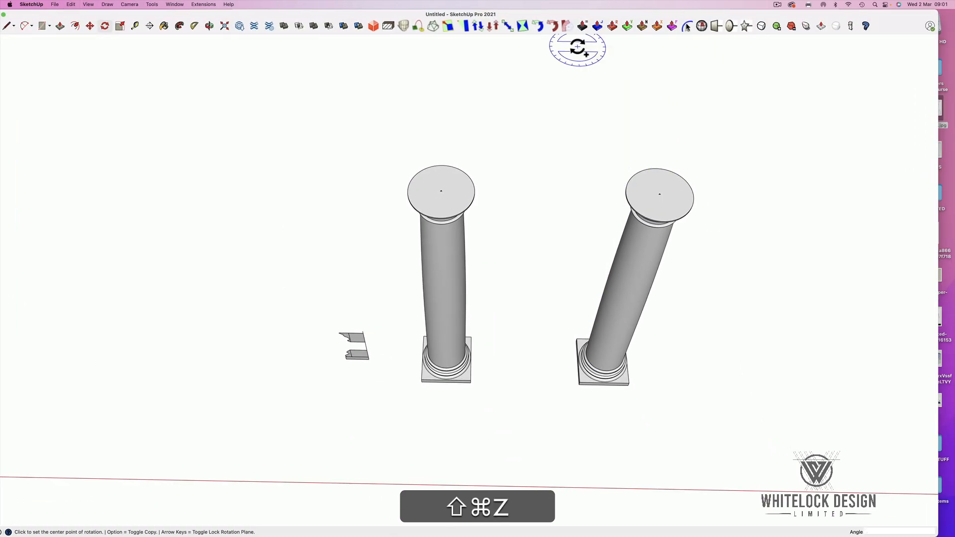
{"action": "left_click", "coordinate": [657, 207]}
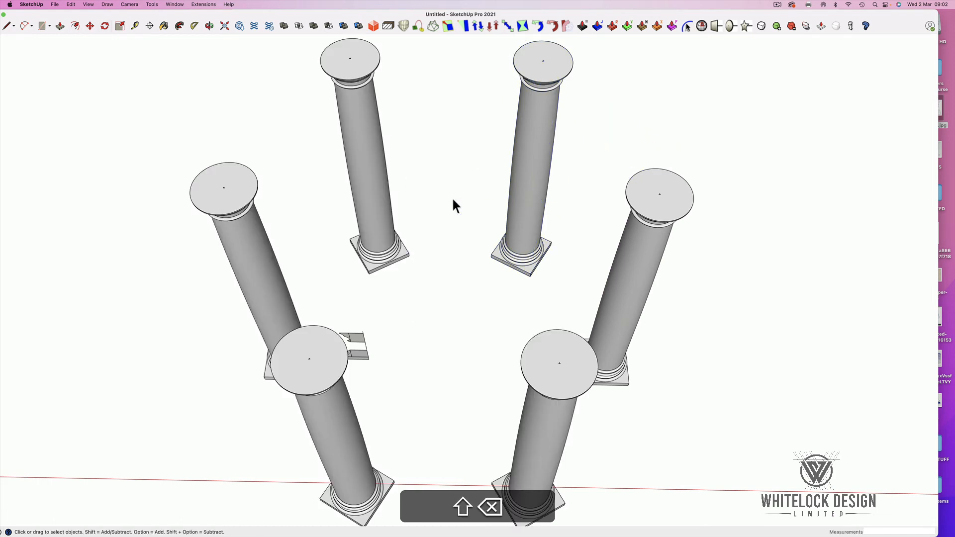
- Draw crossing guide lines through the small centre circle and group them together
{"action": "left_click", "coordinate": [41, 26]}
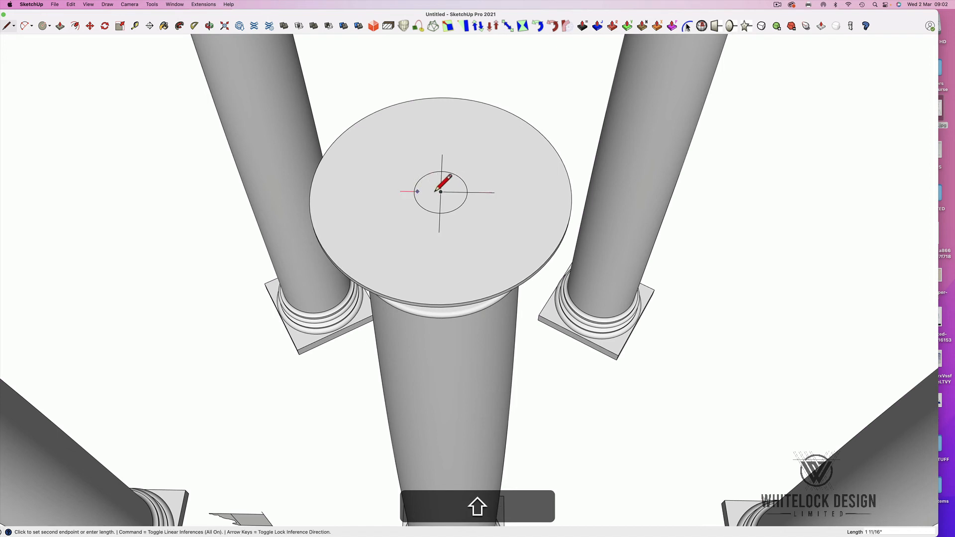
{"action": "left_click", "coordinate": [7, 25]}
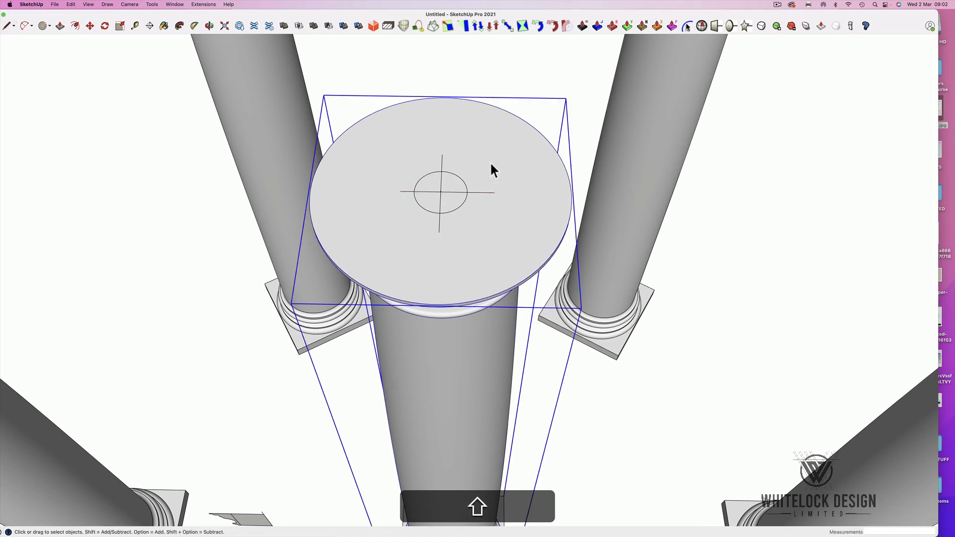
{"action": "right_click", "coordinate": [493, 171]}
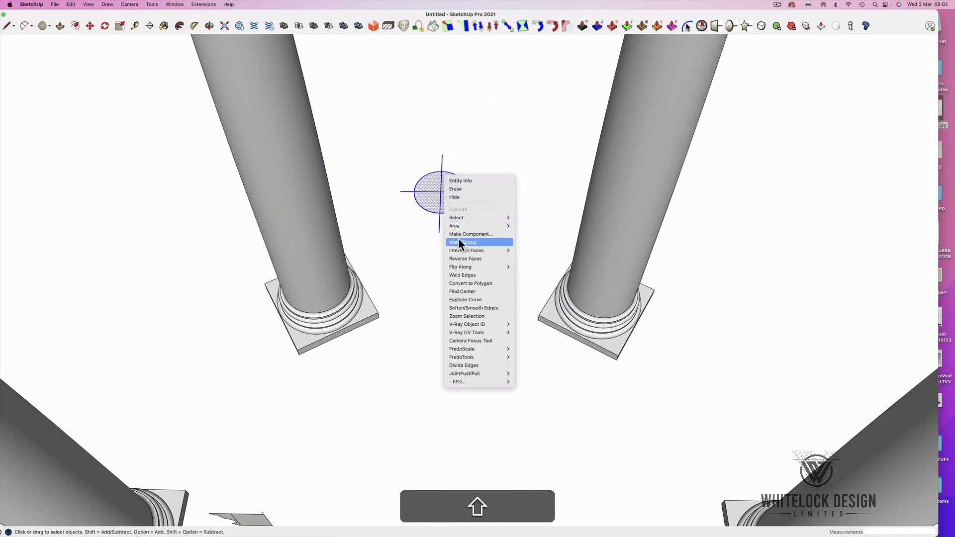
{"action": "left_click", "coordinate": [463, 242]}
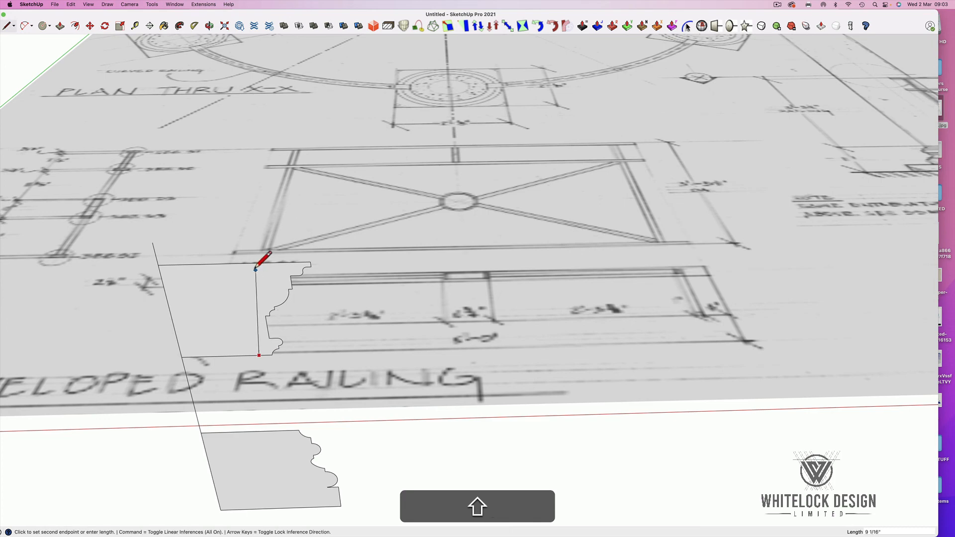
- Trace the next edge of the cornice molding profile over the drawing
{"action": "left_click", "coordinate": [258, 280]}
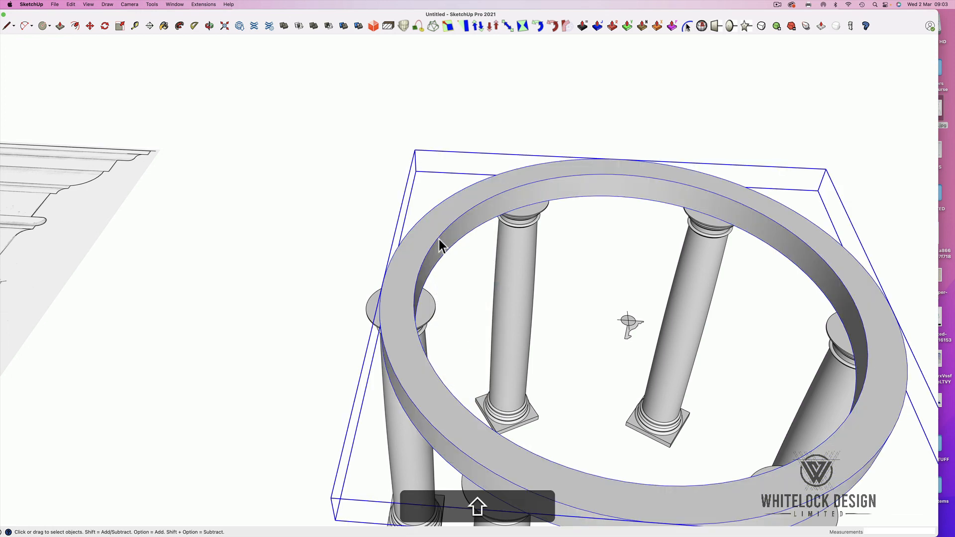
- Move the traced profile onto the ring beam's edge and sweep it around with Follow Me
{"action": "left_click", "coordinate": [71, 5]}
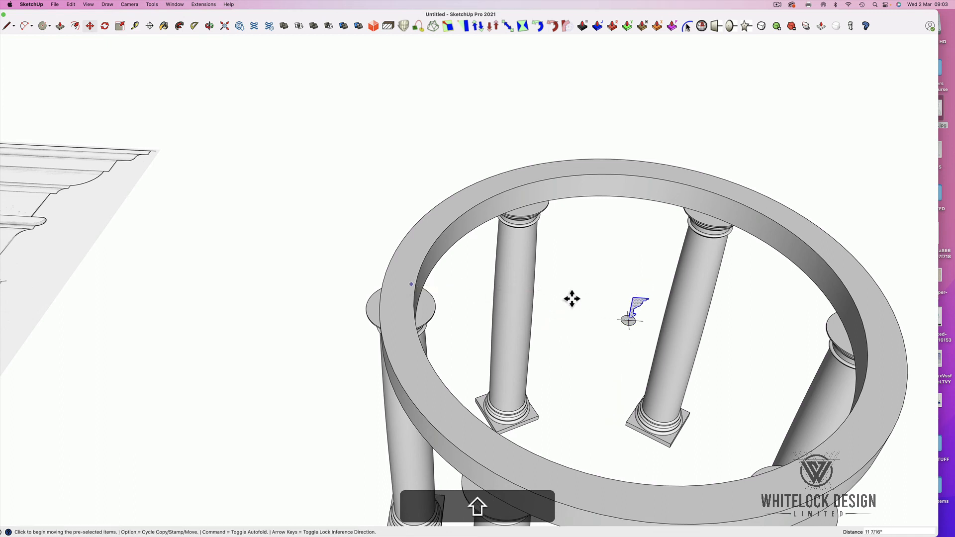
{"action": "left_click_drag", "start_coordinate": [630, 320], "coordinate": [436, 293]}
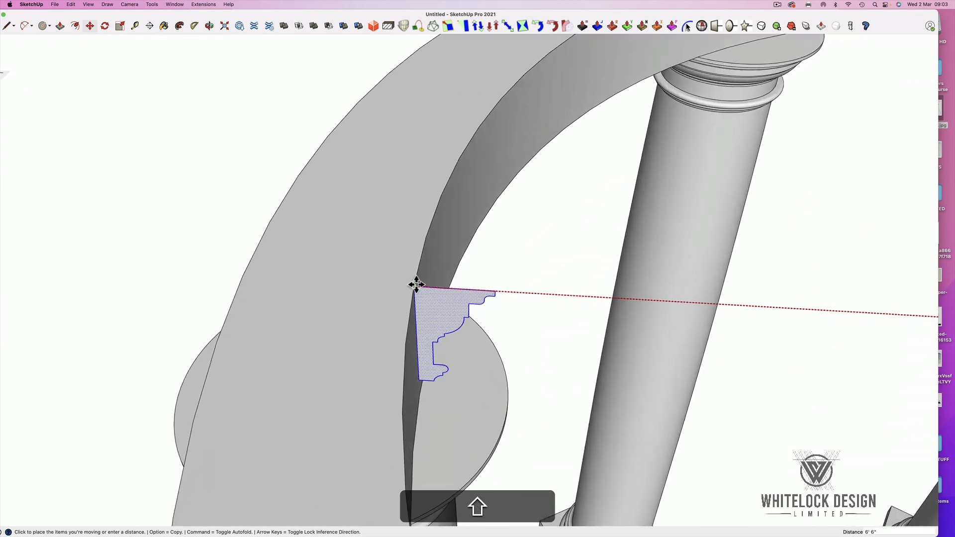
{"action": "left_click", "coordinate": [417, 285]}
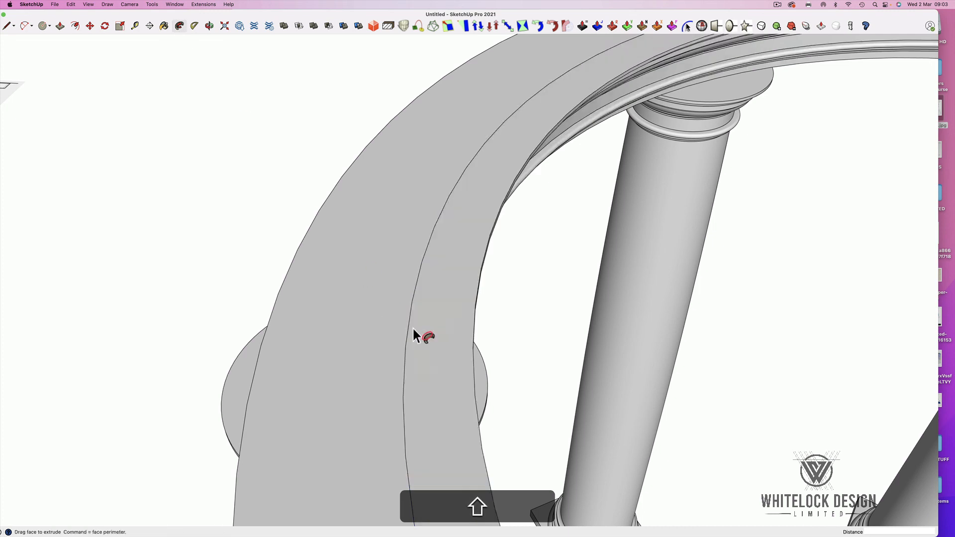
{"action": "left_click", "coordinate": [427, 338]}
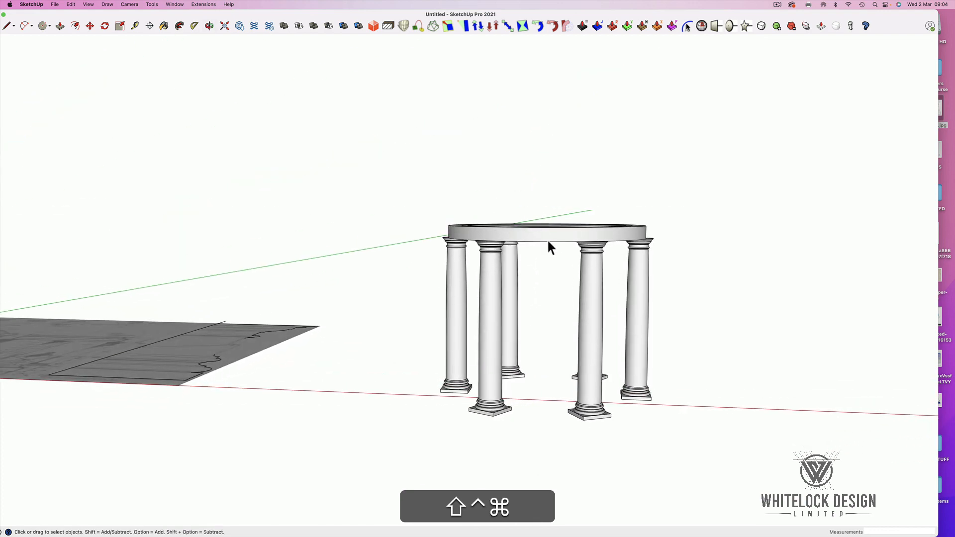
{"action": "left_click_drag", "start_coordinate": [548, 246], "coordinate": [566, 179]}
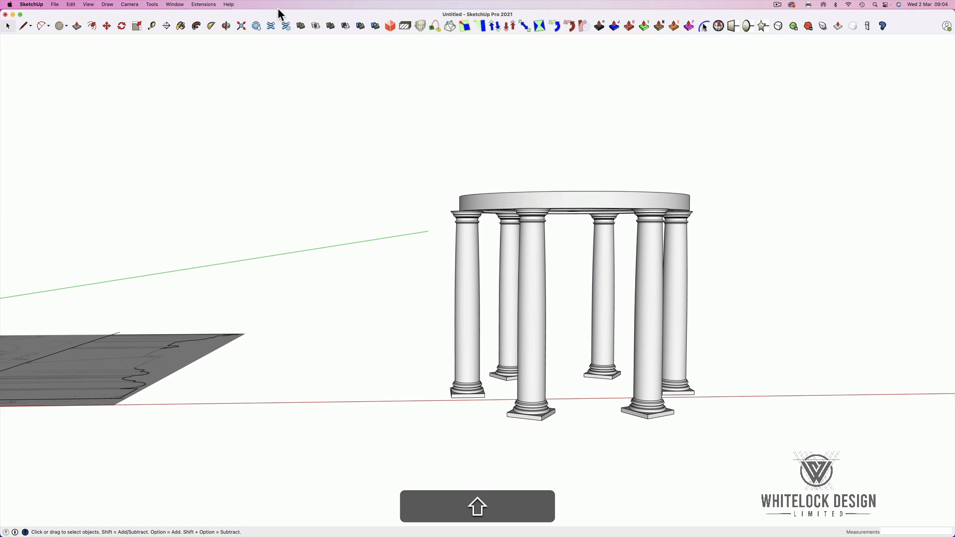
- Open the Shadows window and set light to 100 and dark to 17
{"action": "left_click", "coordinate": [175, 4]}
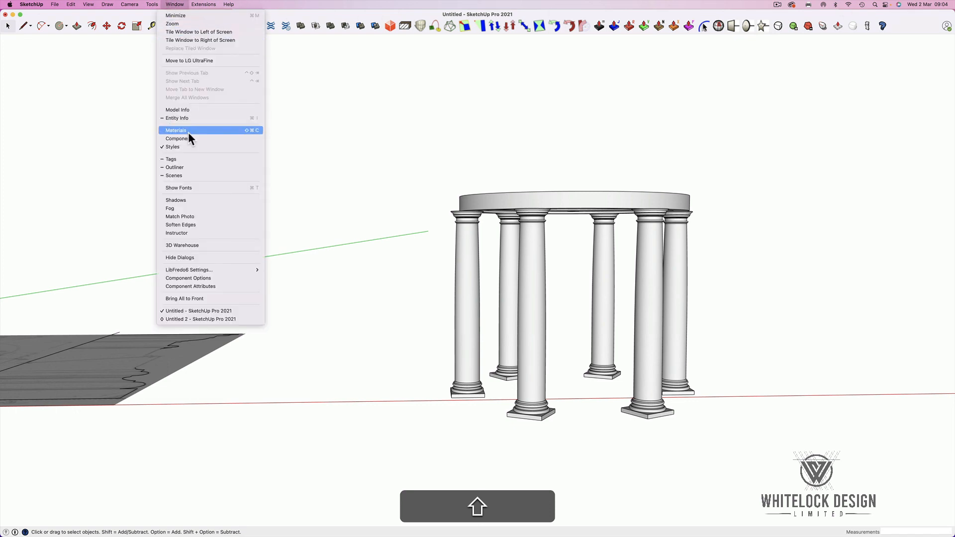
{"action": "mouse_move", "coordinate": [179, 201]}
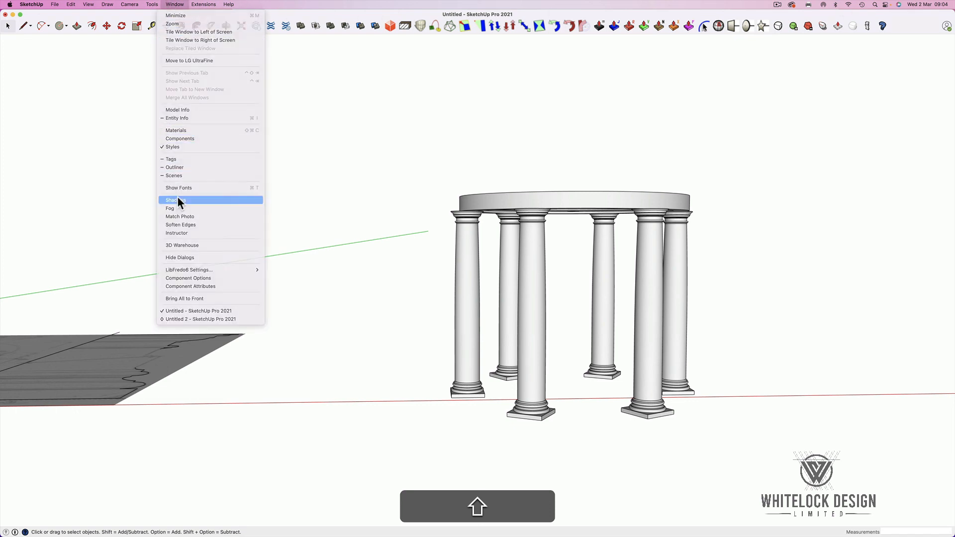
{"action": "left_click", "coordinate": [173, 199]}
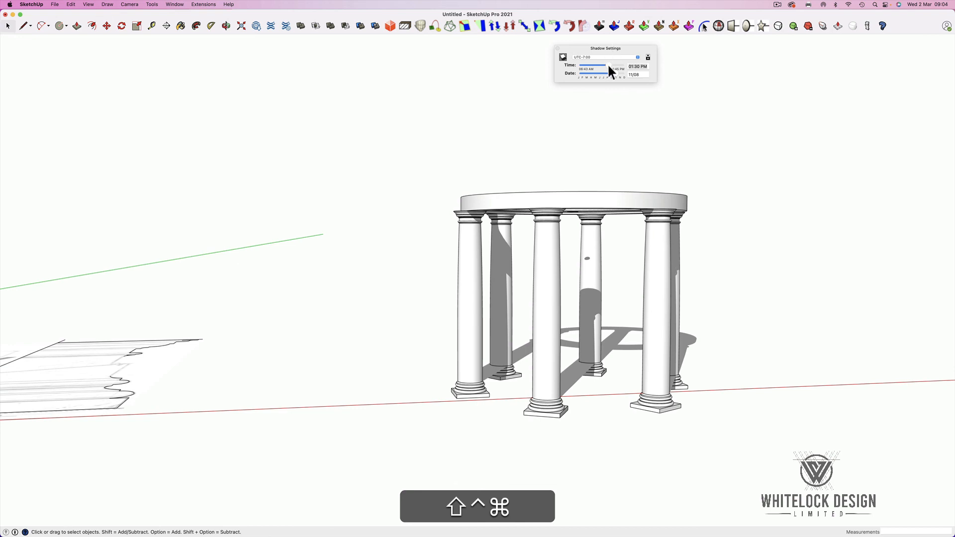
{"action": "left_click_drag", "start_coordinate": [606, 67], "coordinate": [615, 68]}
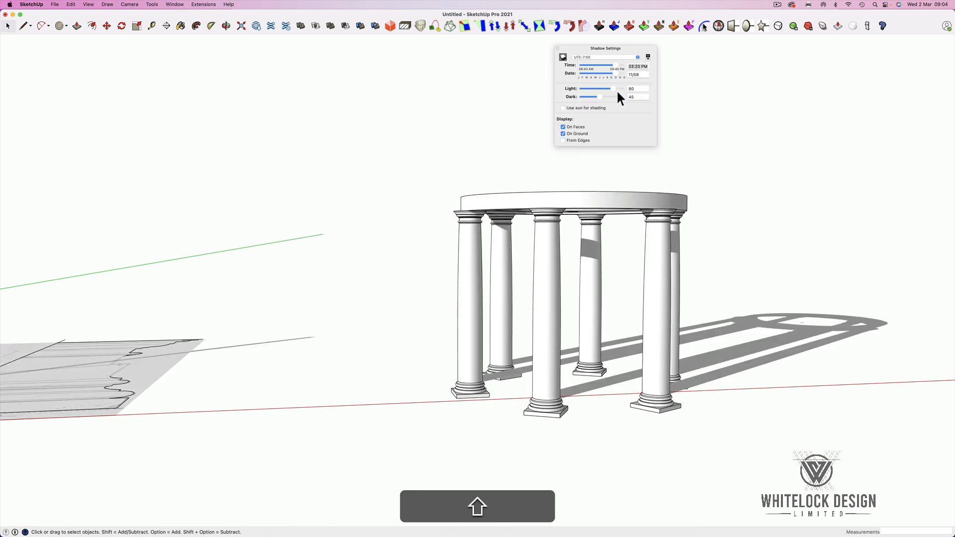
{"action": "left_click_drag", "start_coordinate": [599, 97], "coordinate": [582, 96]}
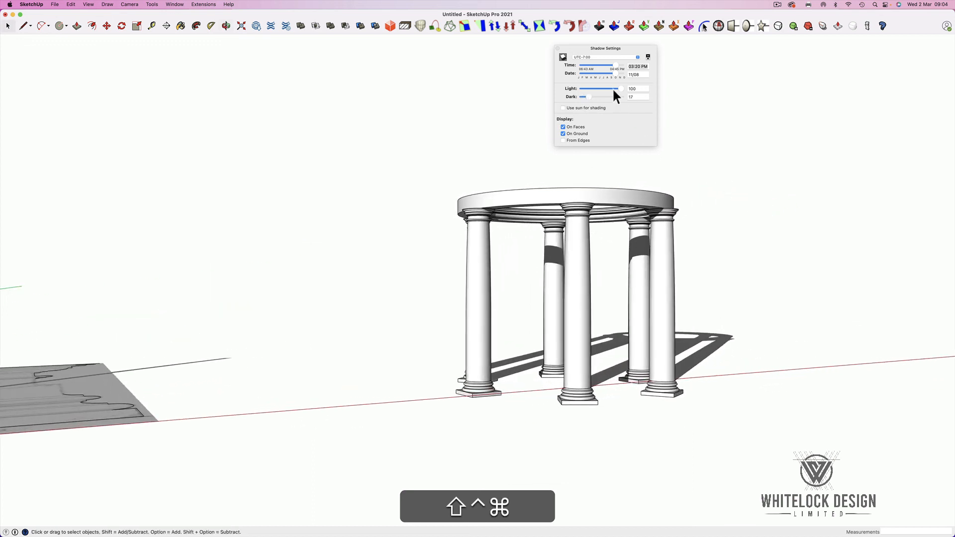
- Adjust the shadow time to late morning and the date to mid-September
{"action": "left_click_drag", "start_coordinate": [603, 68], "coordinate": [589, 68]}
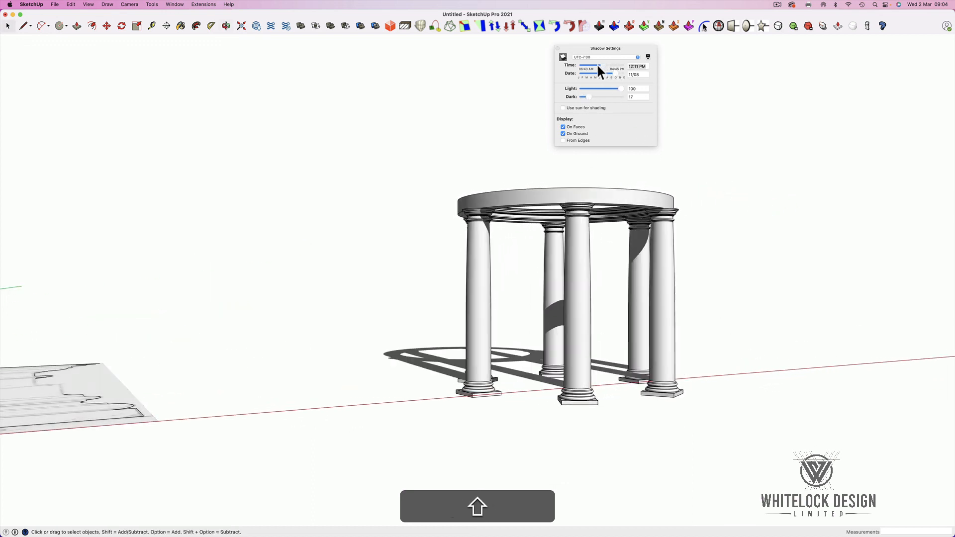
{"action": "left_click_drag", "start_coordinate": [597, 66], "coordinate": [603, 65]}
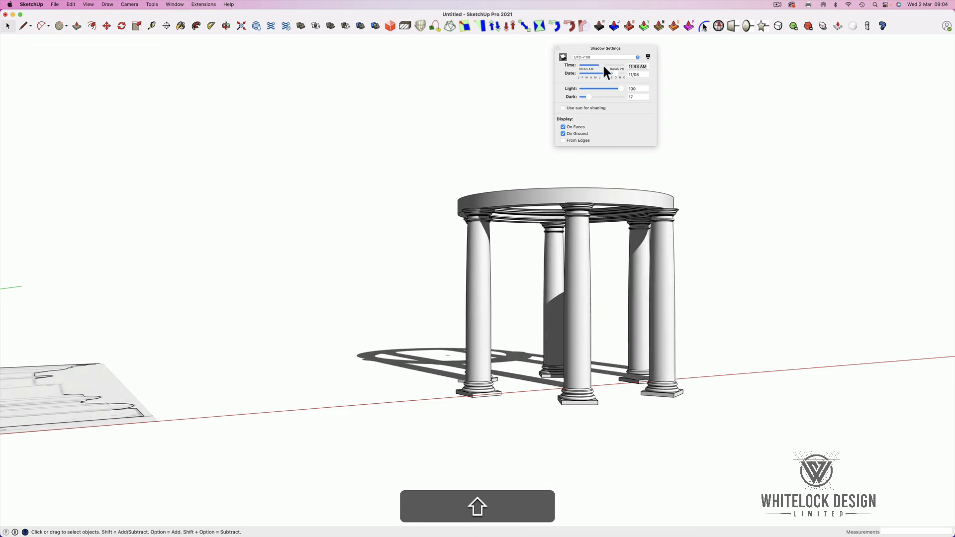
{"action": "left_click_drag", "start_coordinate": [589, 65], "coordinate": [615, 69]}
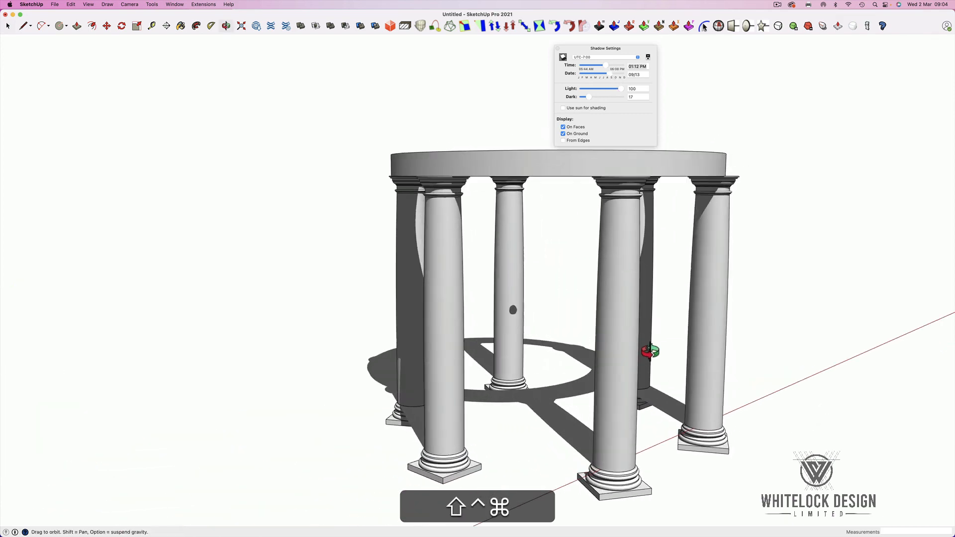
{"action": "right_click", "coordinate": [551, 169]}
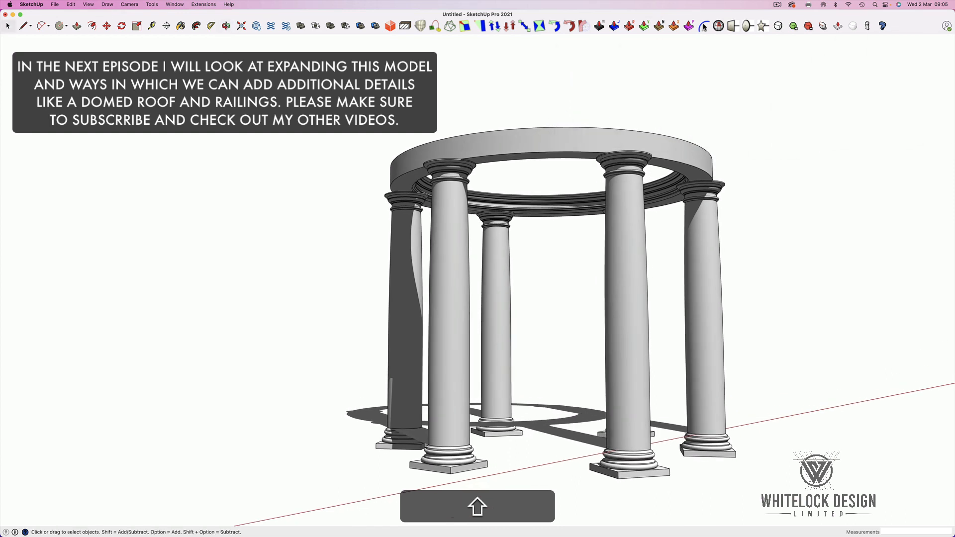
{"action": "mouse_move", "coordinate": [469, 298]}
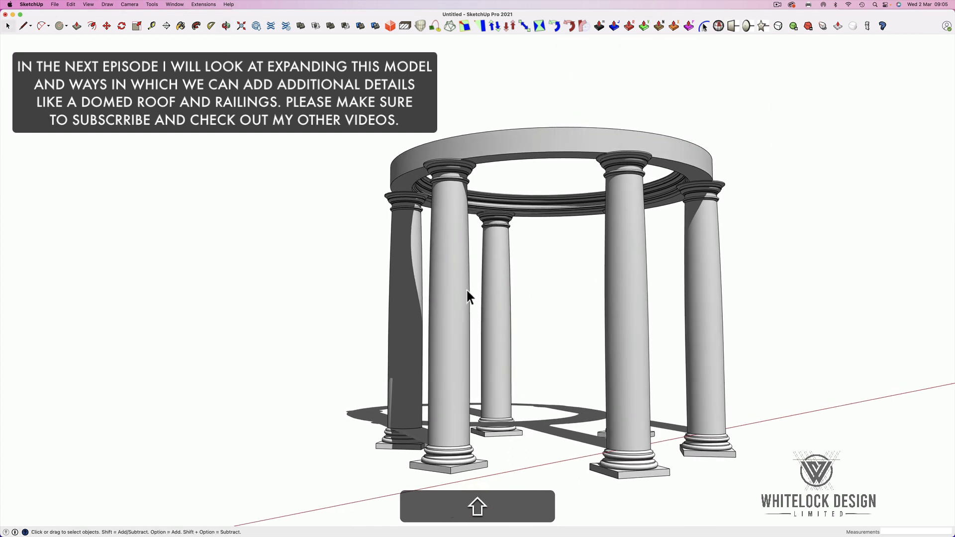
{"action": "mouse_move", "coordinate": [528, 257]}
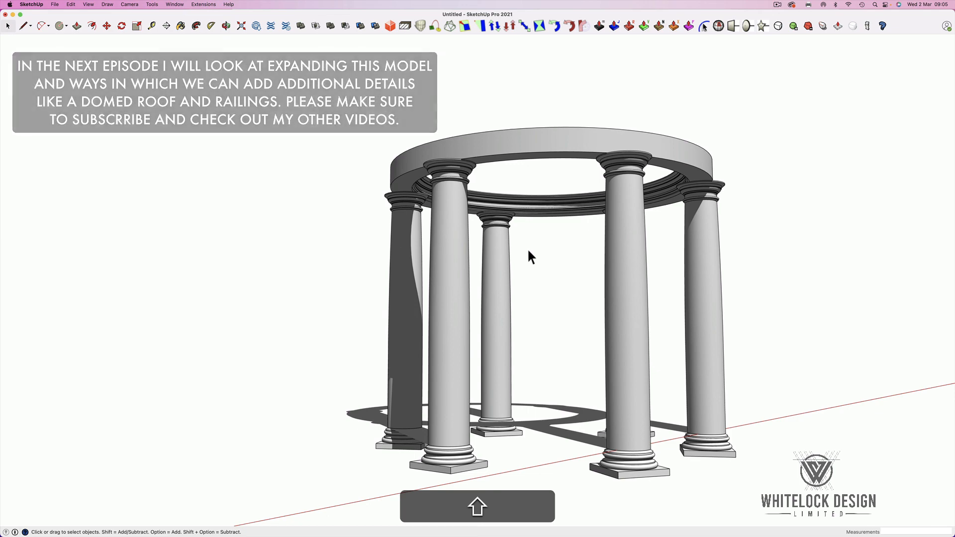